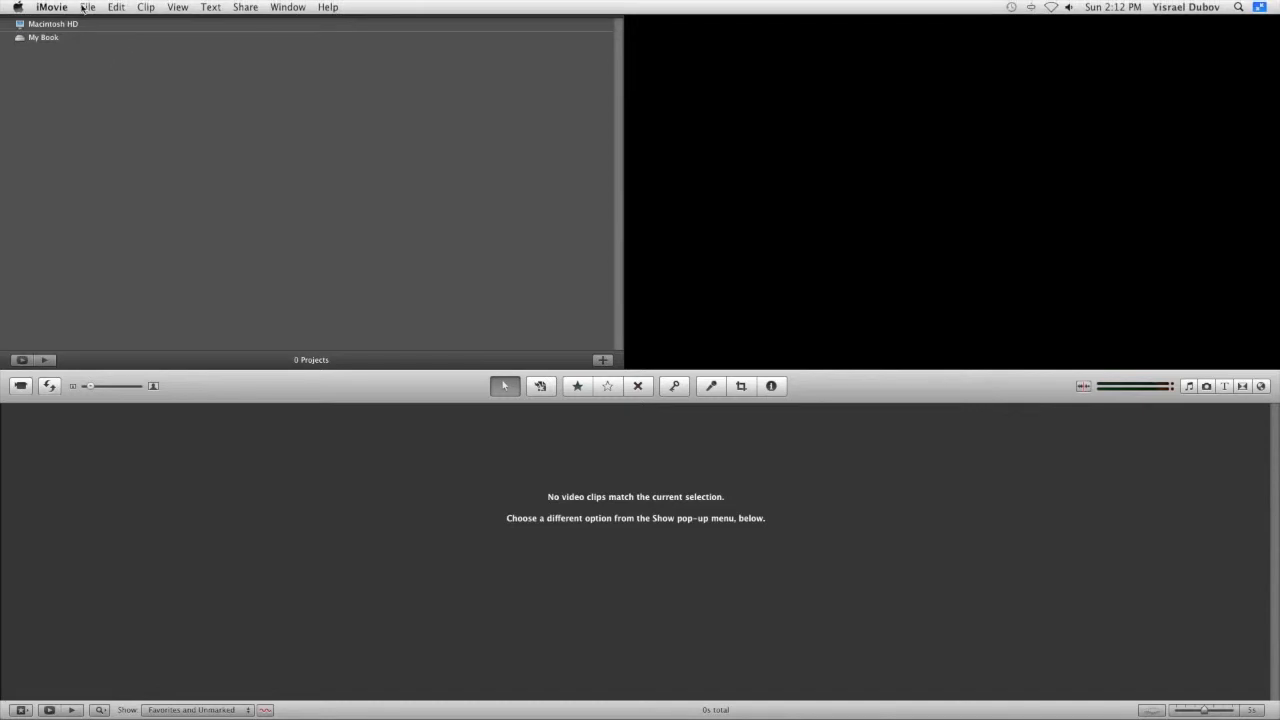
Import the people walking clip from Movies > Raw Footage > Stock Footage as a new event.
left_click(90, 5)
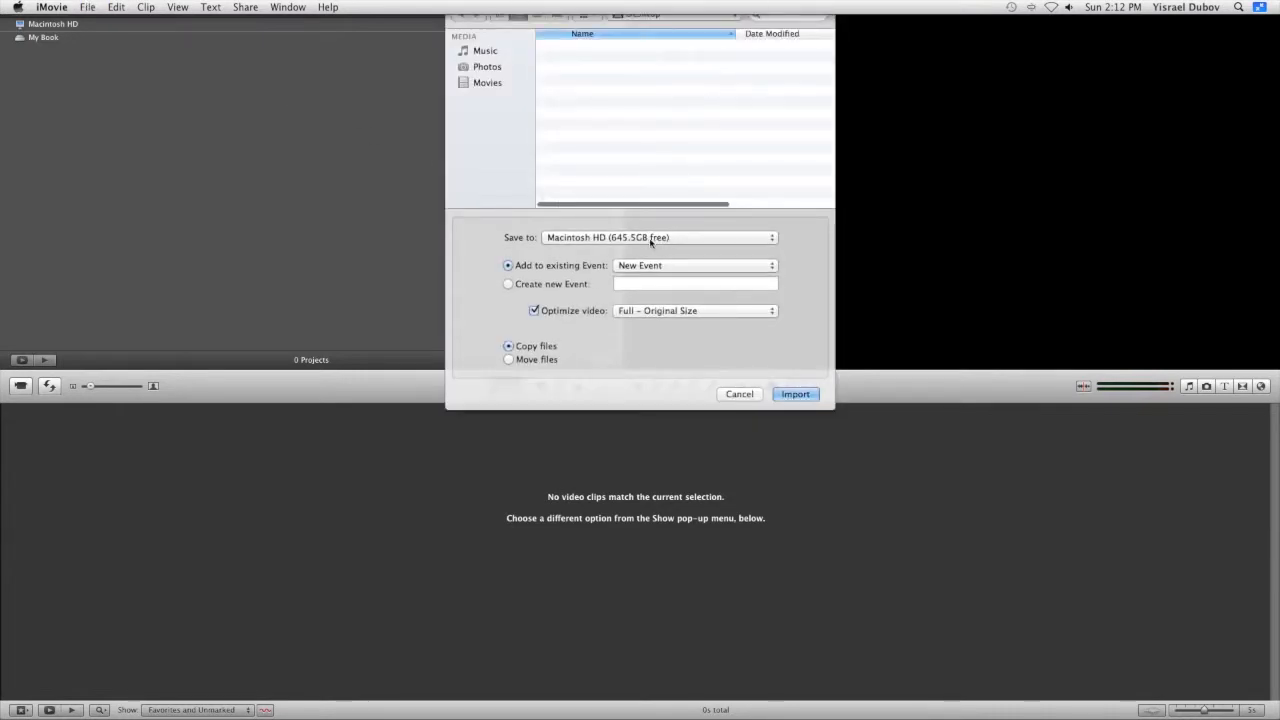
left_click(489, 50)
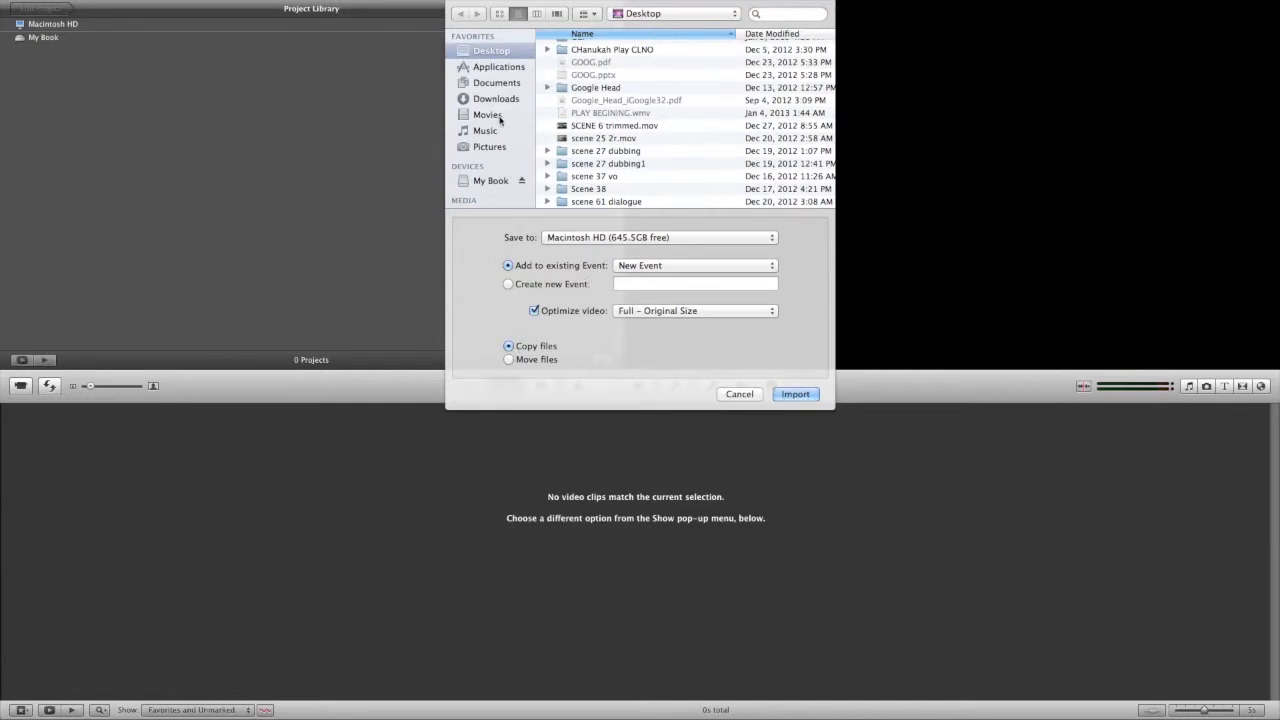
left_click(486, 114)
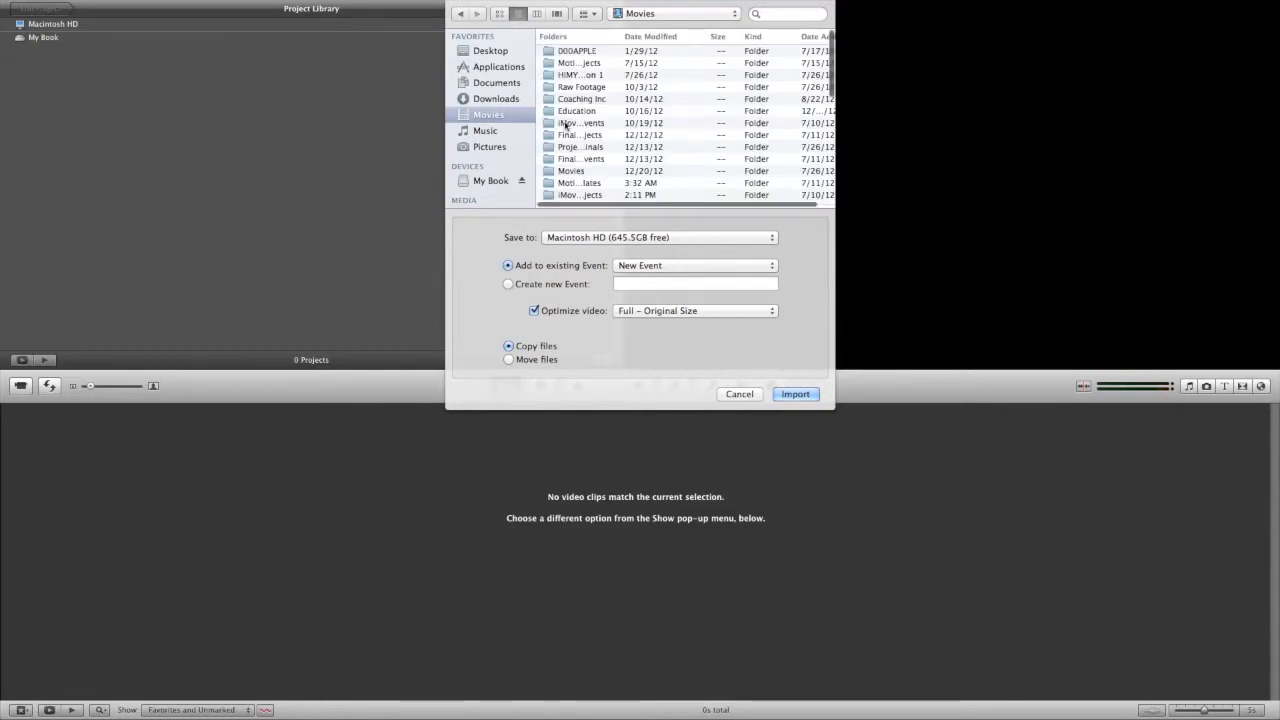
double_click(571, 86)
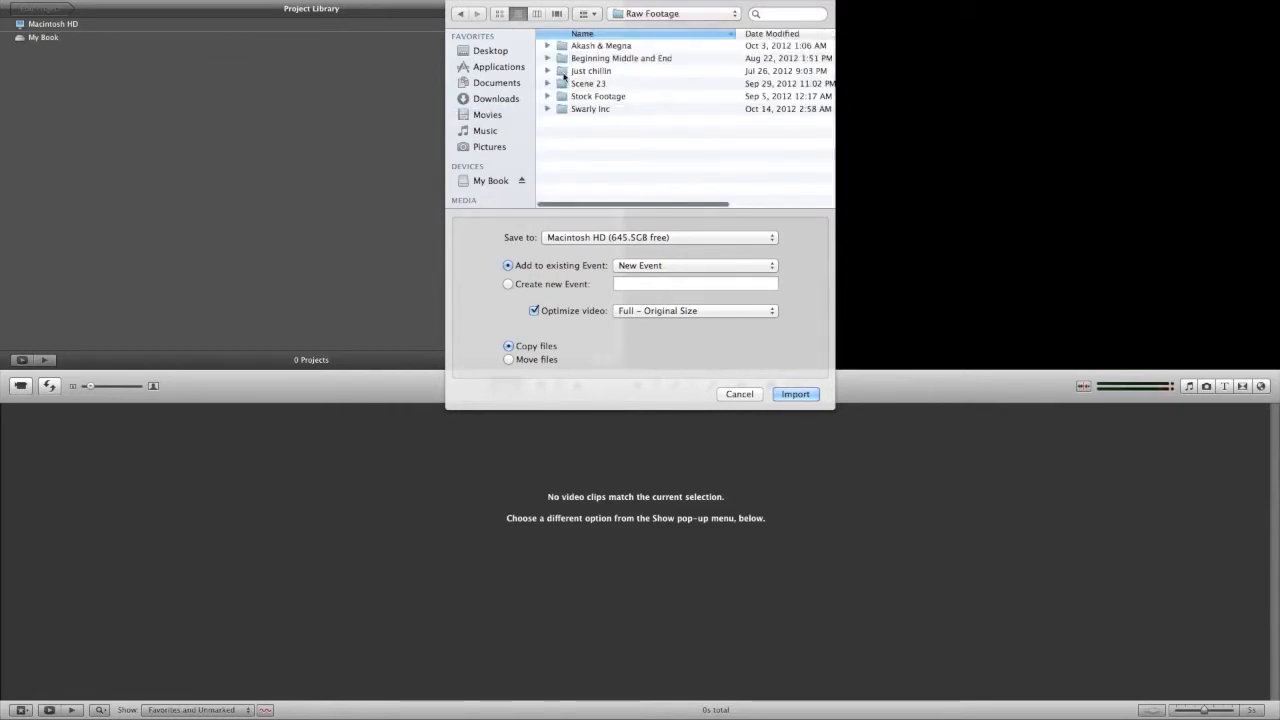
double_click(598, 96)
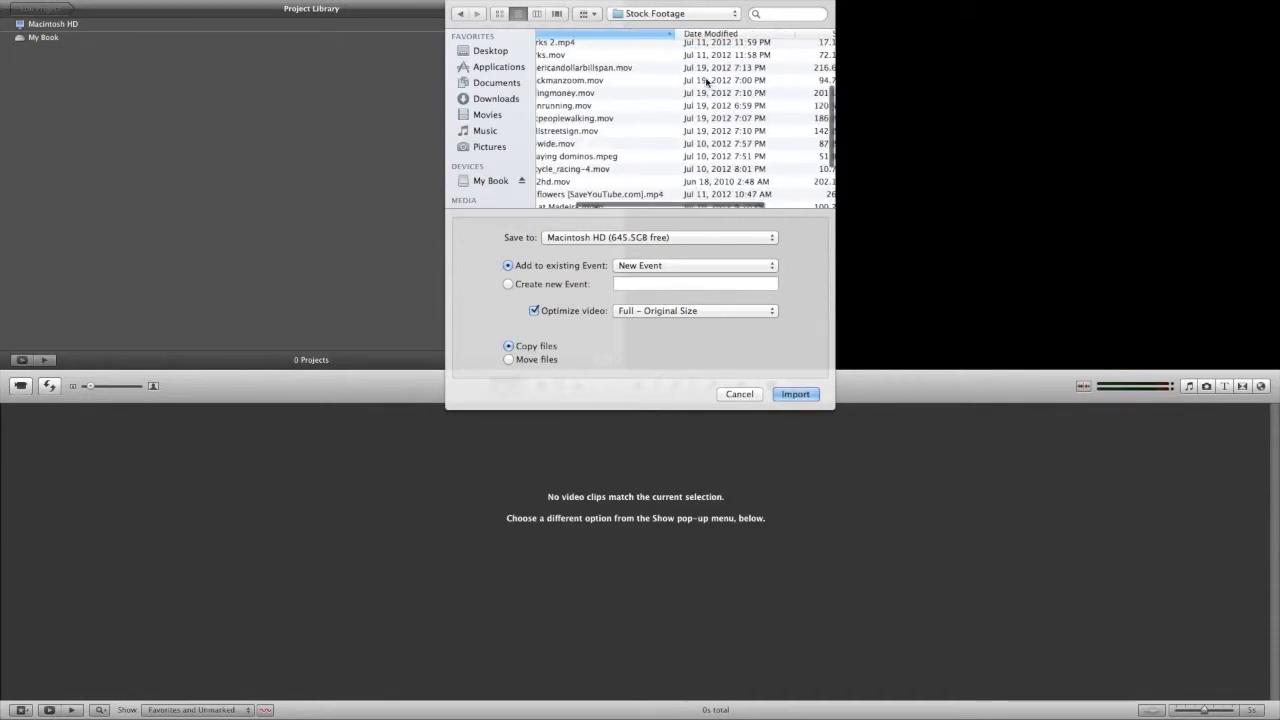
left_click(580, 118)
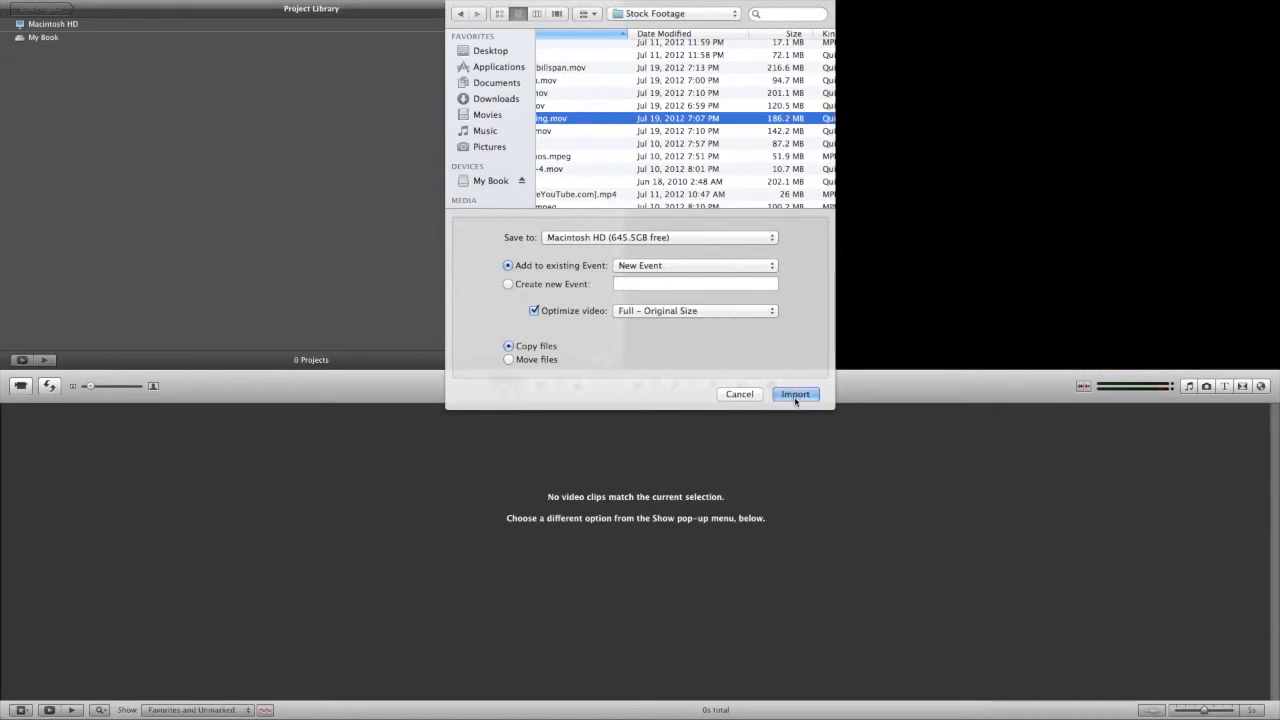
left_click(795, 394)
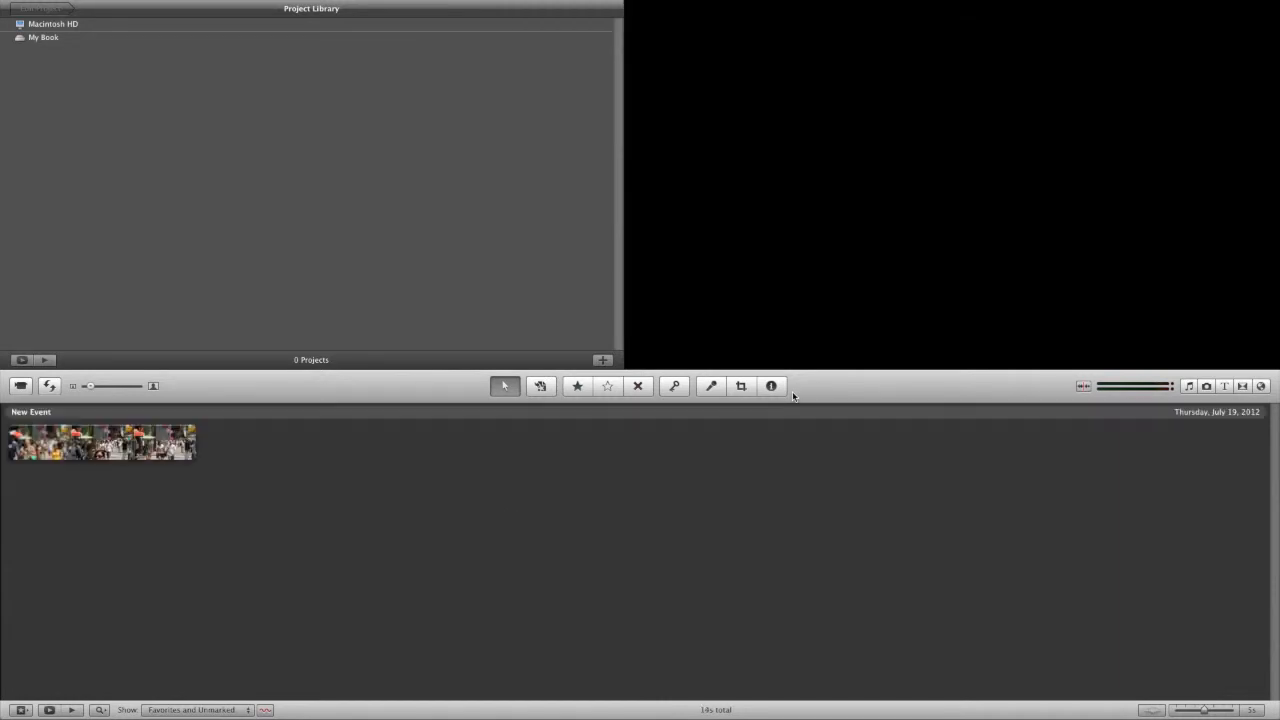
mouse_move(512, 411)
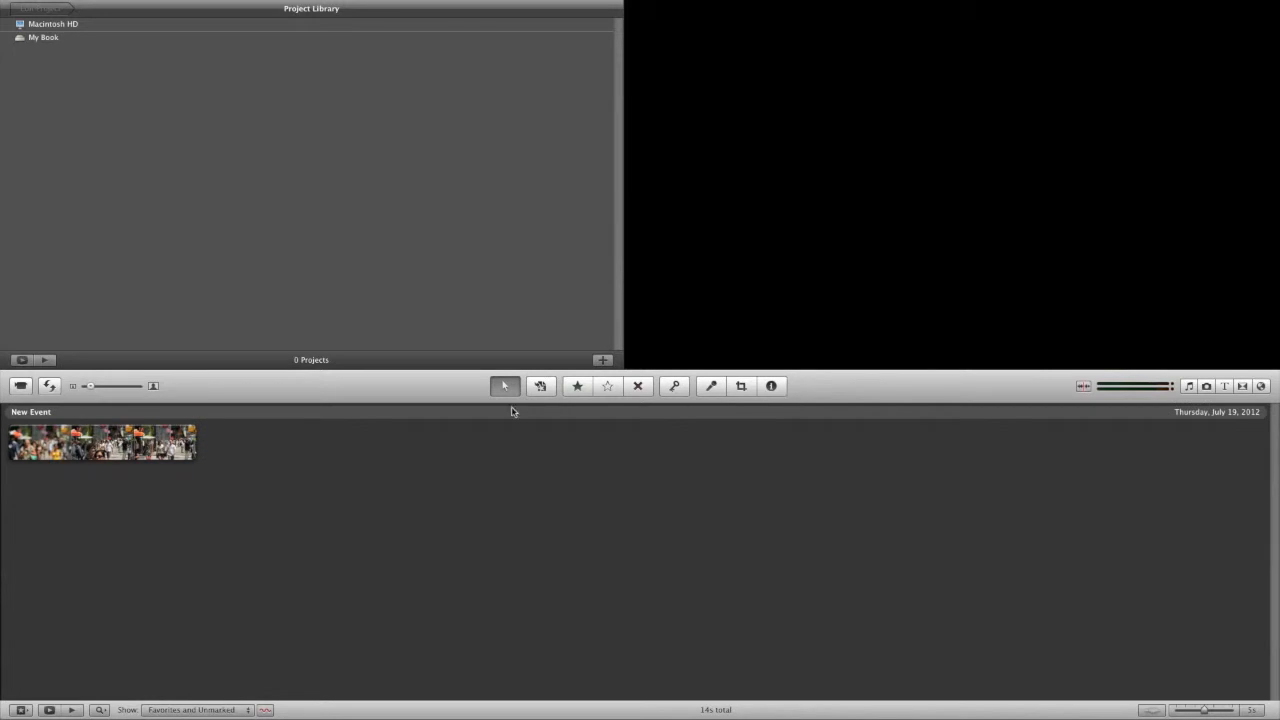
Create a No Theme, widescreen project named 'People walking'.
left_click(100, 448)
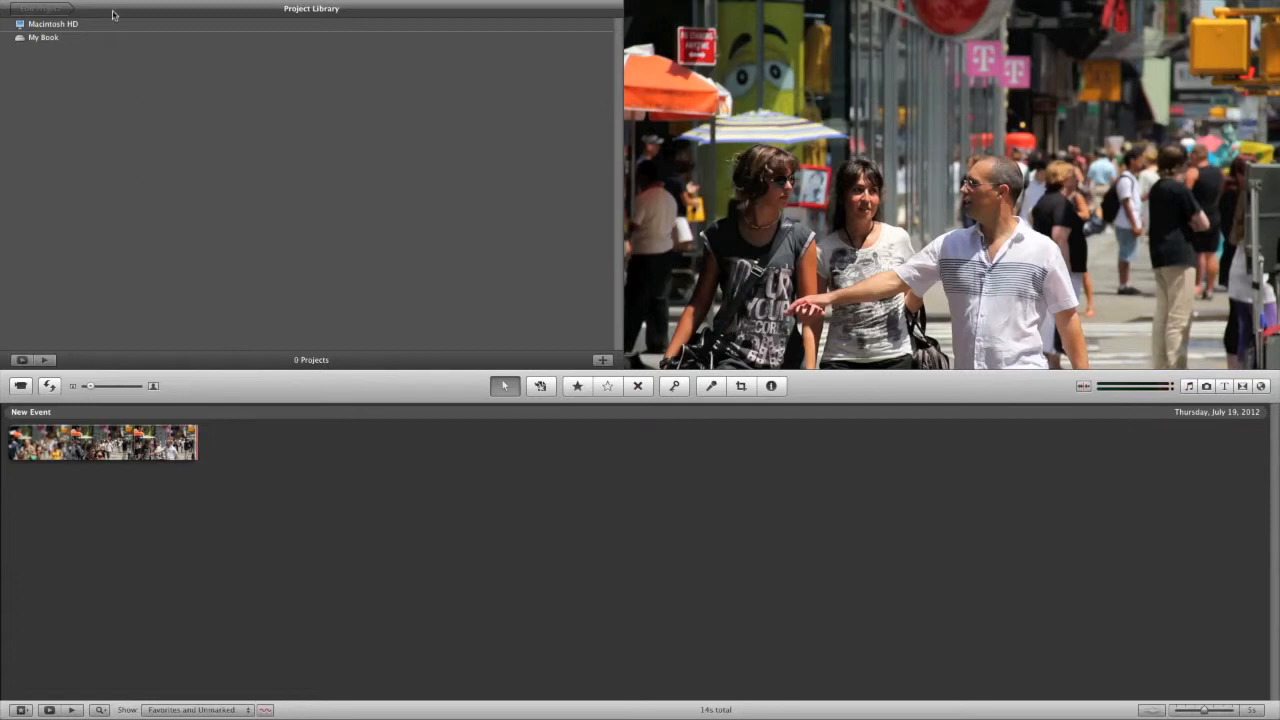
left_click(89, 7)
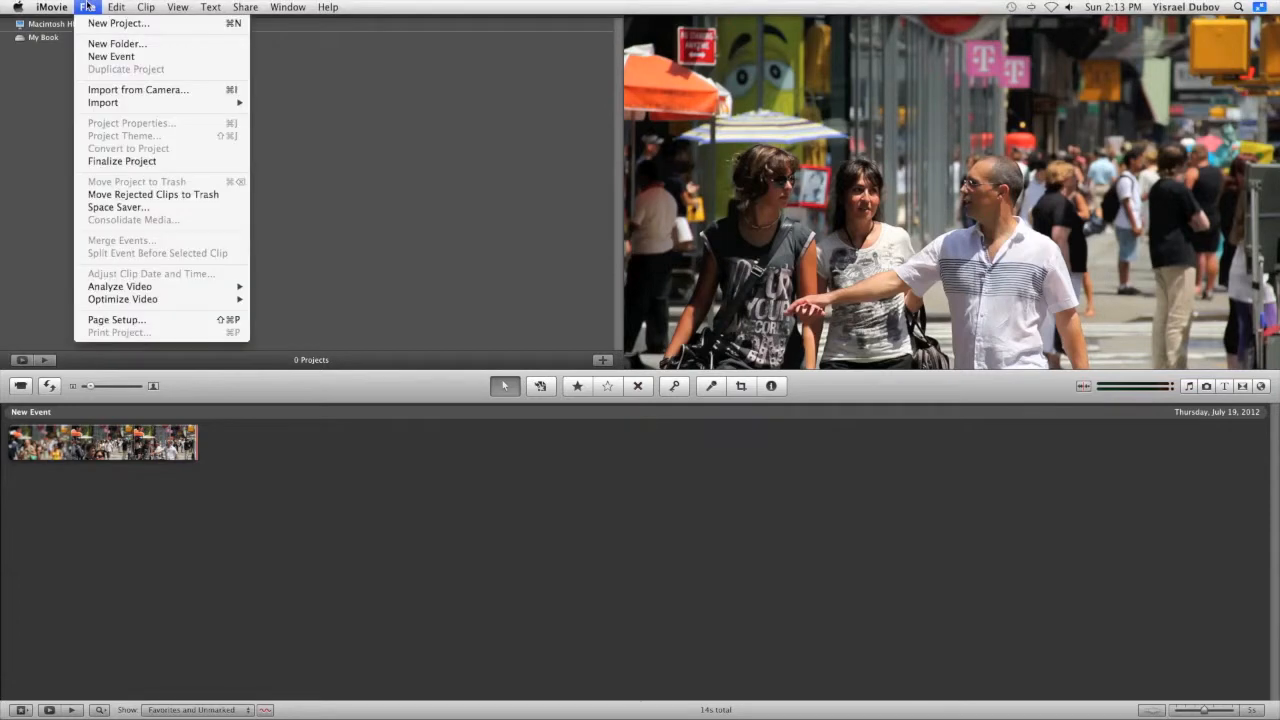
mouse_move(130, 23)
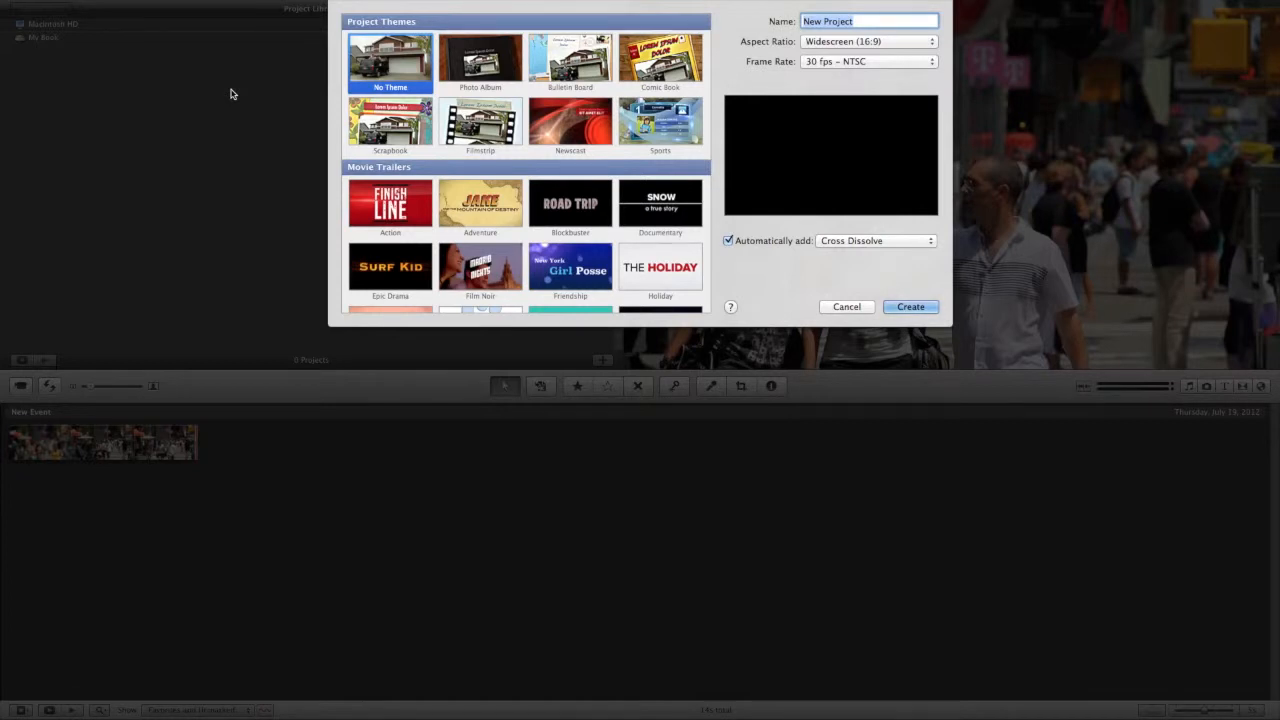
type("People wal")
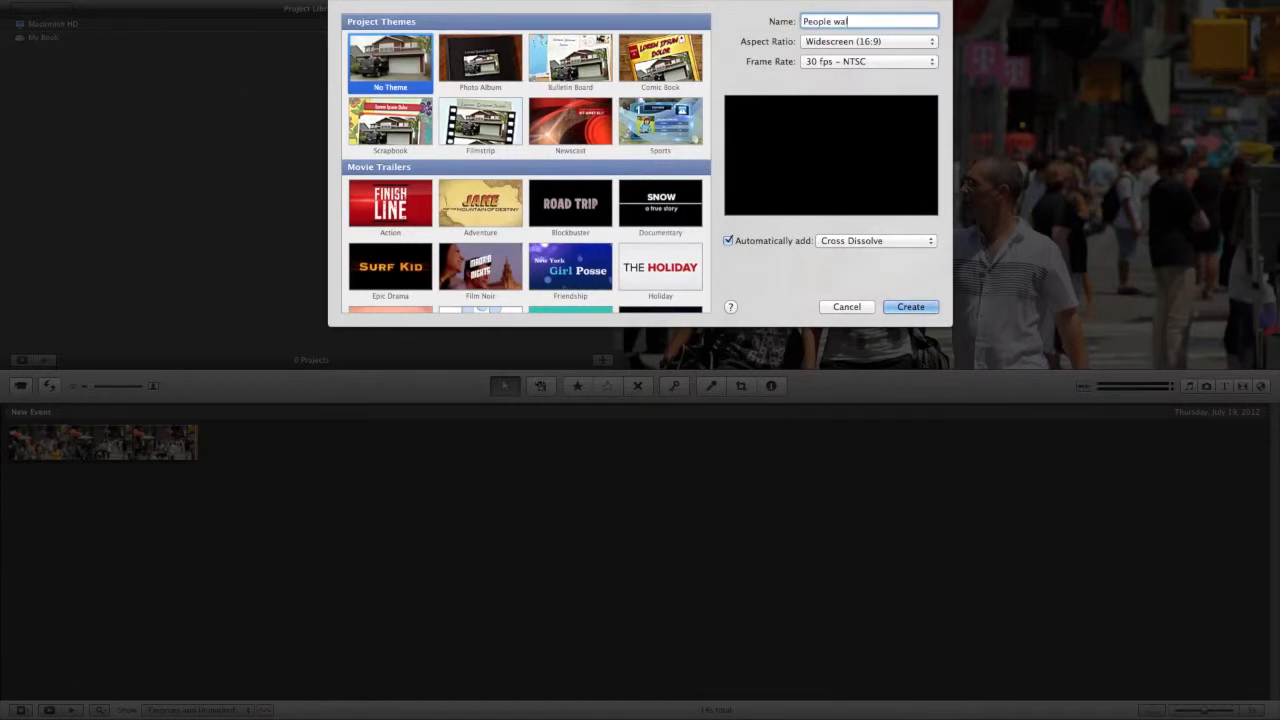
type("king")
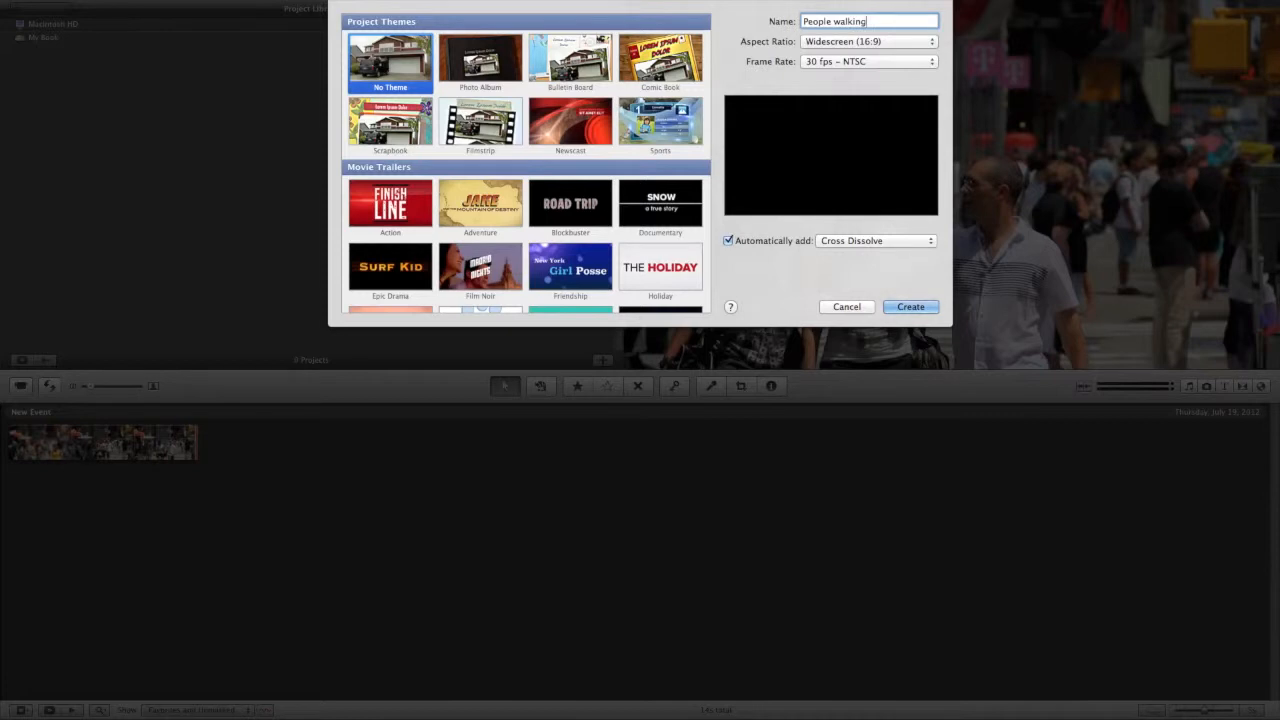
left_click(910, 306)
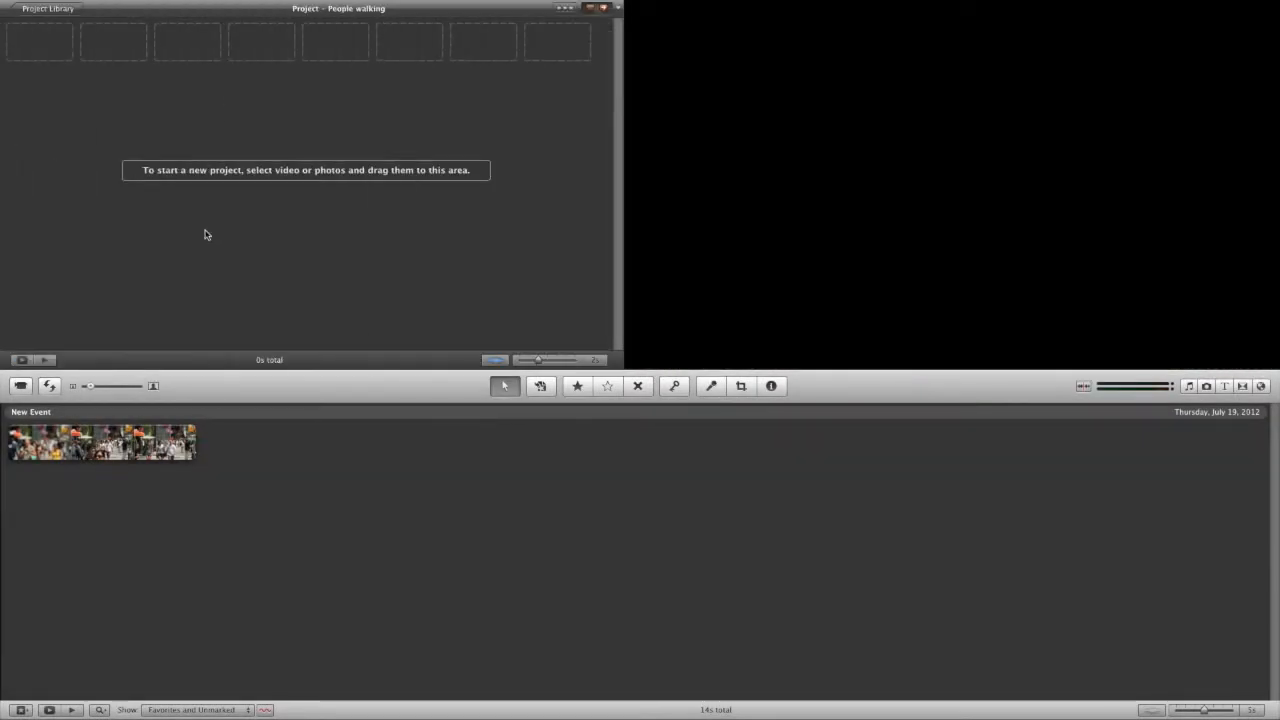
Drag the entire 14-second people walking clip into the empty project timeline.
left_click(100, 445)
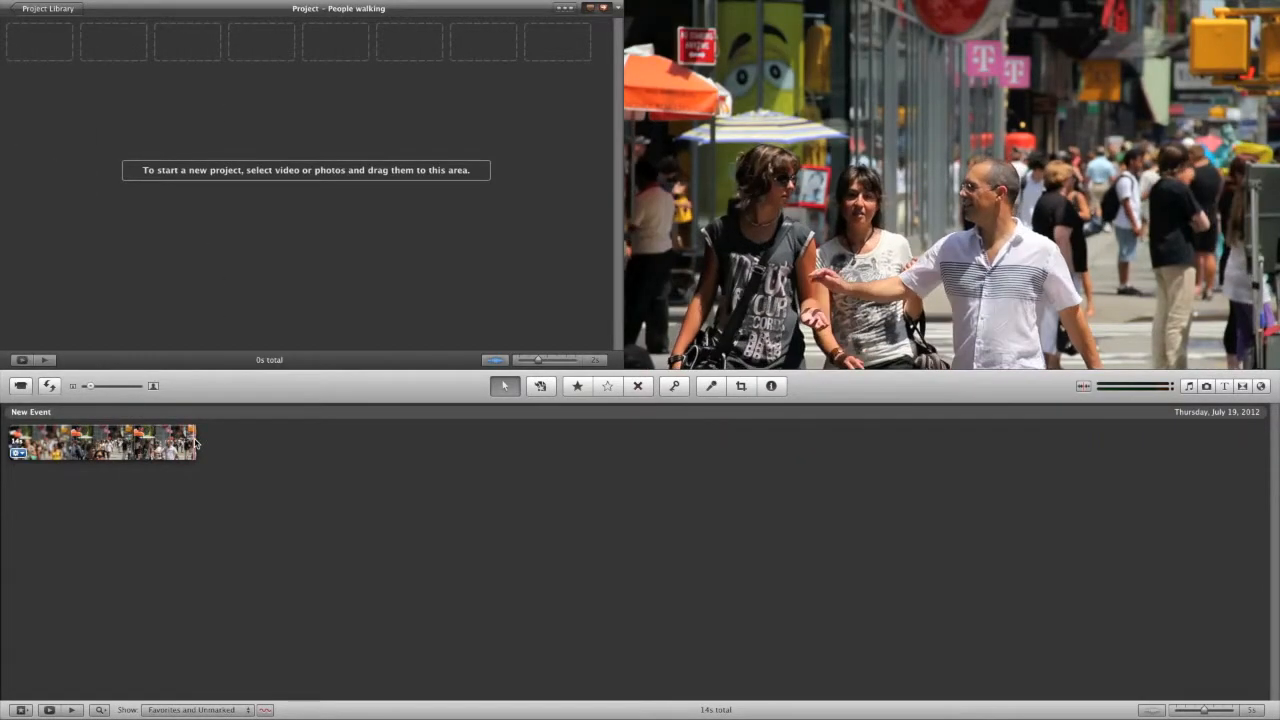
left_click(100, 444)
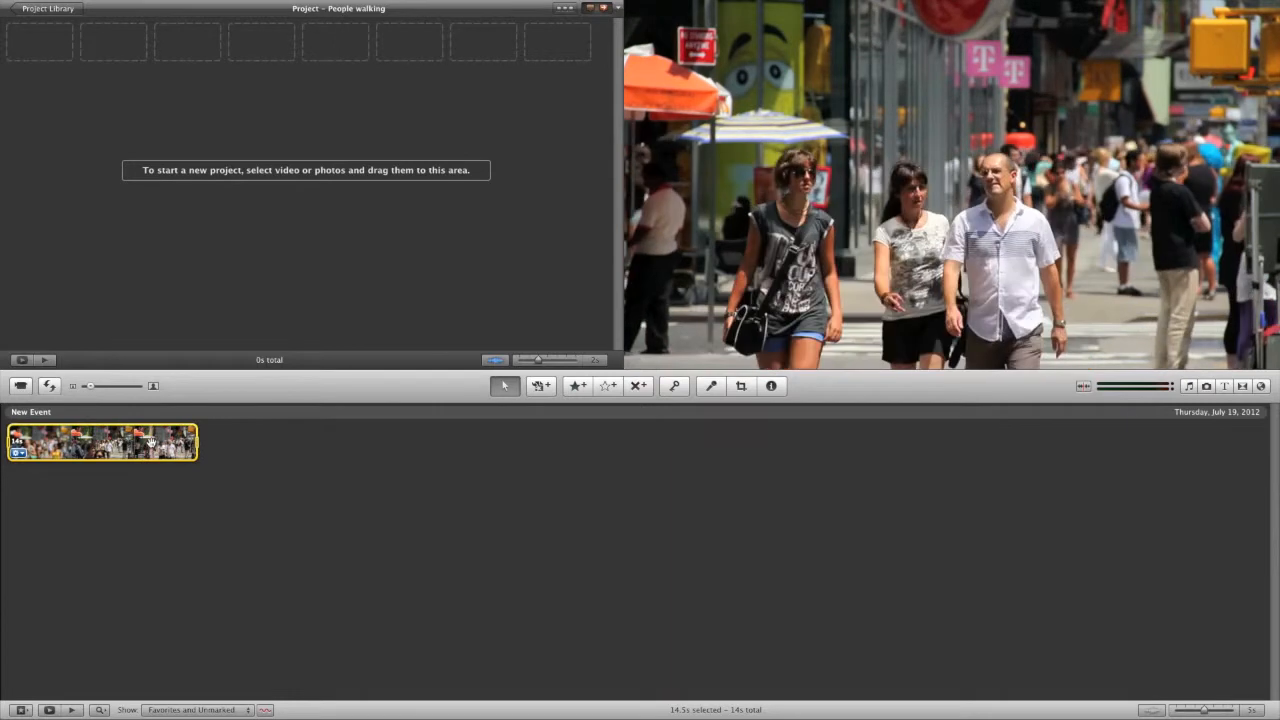
left_click_drag(100, 442, 187, 305)
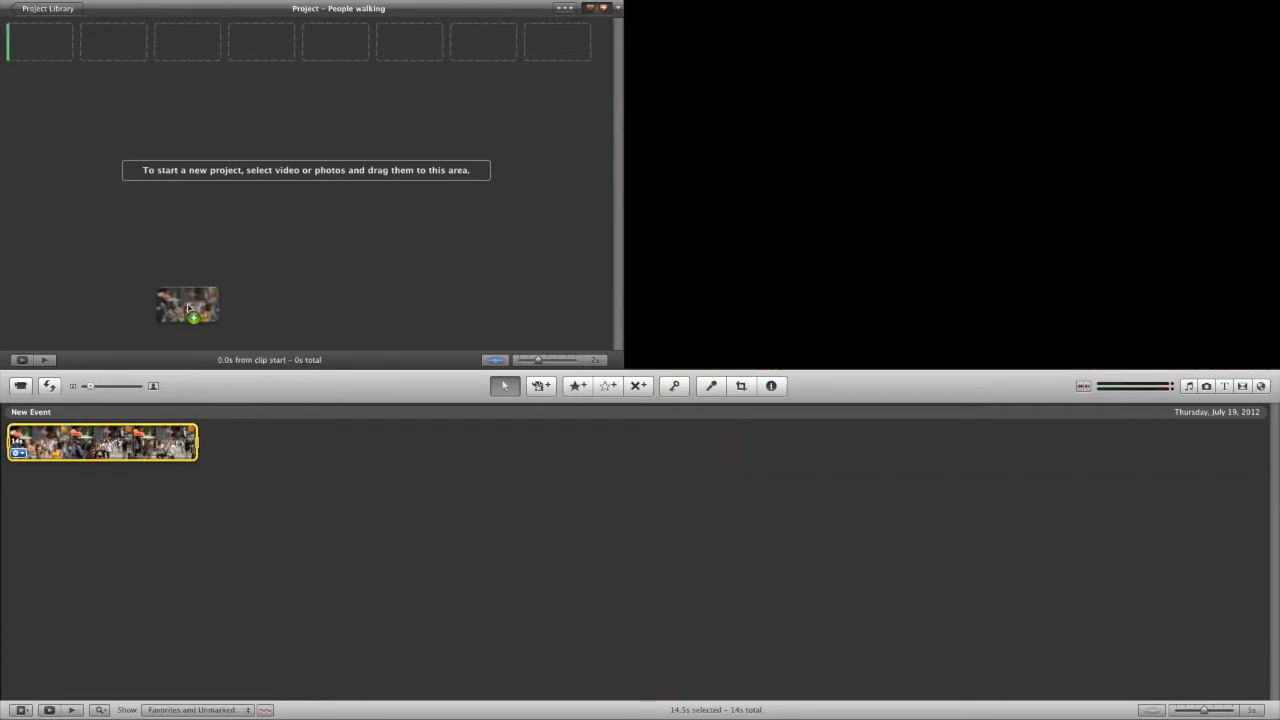
left_click_drag(186, 305, 300, 50)
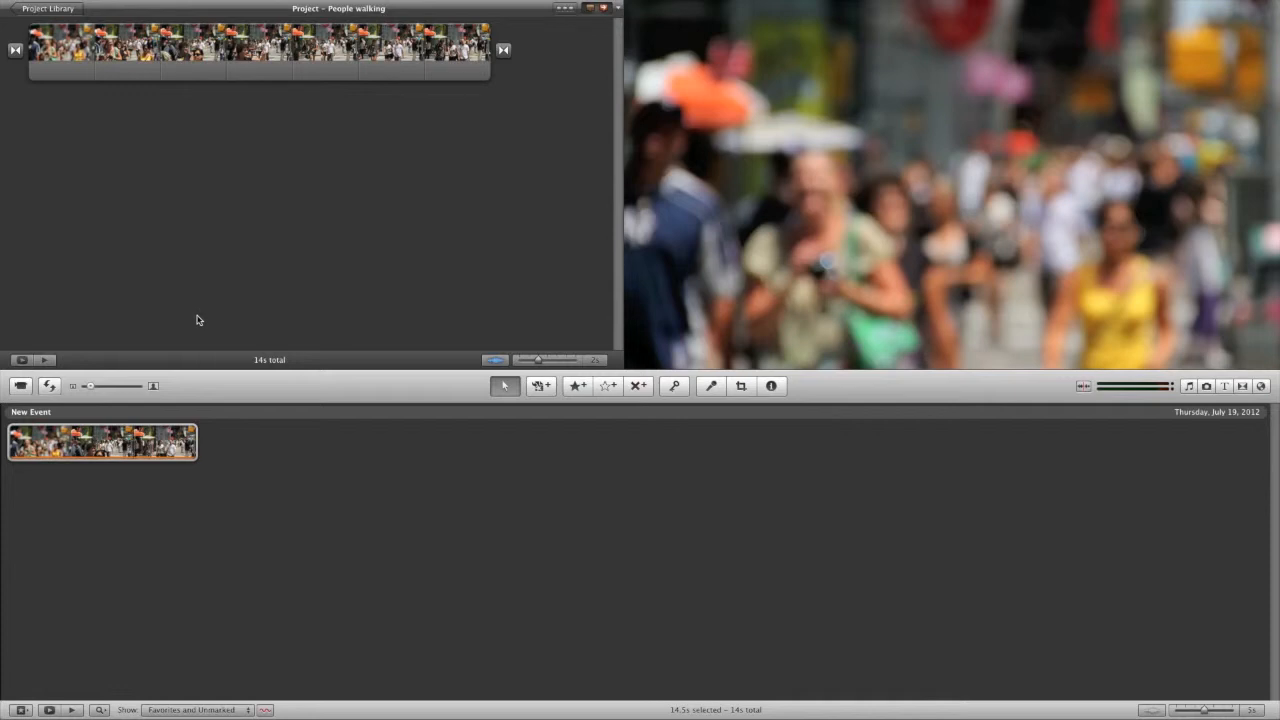
mouse_move(190, 321)
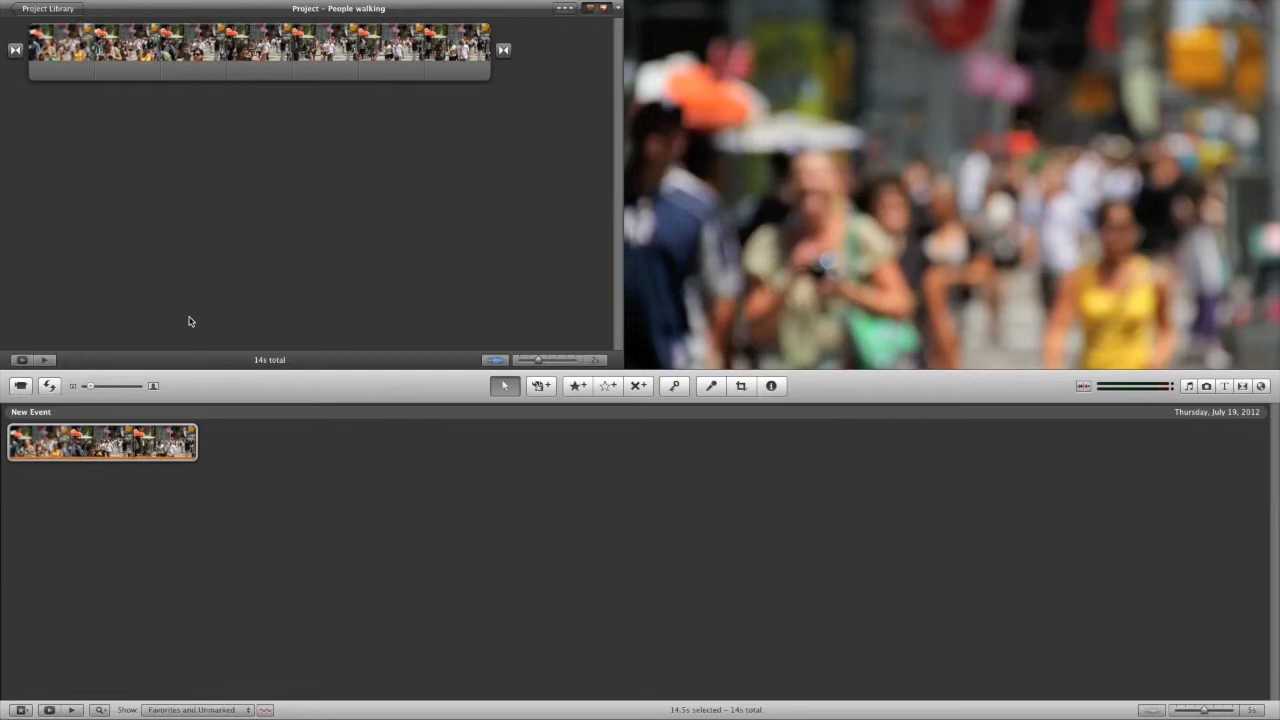
mouse_move(173, 290)
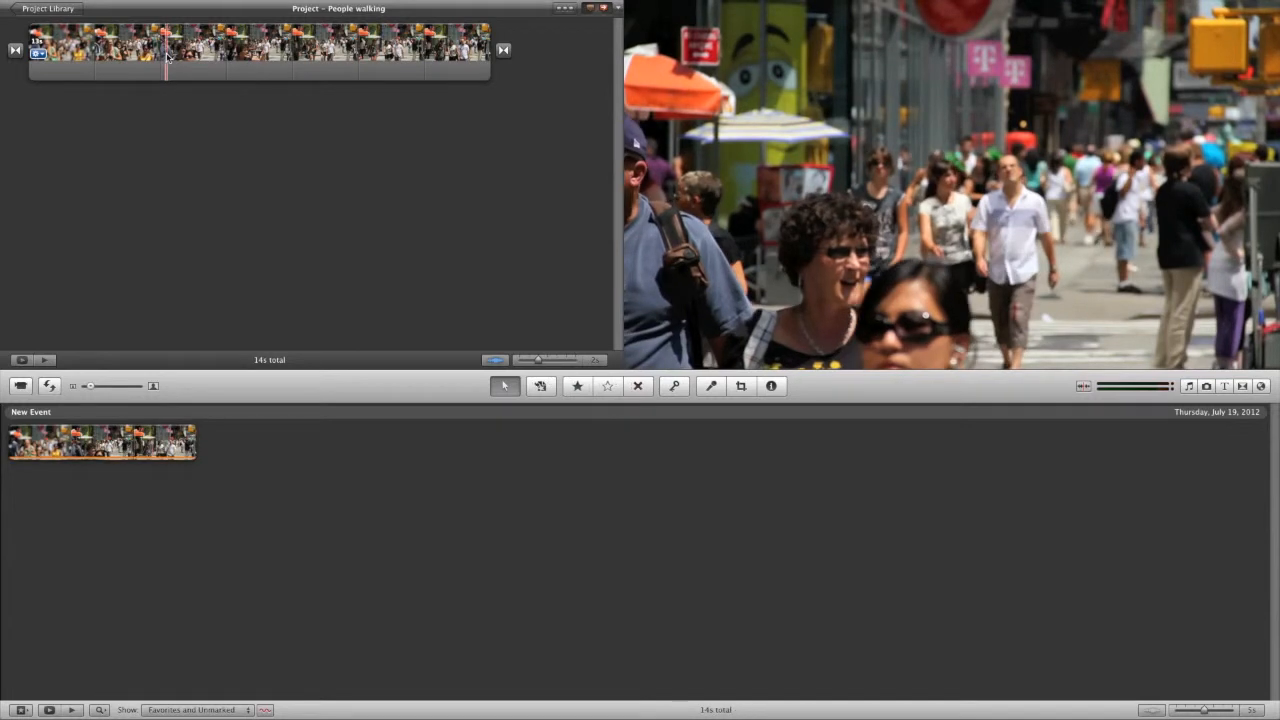
Trim and split the street footage into five short clips totalling 5.3 seconds.
left_click(95, 55)
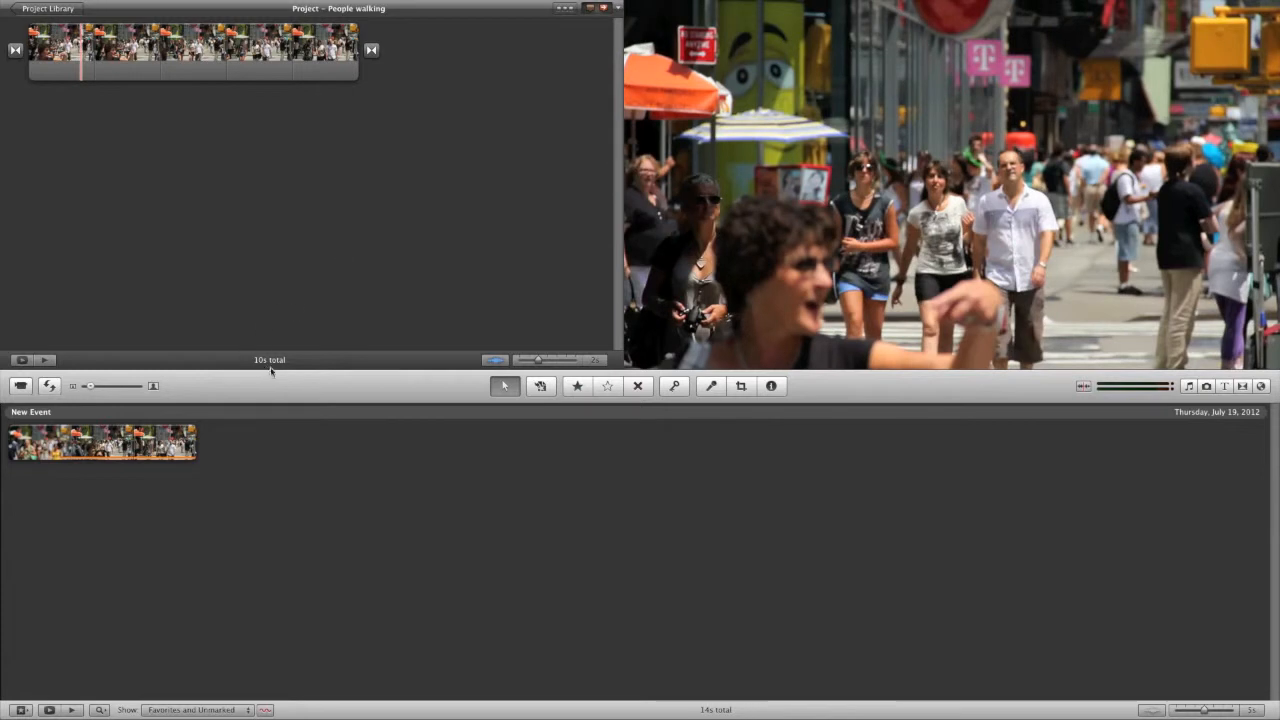
mouse_move(285, 368)
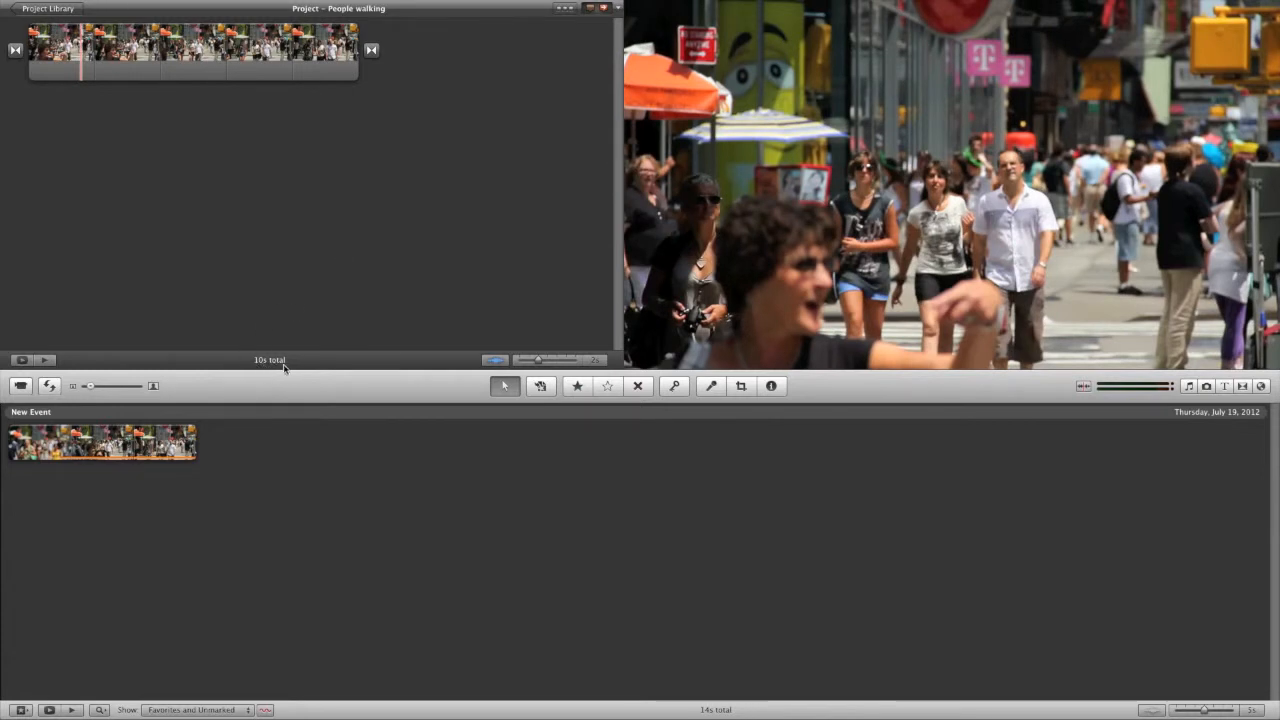
mouse_move(262, 363)
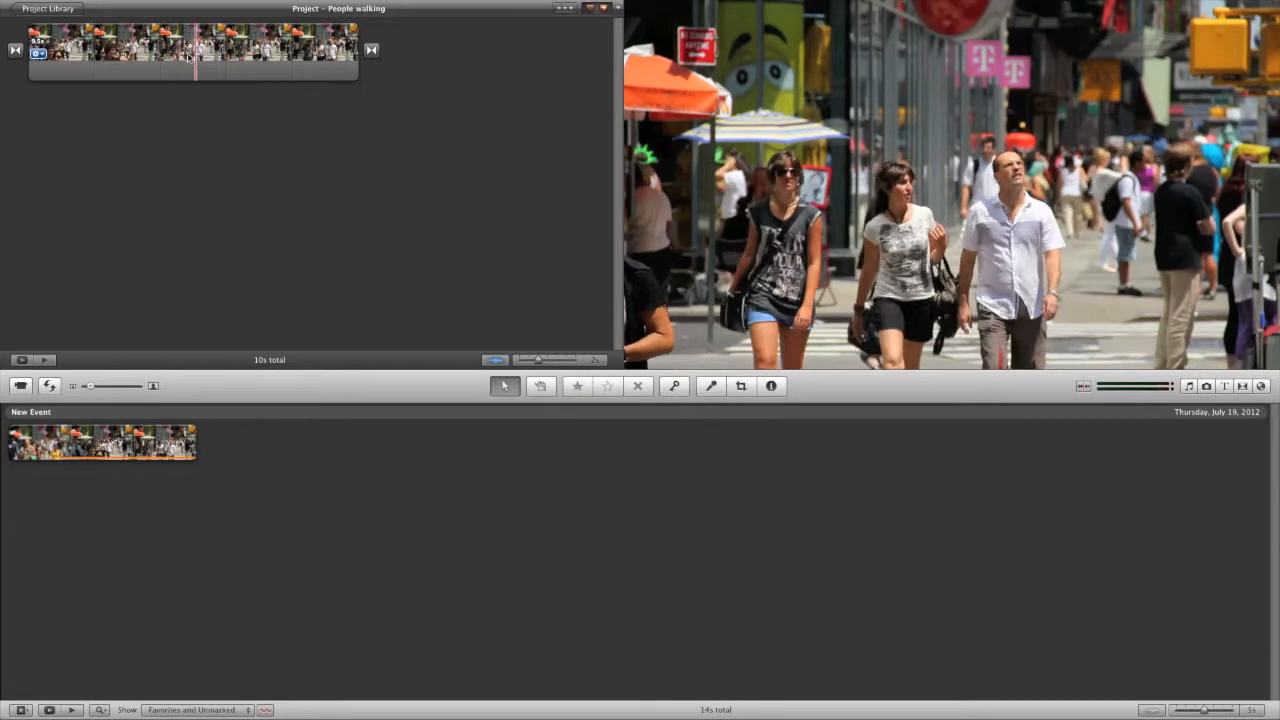
left_click(172, 58)
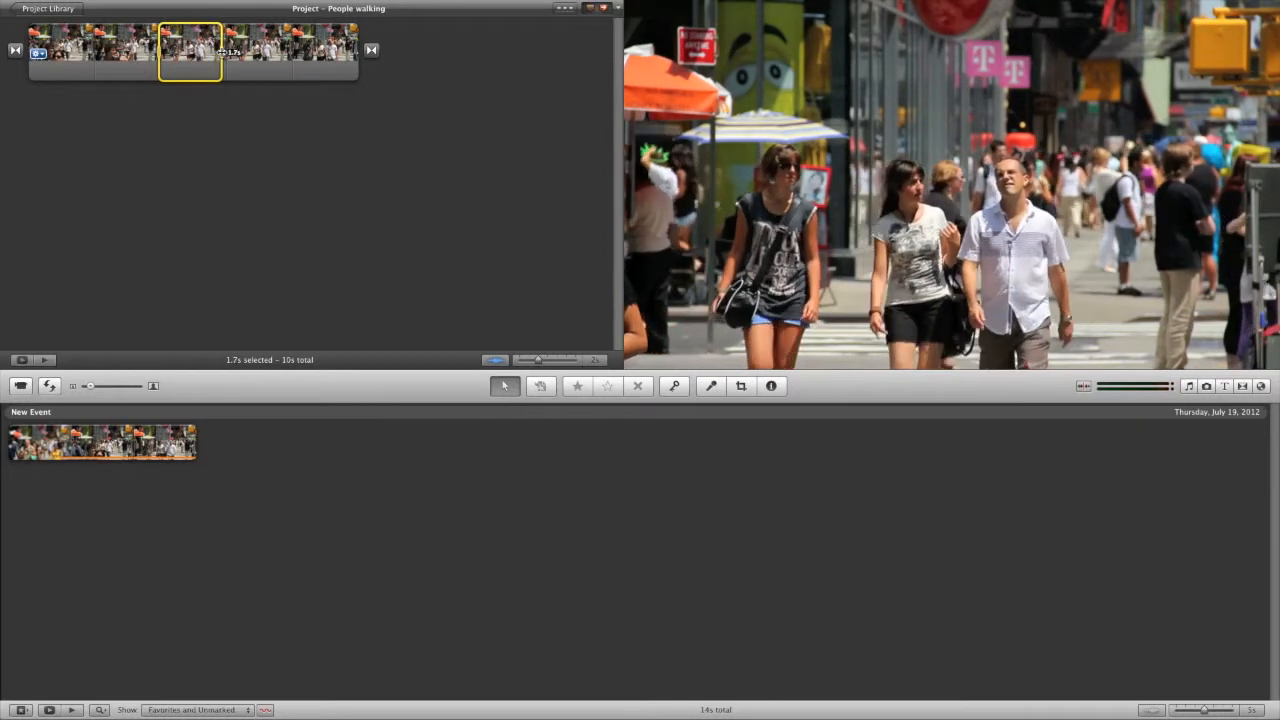
left_click_drag(220, 50, 232, 50)
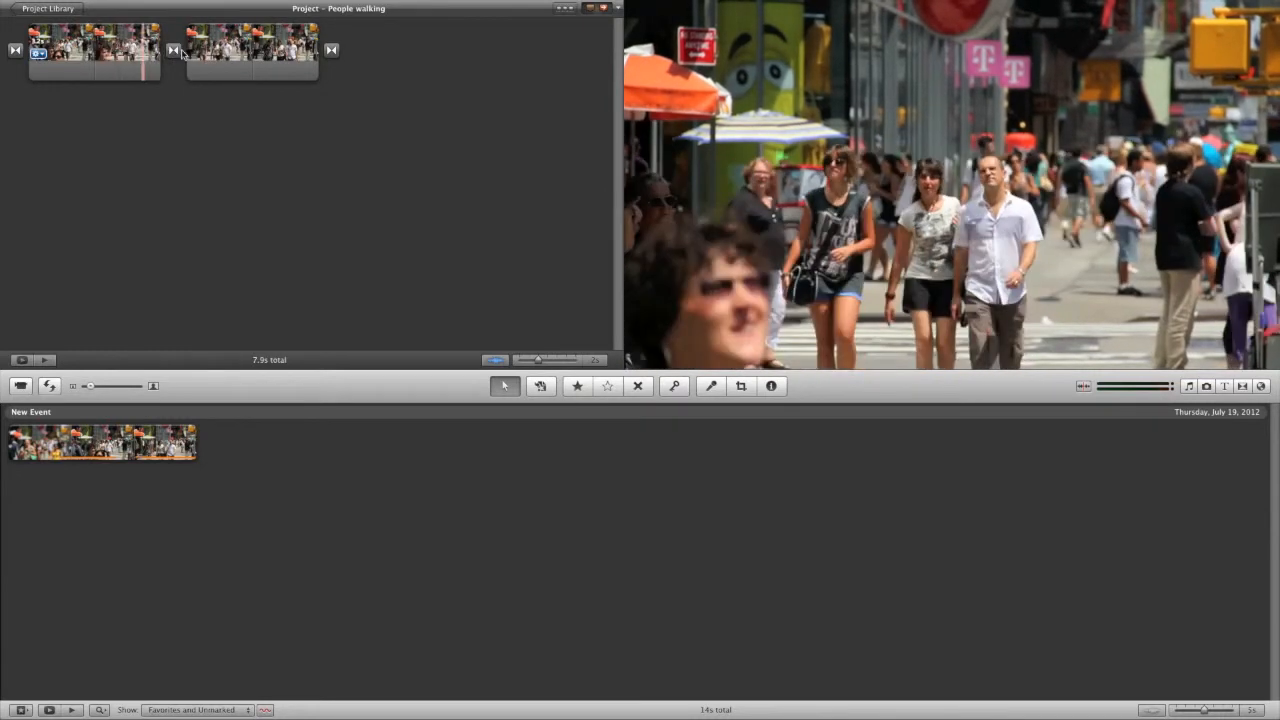
left_click(171, 51)
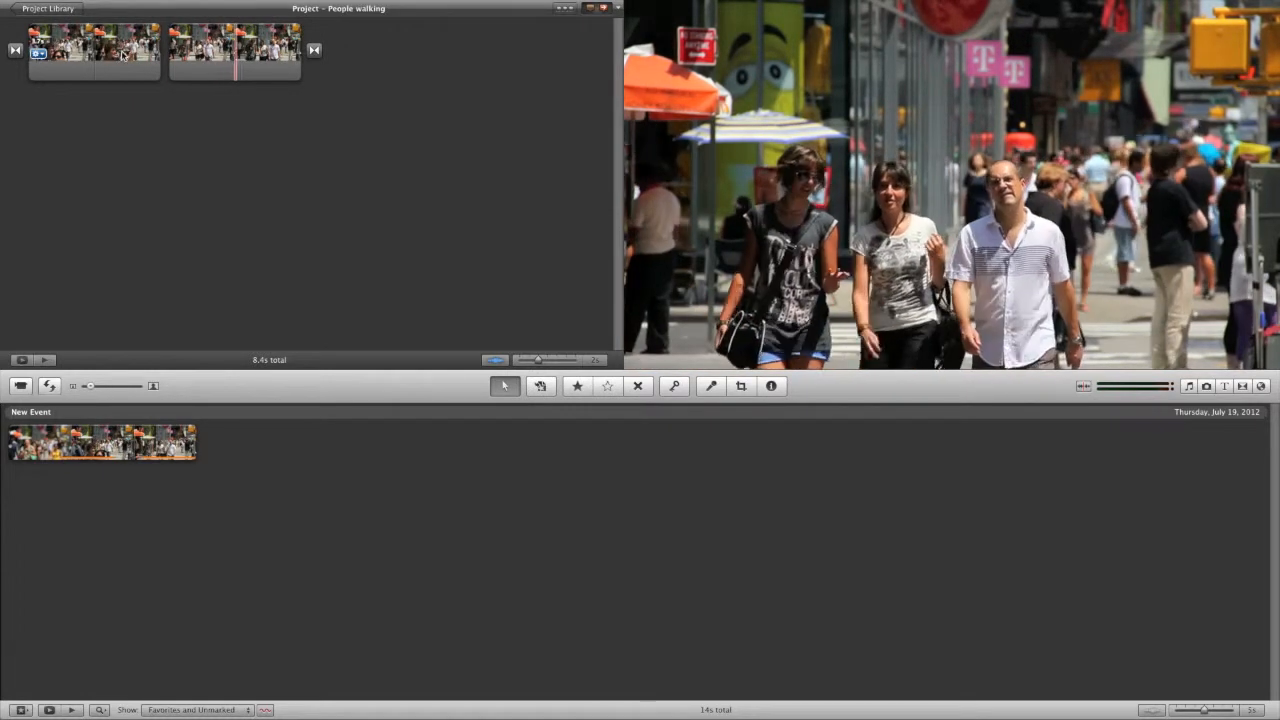
left_click(288, 55)
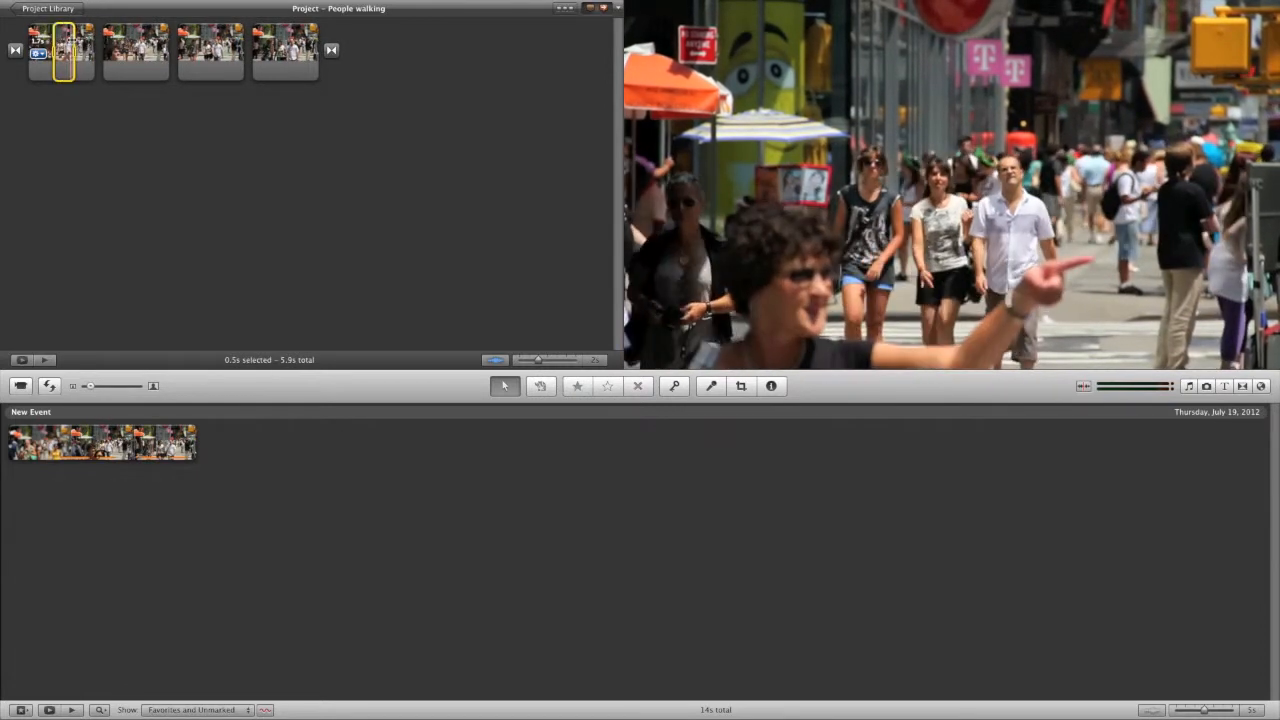
left_click(360, 50)
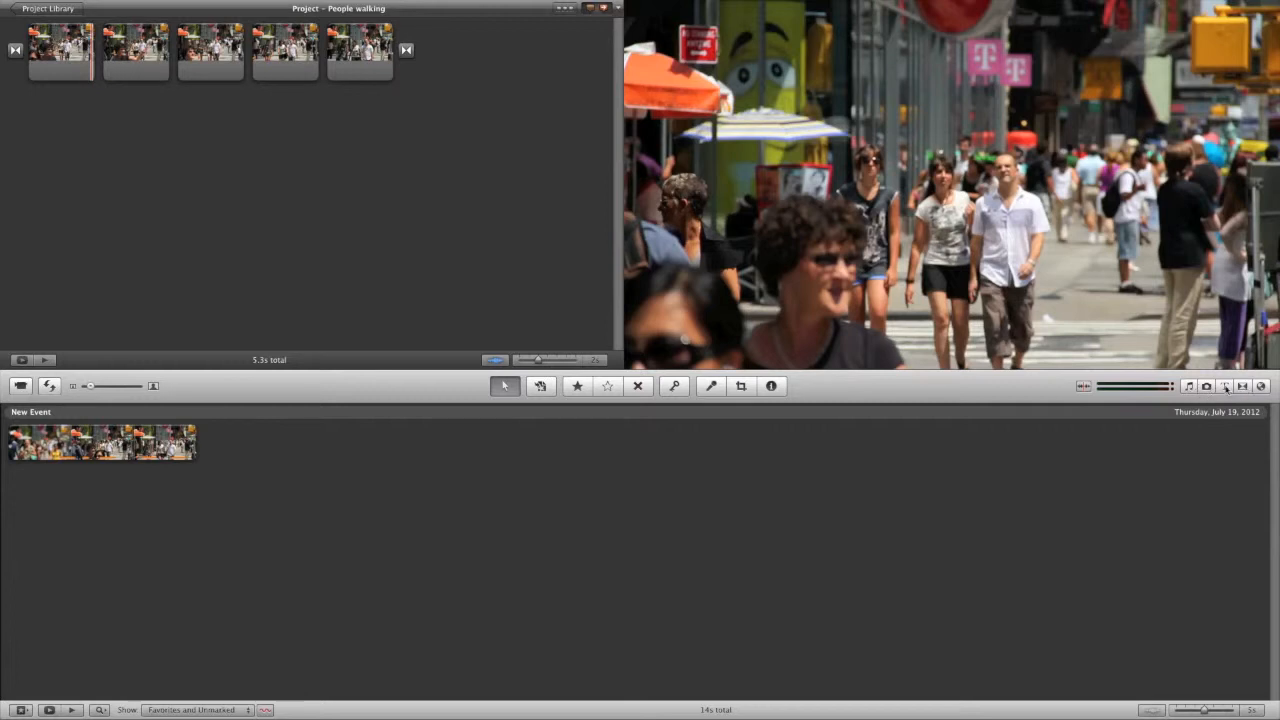
Glance at the music library, then scroll the maps, backgrounds and animatics thumbnails.
left_click(1190, 386)
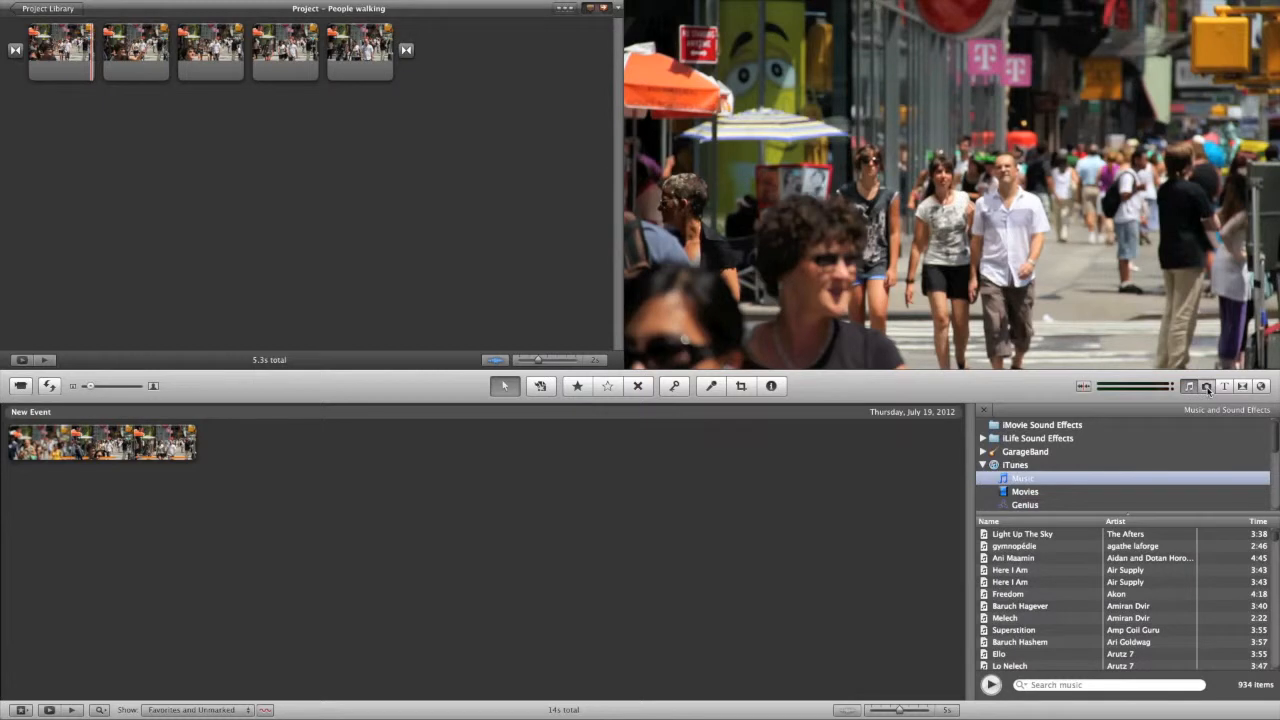
left_click(1224, 387)
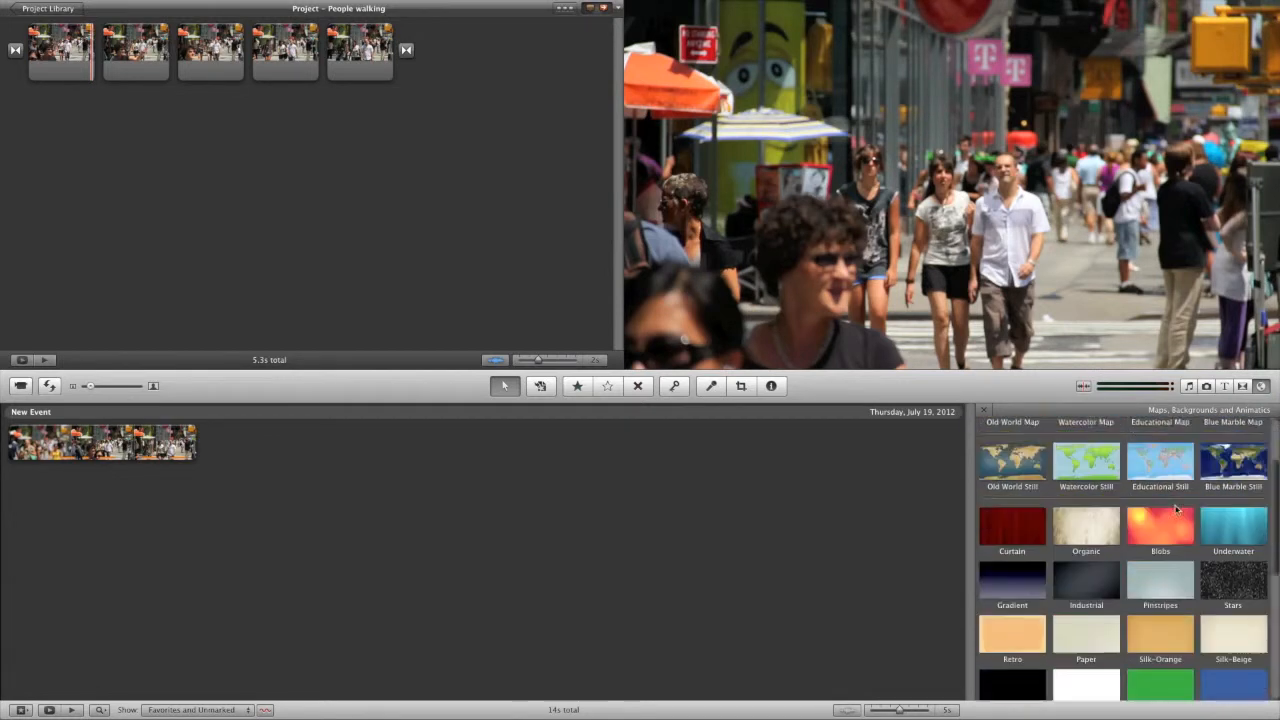
scroll("down", 3)
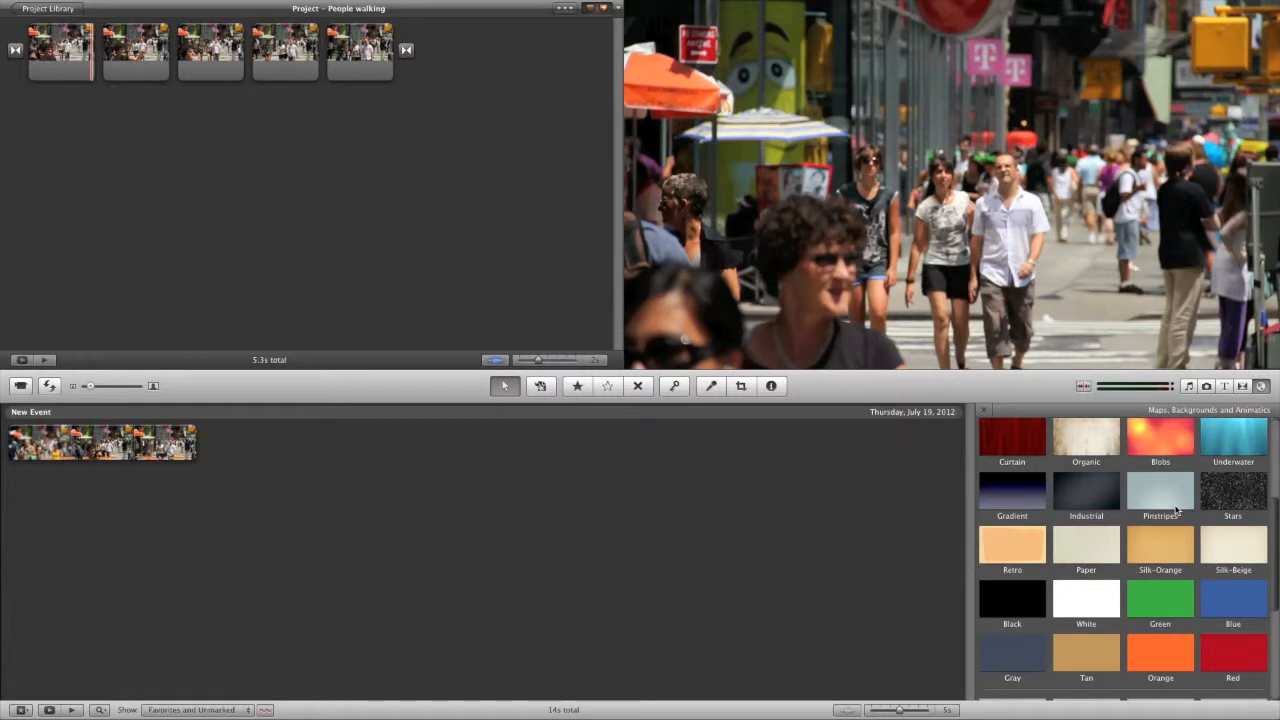
mouse_move(1160, 526)
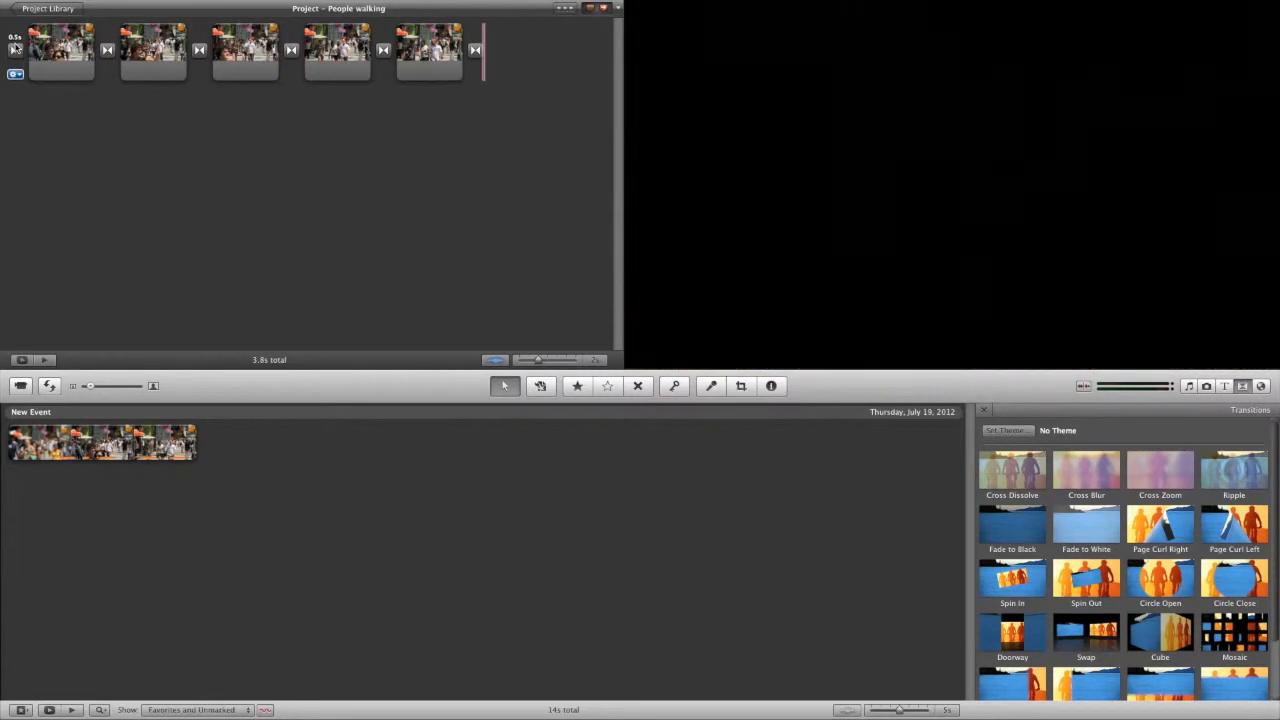
Preview the project and undo the added transitions, leaving the second clip selected.
left_click(55, 50)
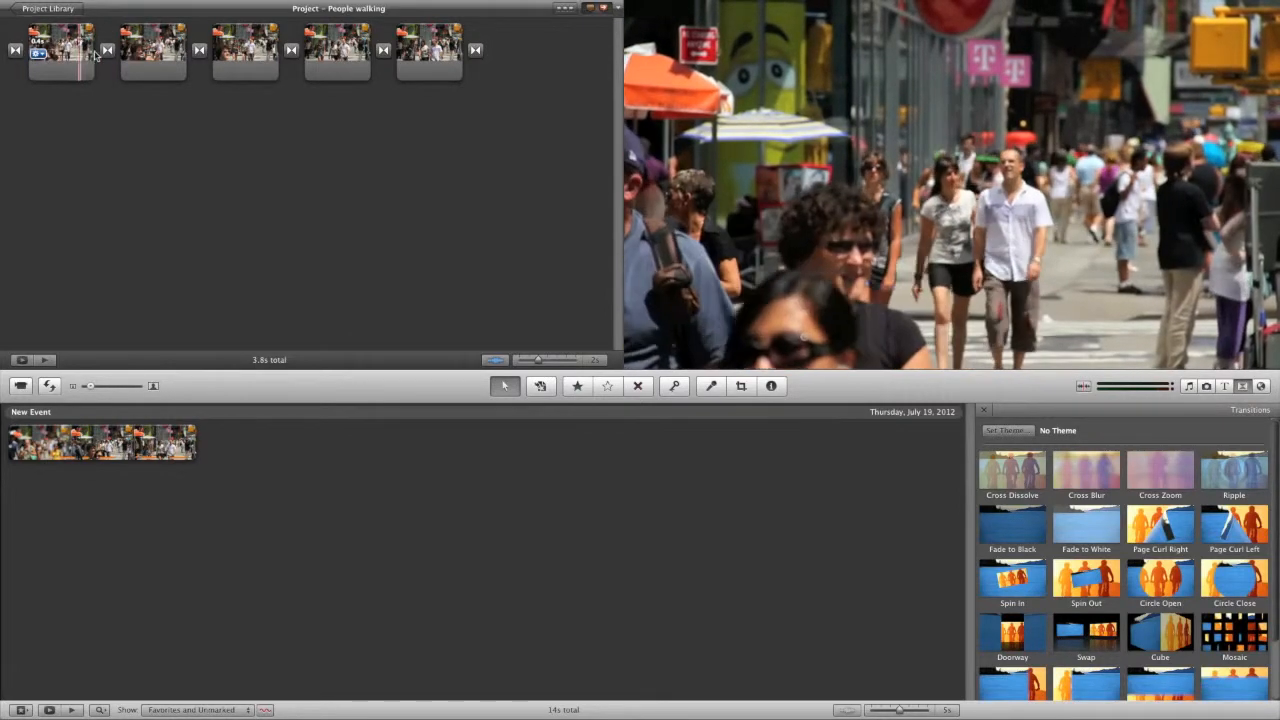
left_click(258, 64)
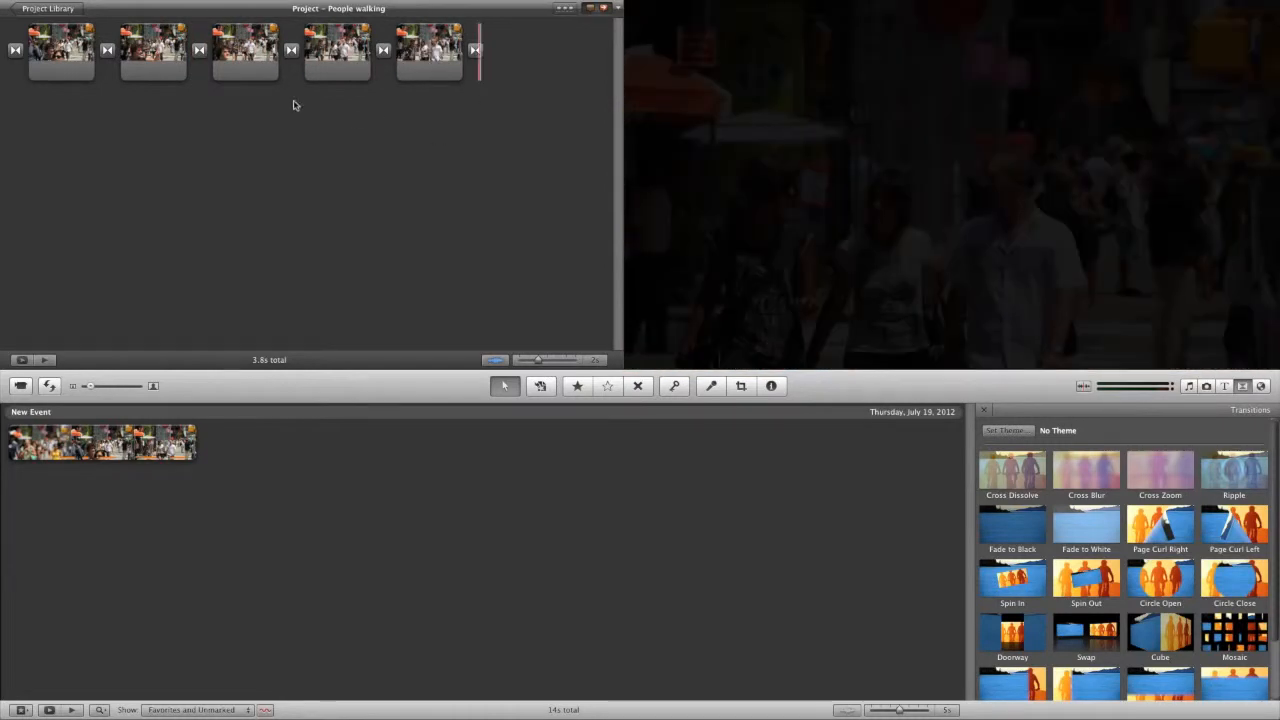
mouse_move(184, 113)
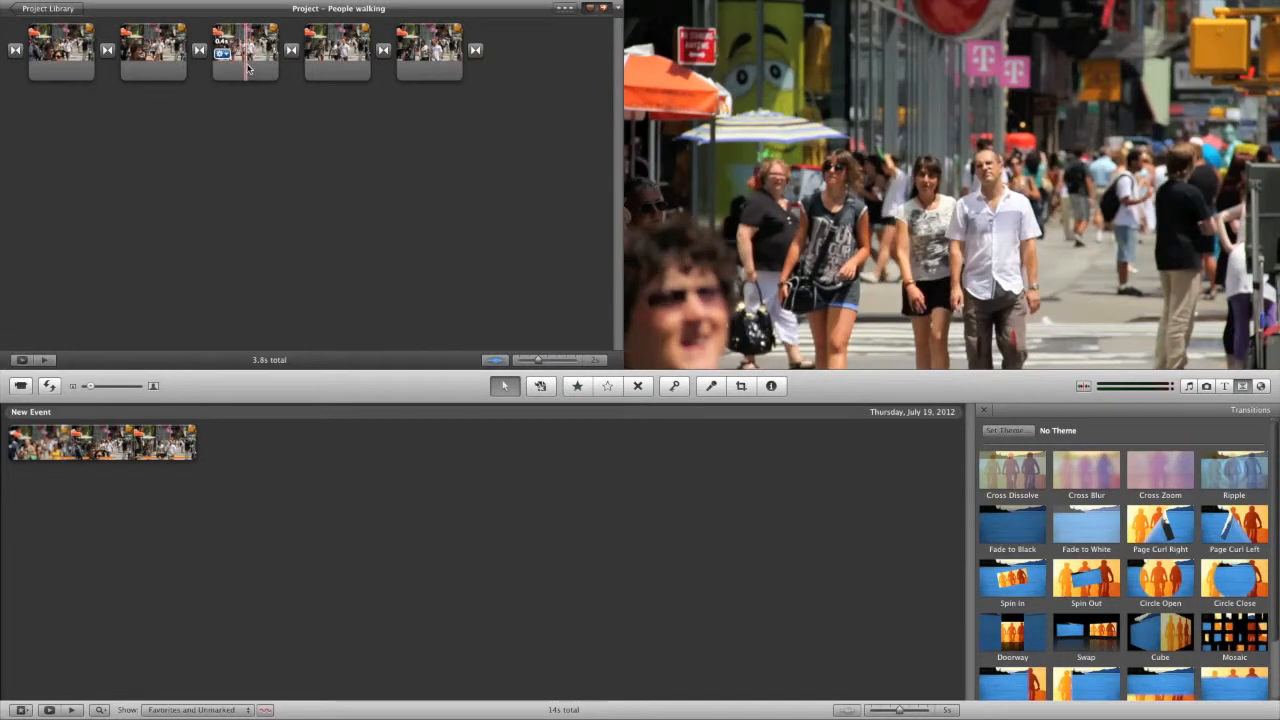
left_click(197, 50)
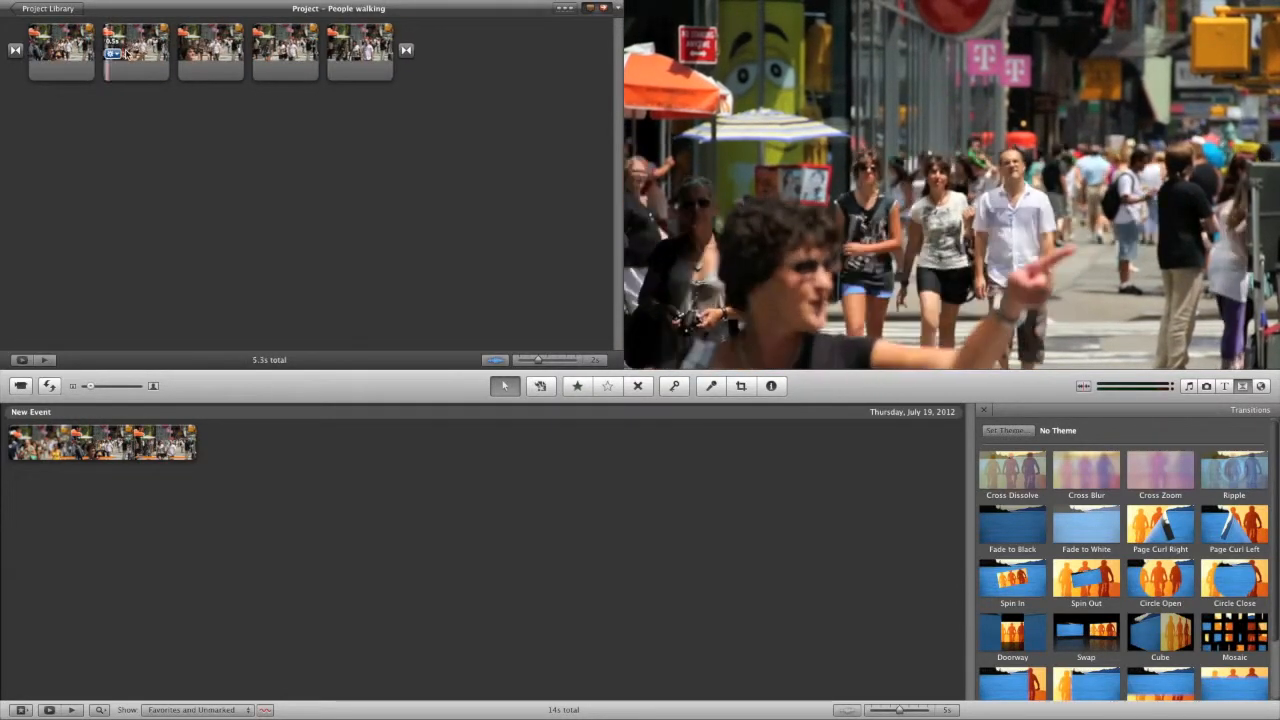
left_click(130, 55)
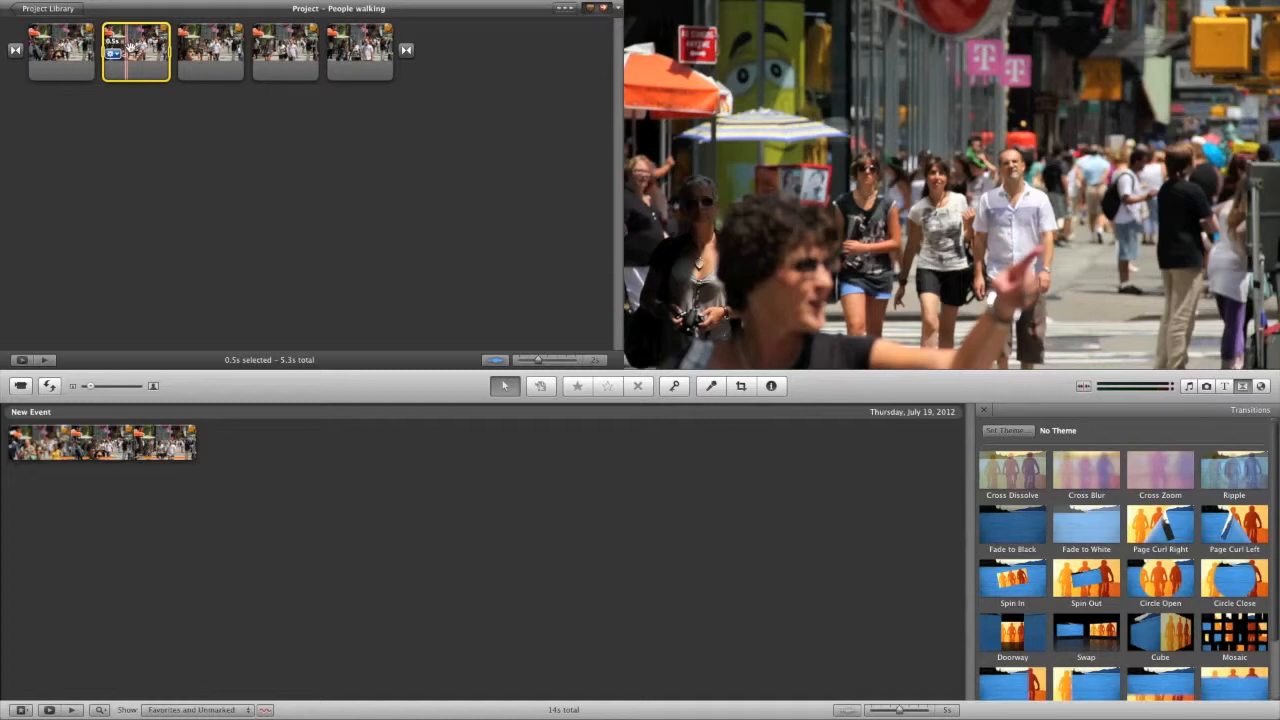
Apply the Flipped video effect to the second half-second clip.
left_click(771, 386)
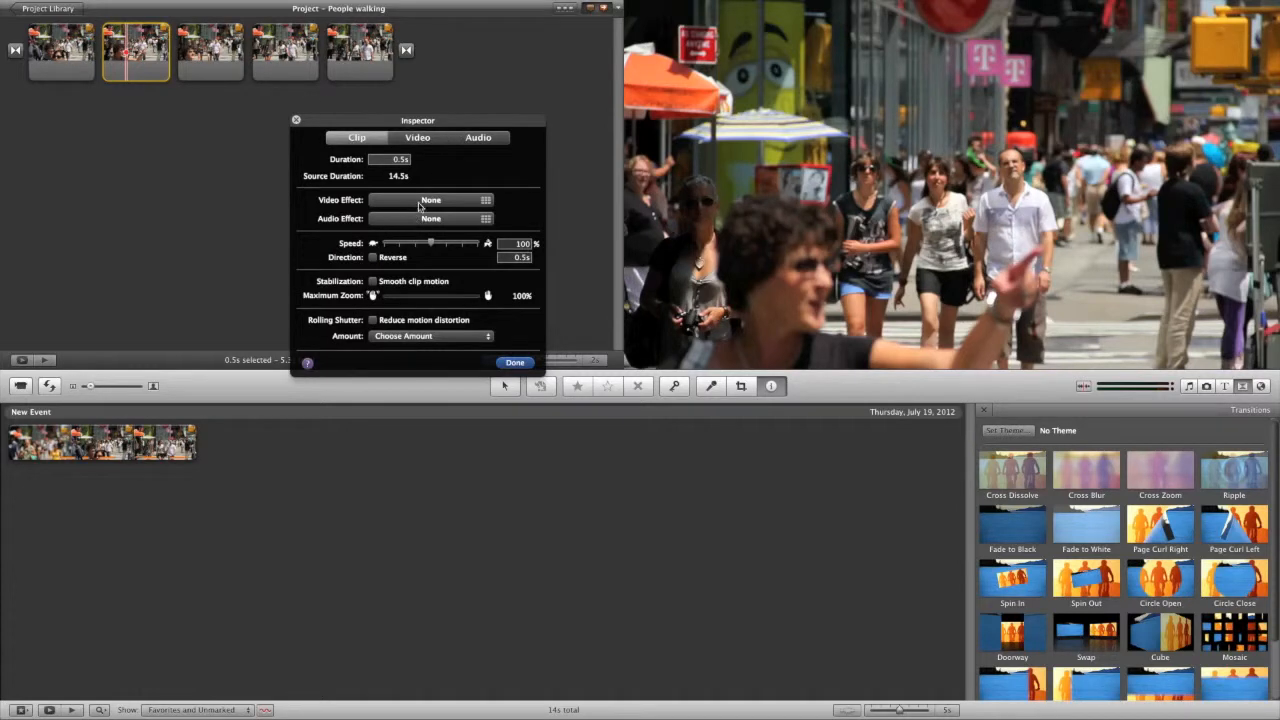
left_click(431, 199)
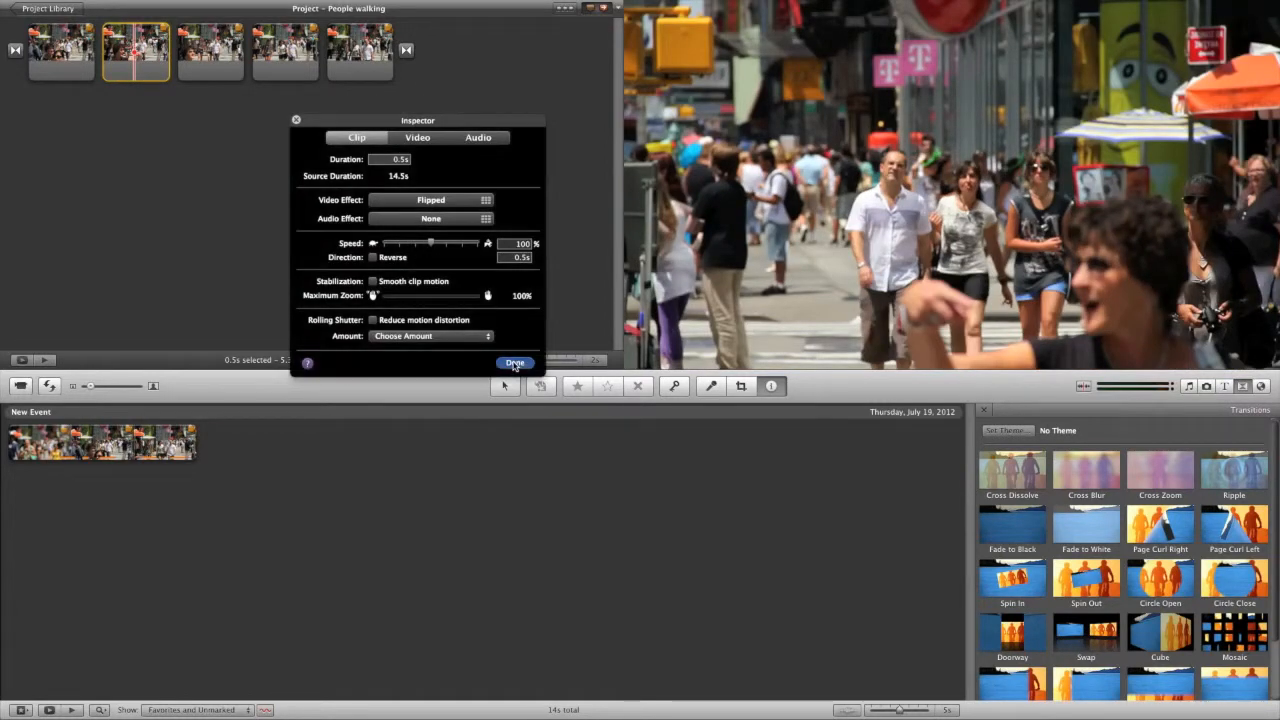
left_click(514, 363)
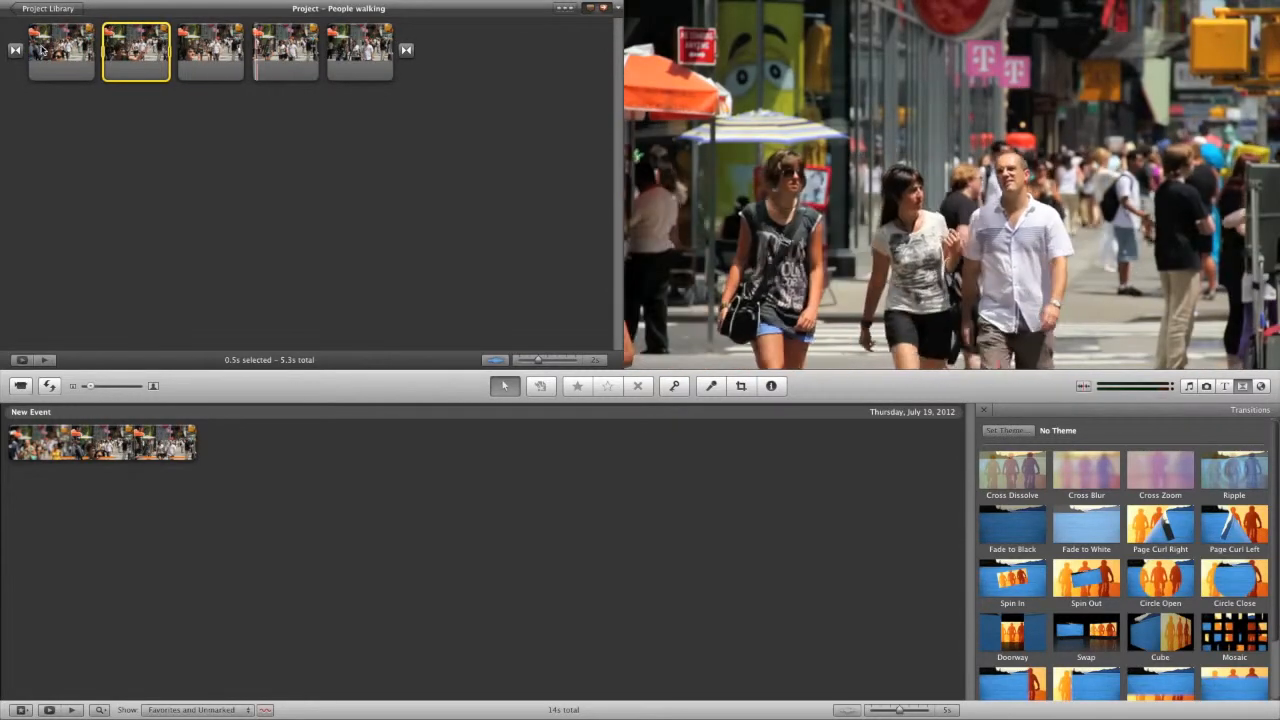
Trim the fourth clip so the five-clip project totals 4.8 seconds.
left_click(285, 55)
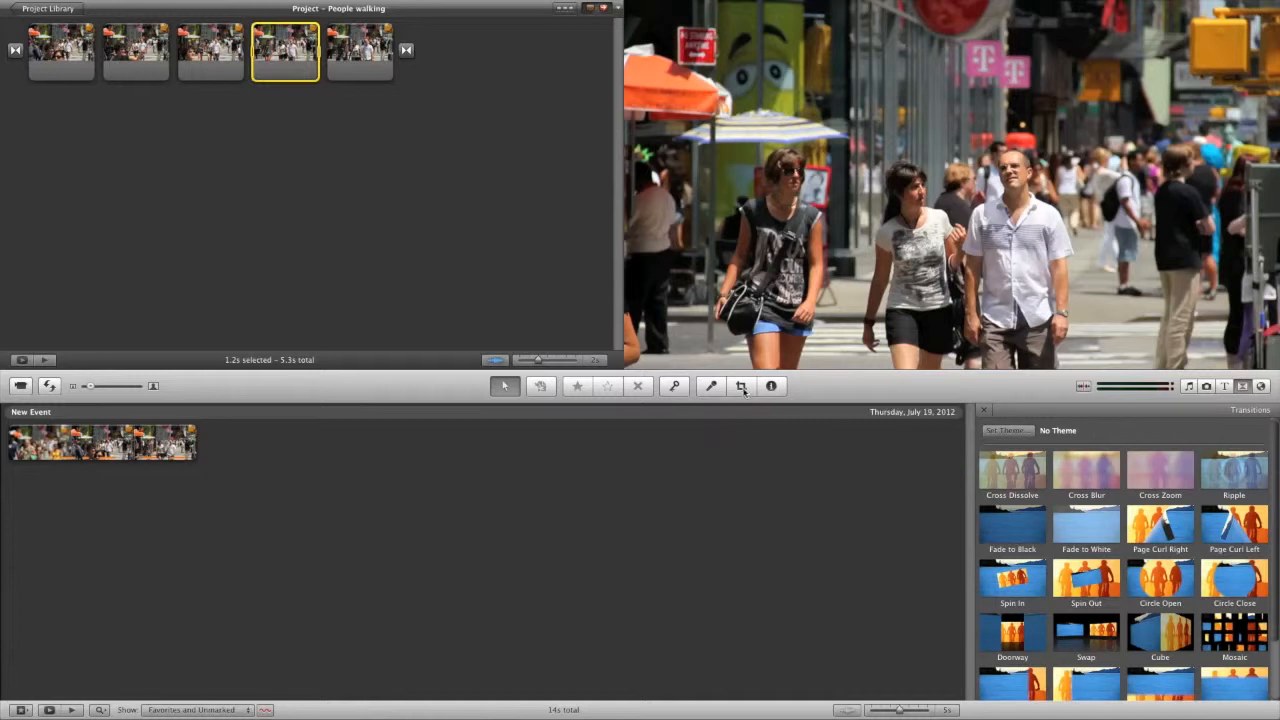
left_click(741, 386)
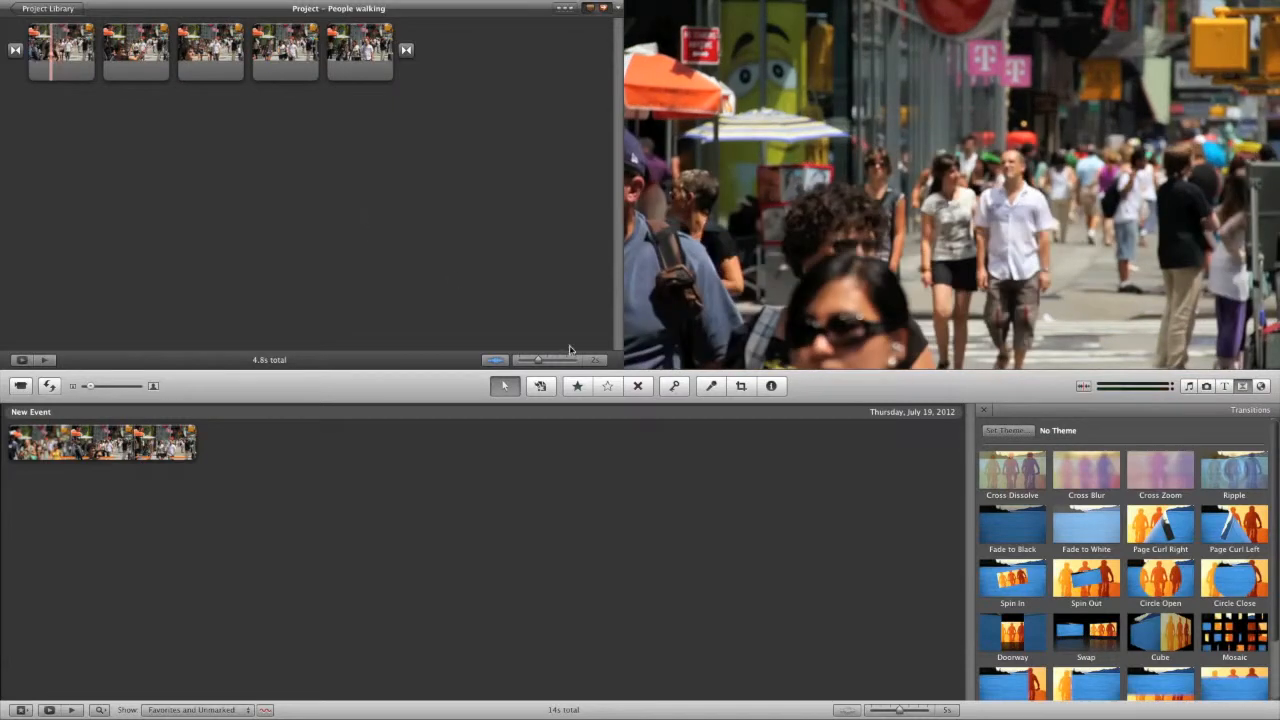
mouse_move(1086, 466)
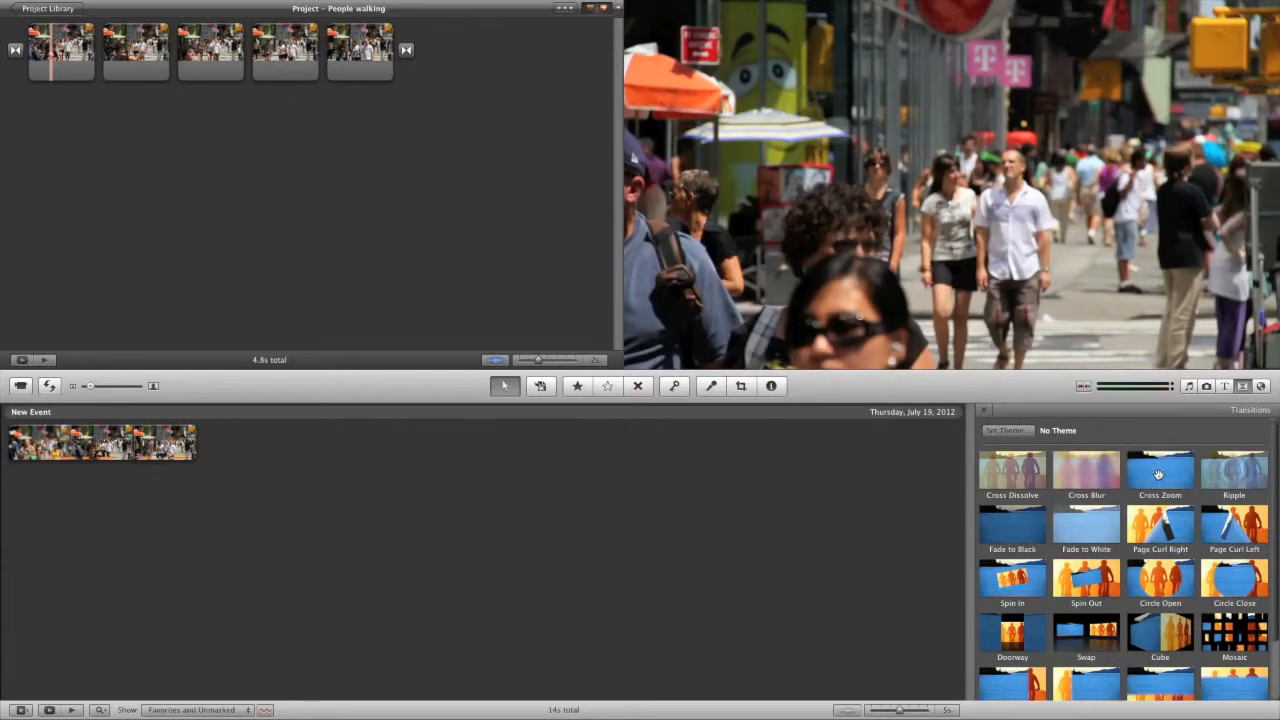
mouse_move(1228, 474)
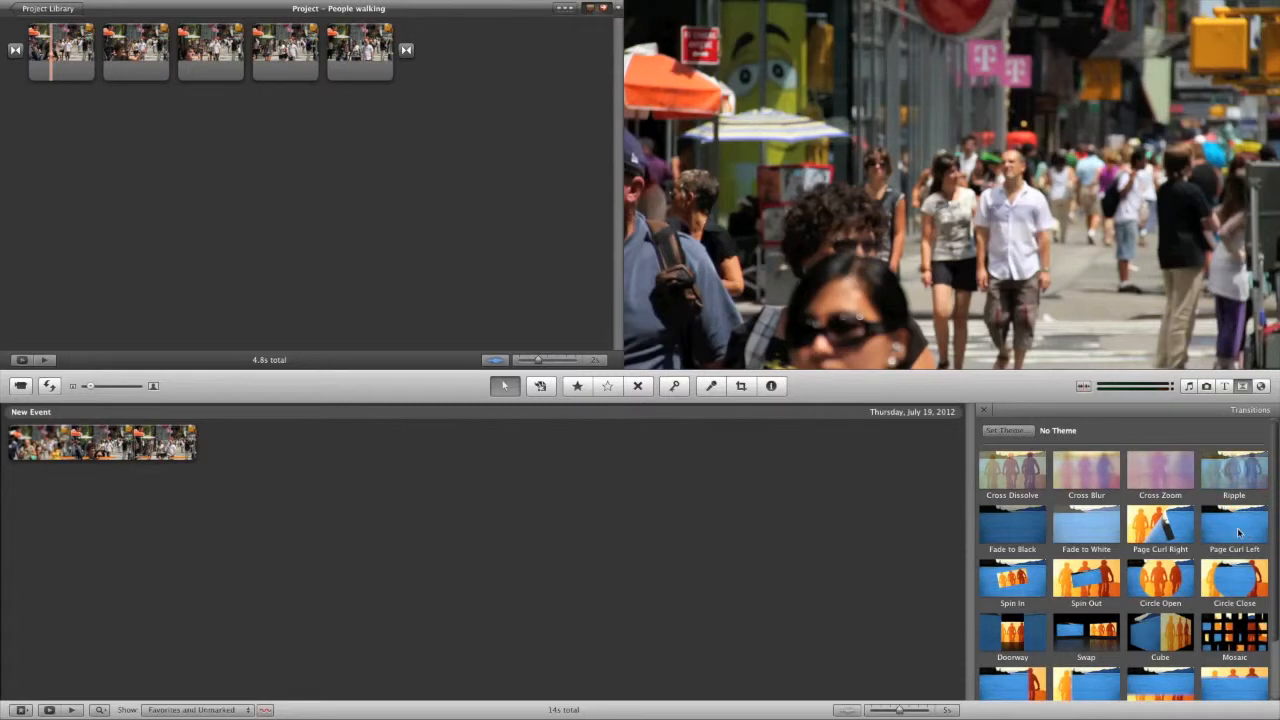
mouse_move(1222, 585)
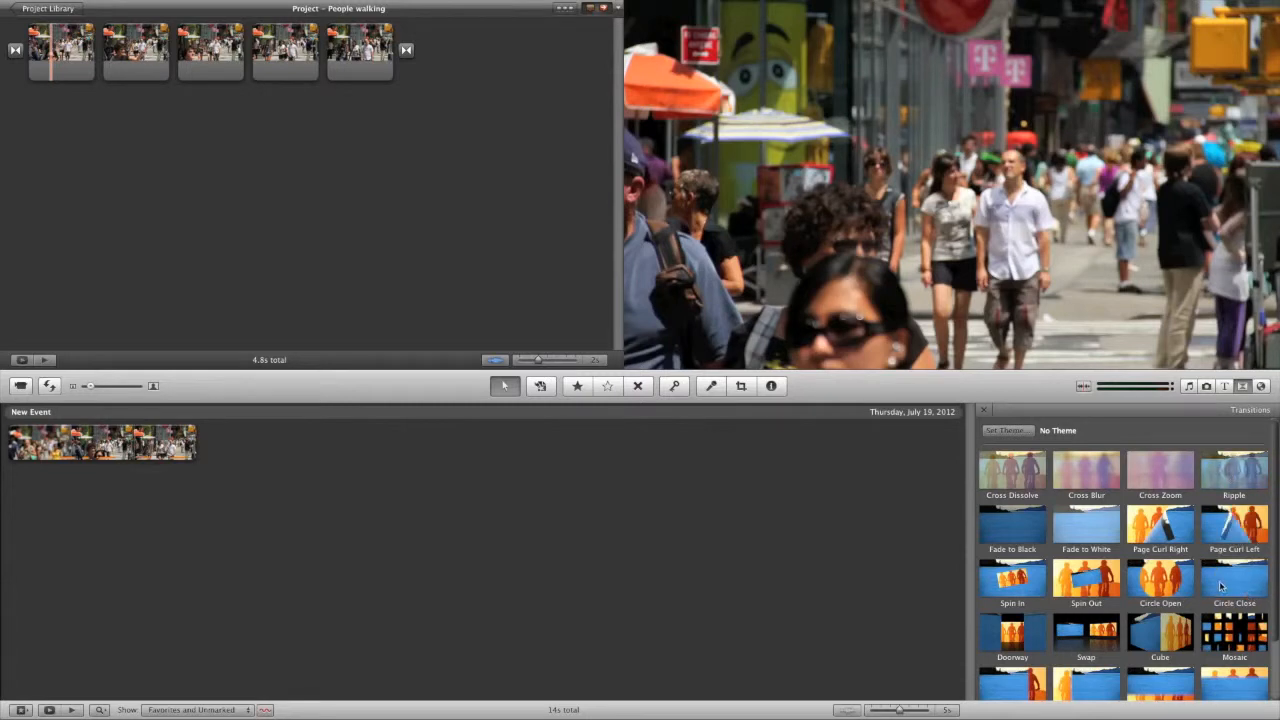
mouse_move(1141, 570)
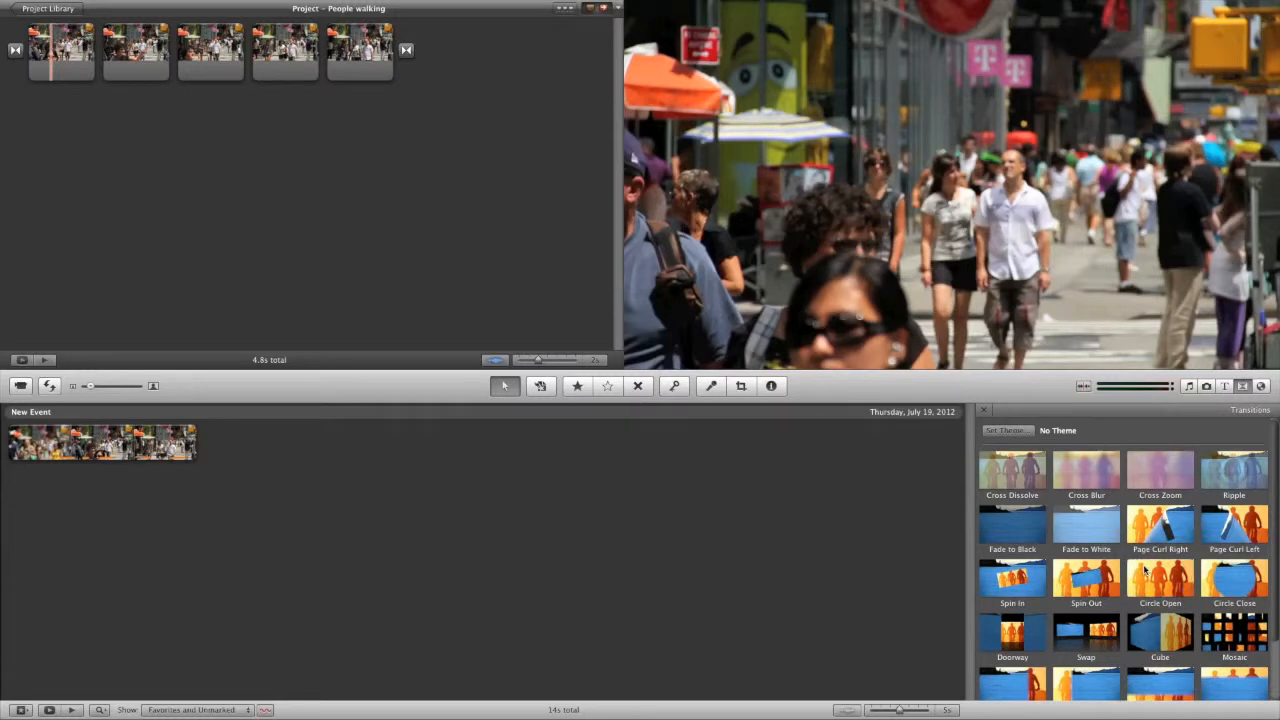
mouse_move(1042, 503)
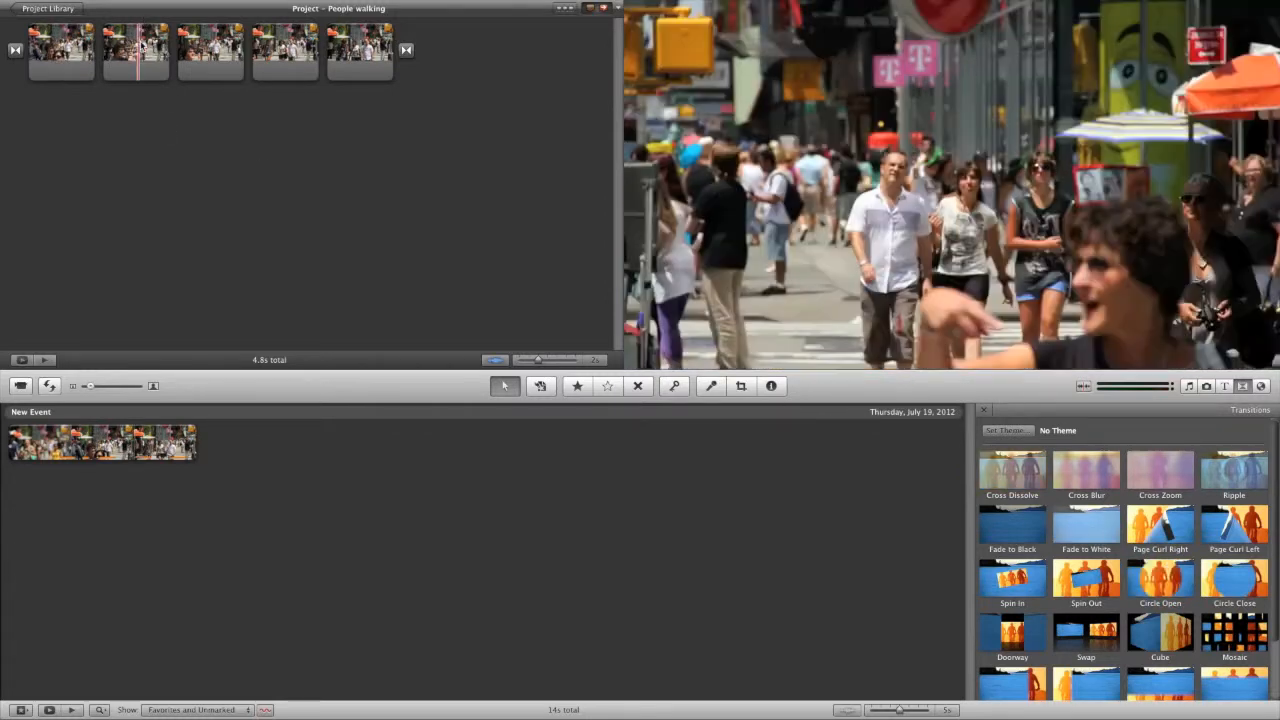
left_click(133, 47)
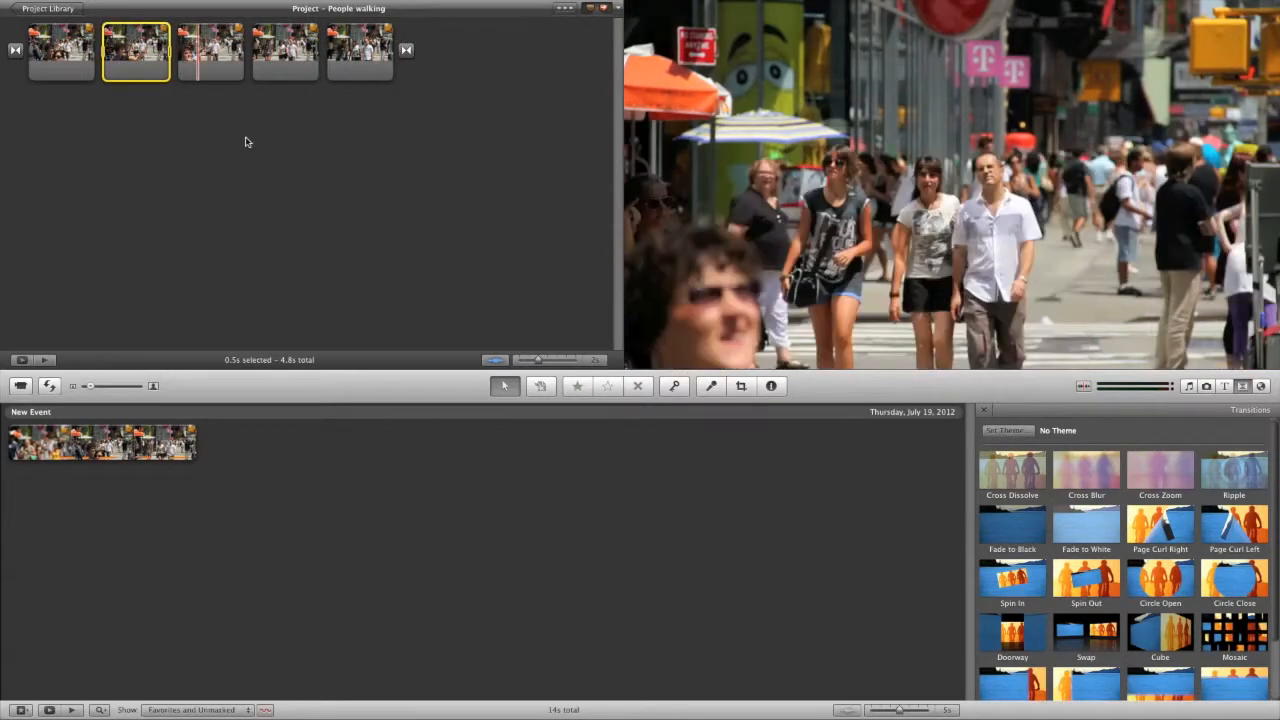
scroll("down", 3)
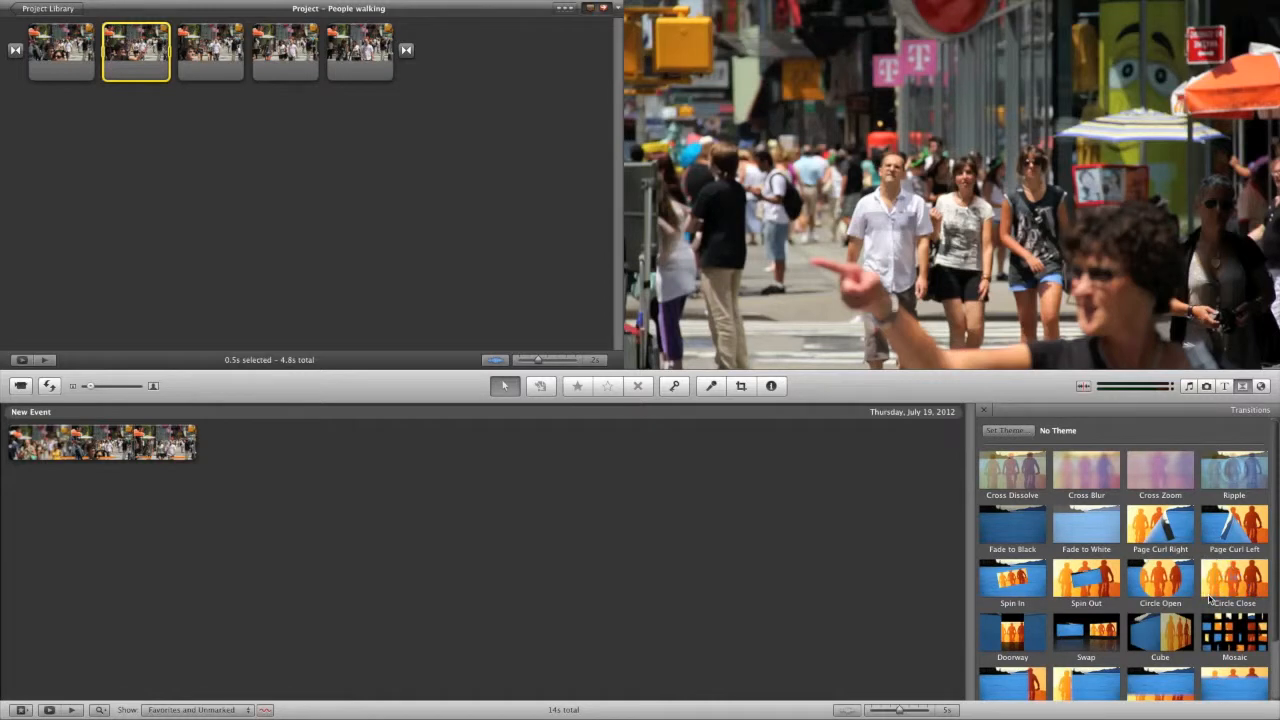
mouse_move(1212, 597)
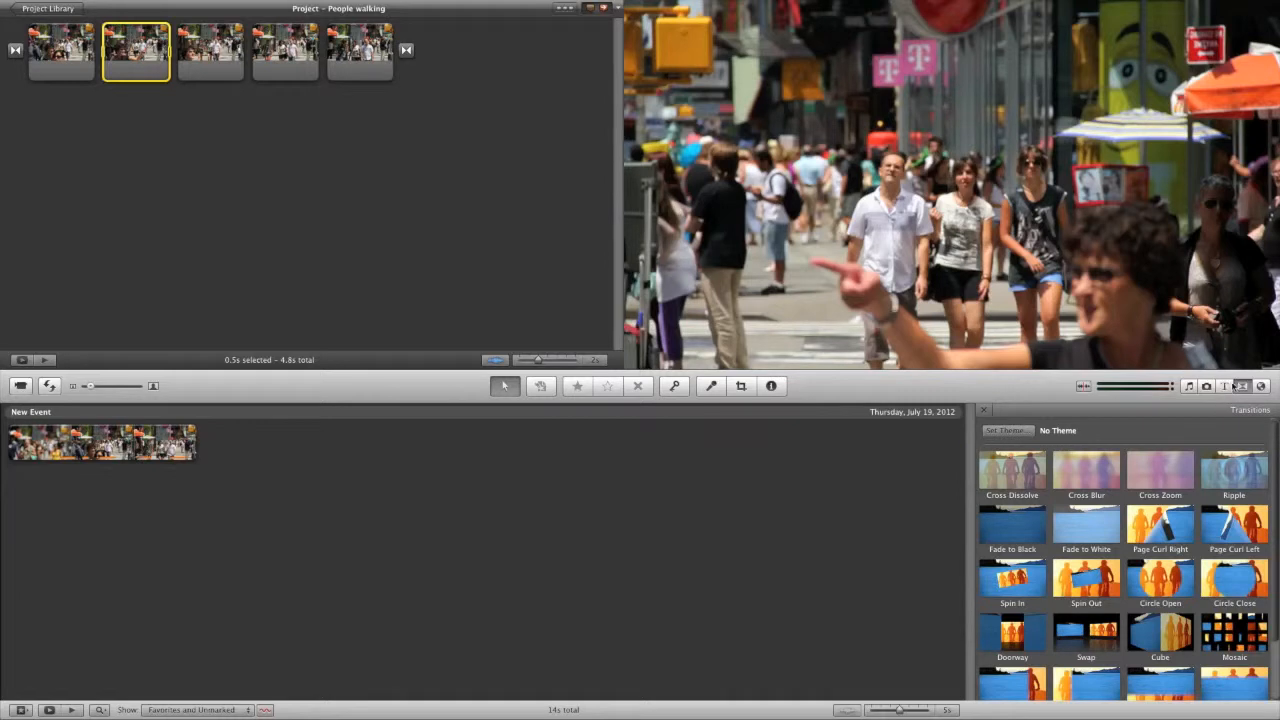
Open the Titles browser with the five-clip, 4.8-second project still shown.
left_click(1226, 386)
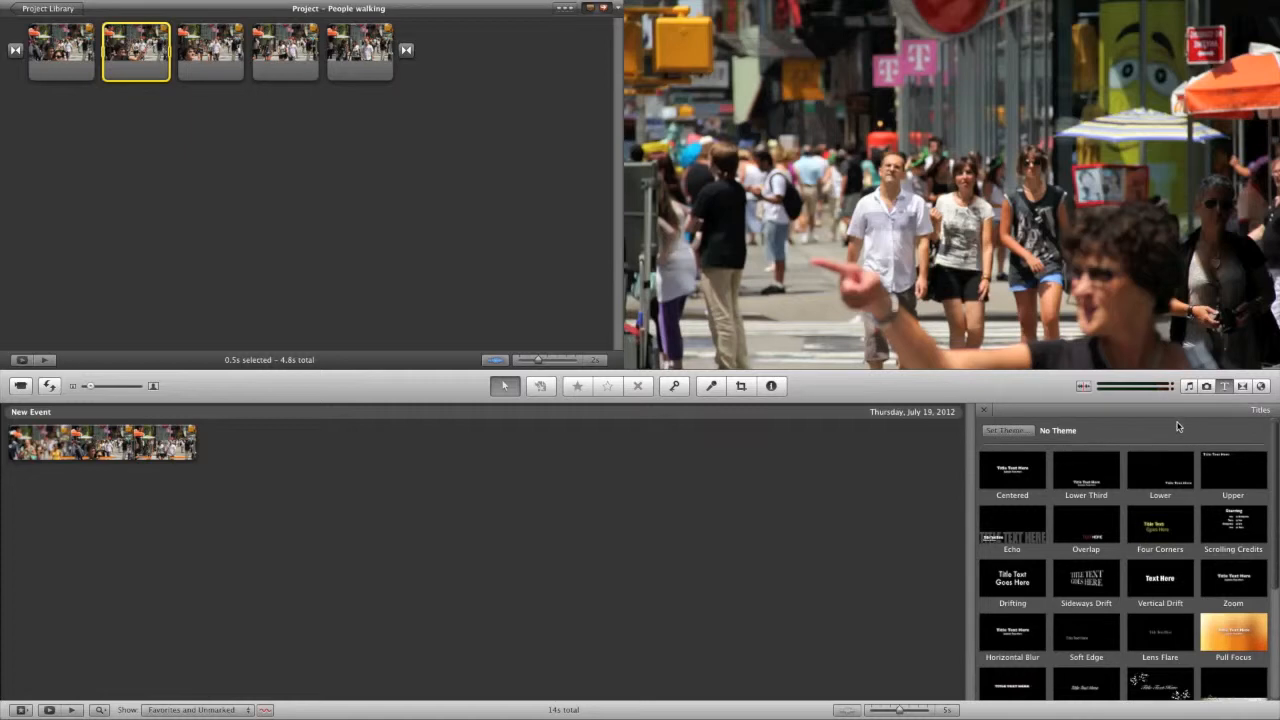
mouse_move(1159, 469)
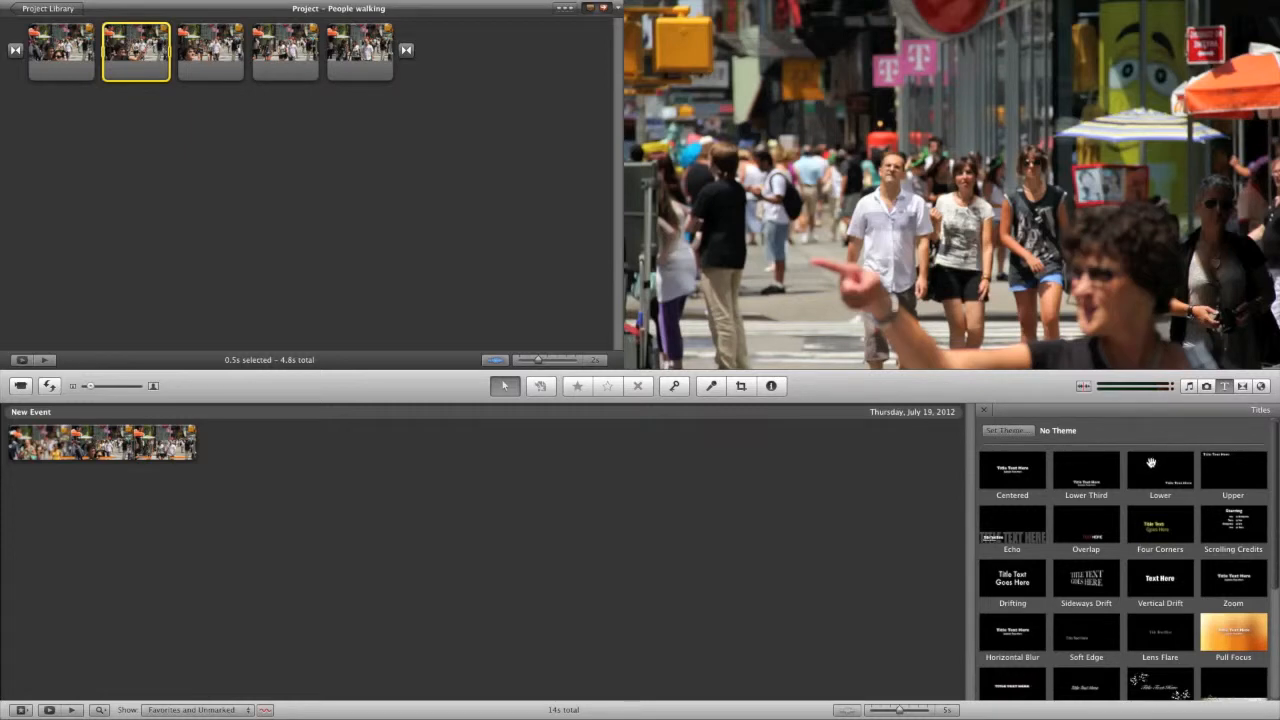
mouse_move(1011, 473)
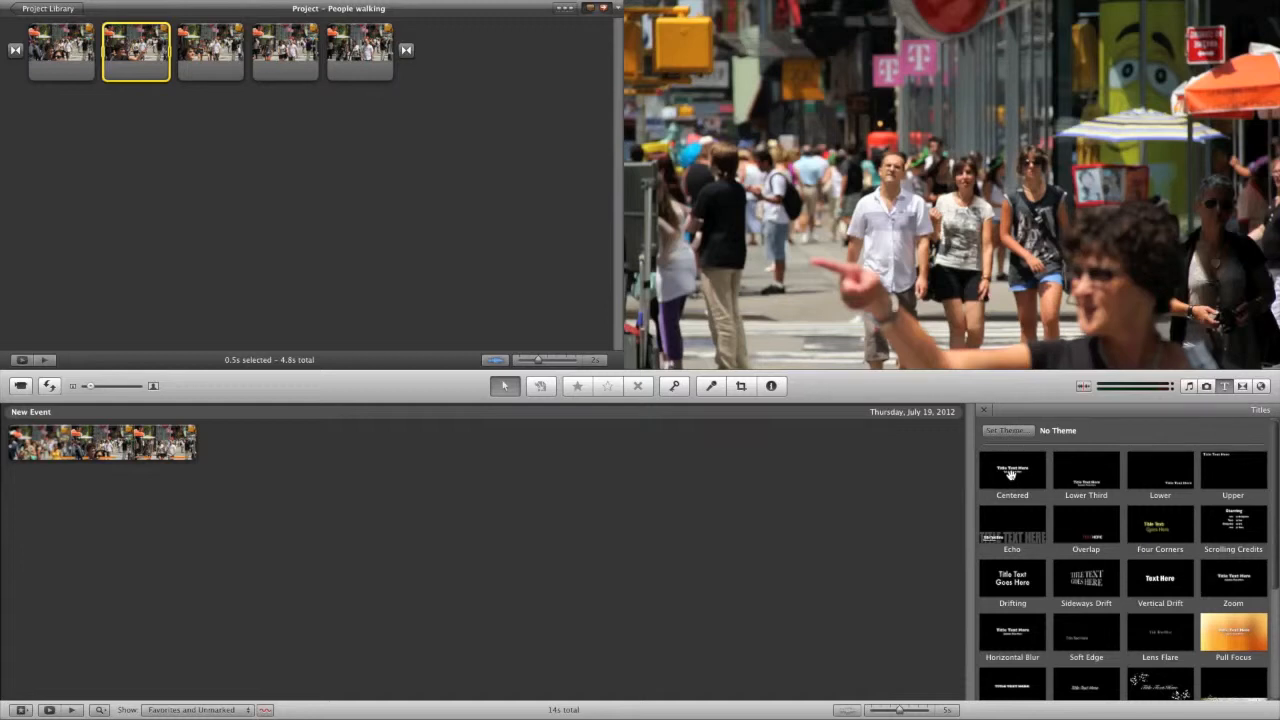
mouse_move(1012, 577)
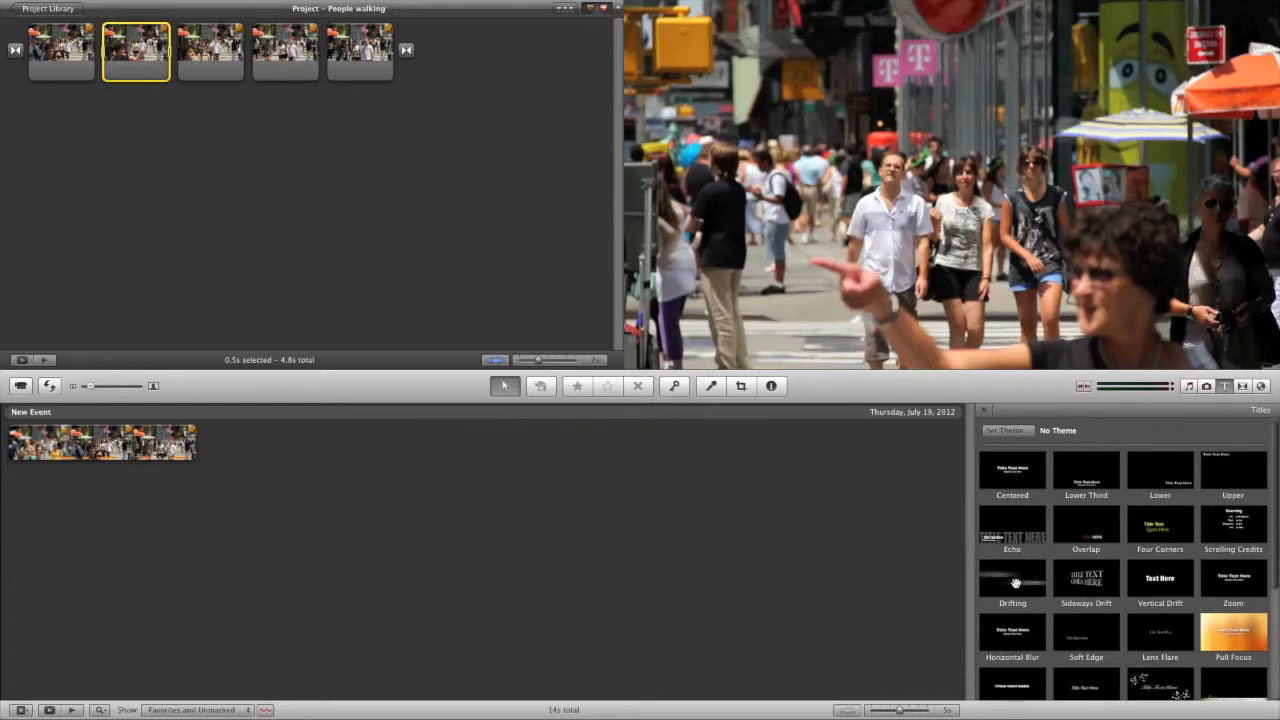
mouse_move(1159, 578)
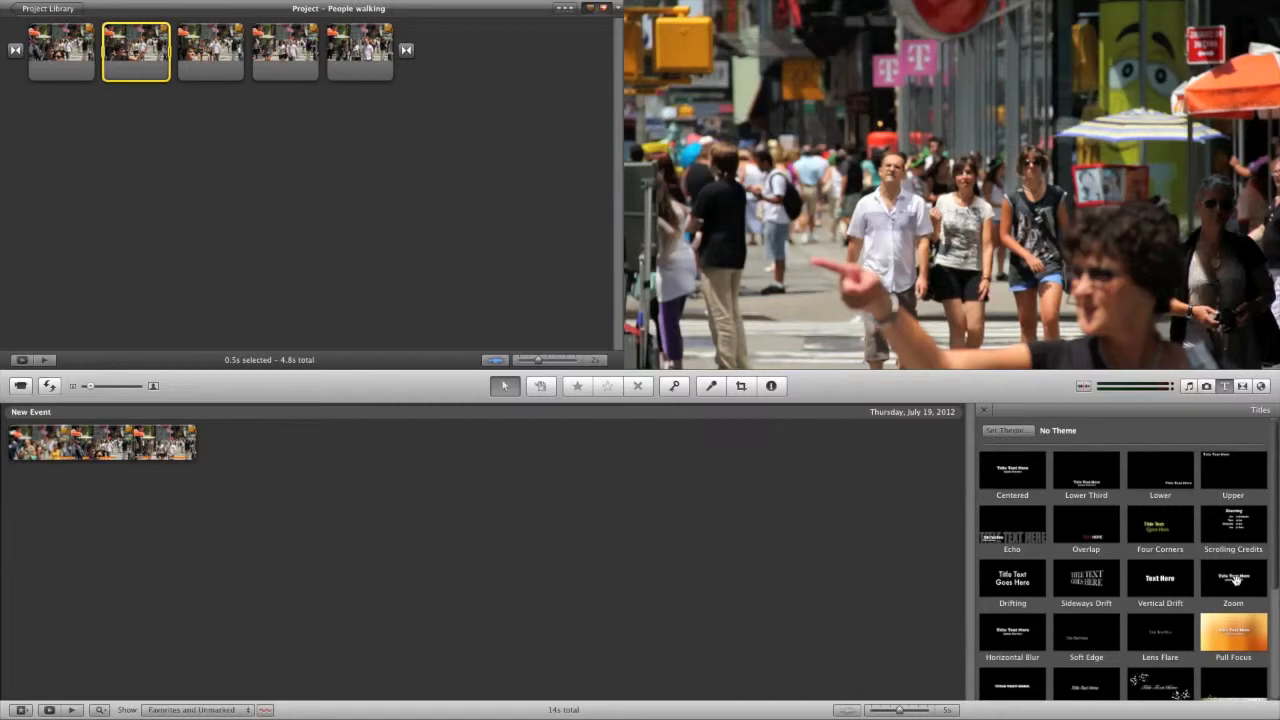
mouse_move(1124, 484)
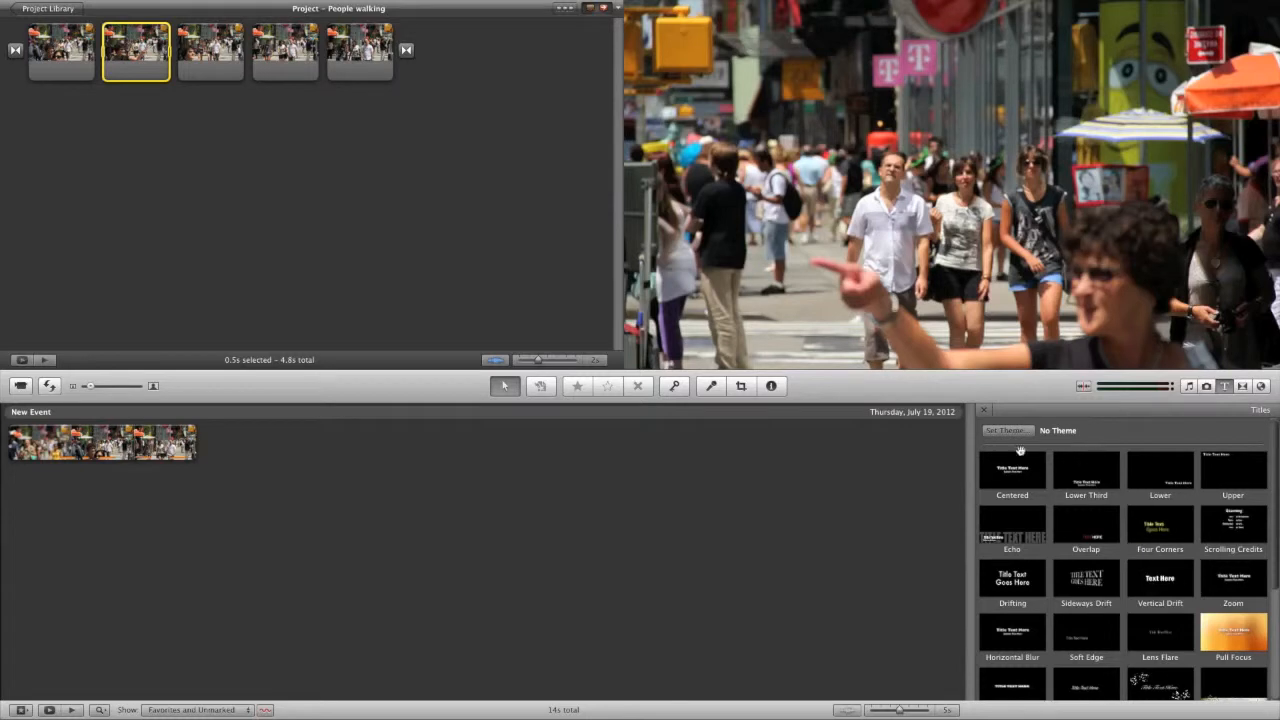
Place a Centered title at the project start on a plain black background.
left_click_drag(1012, 470, 683, 420)
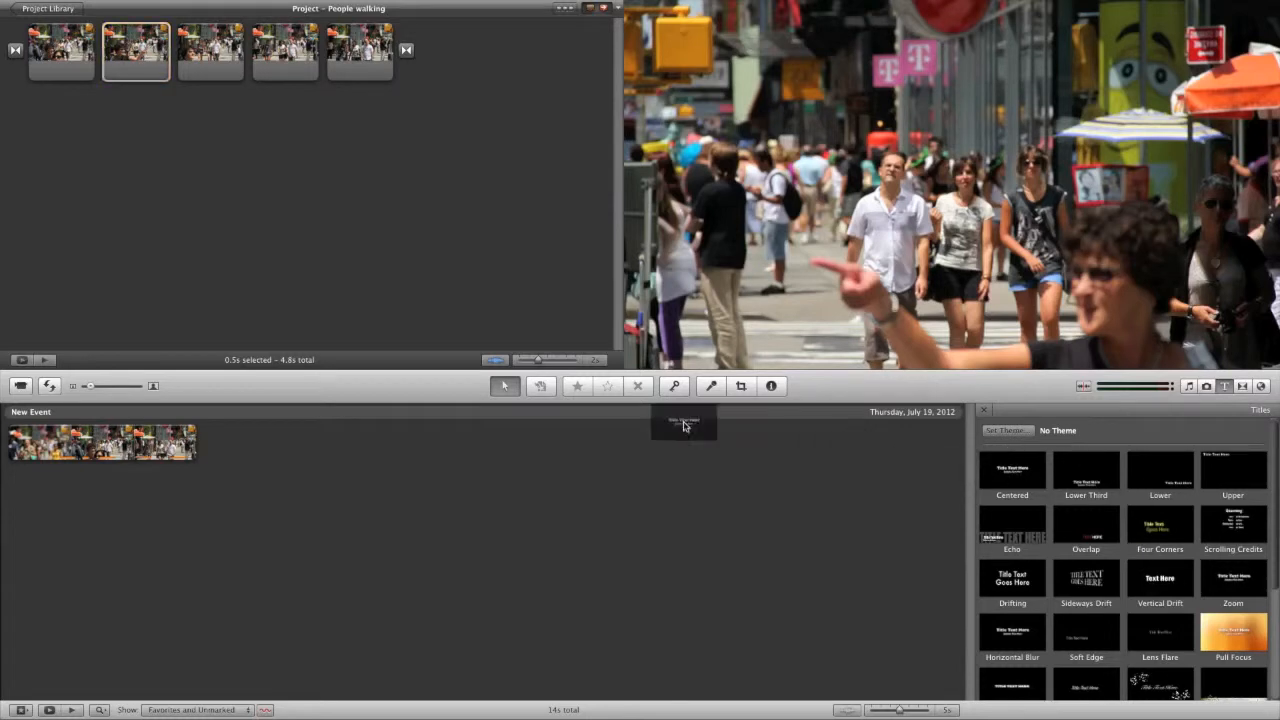
left_click_drag(684, 421, 175, 135)
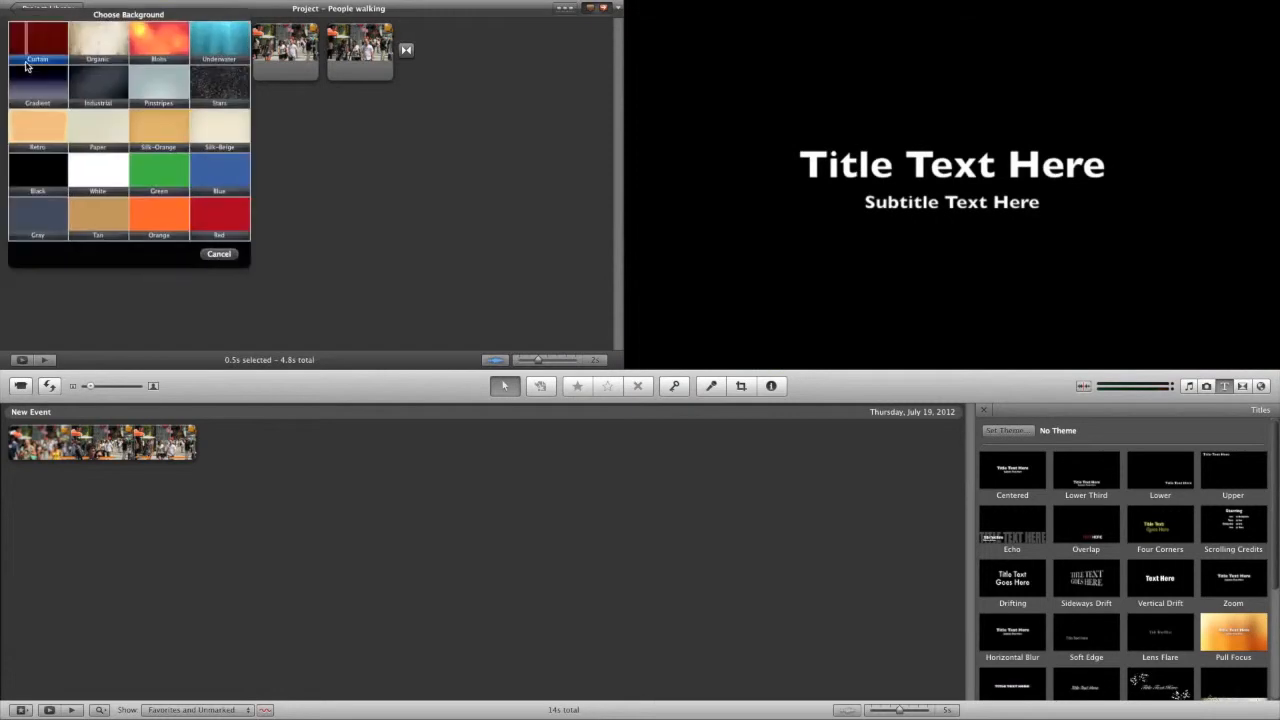
left_click(91, 50)
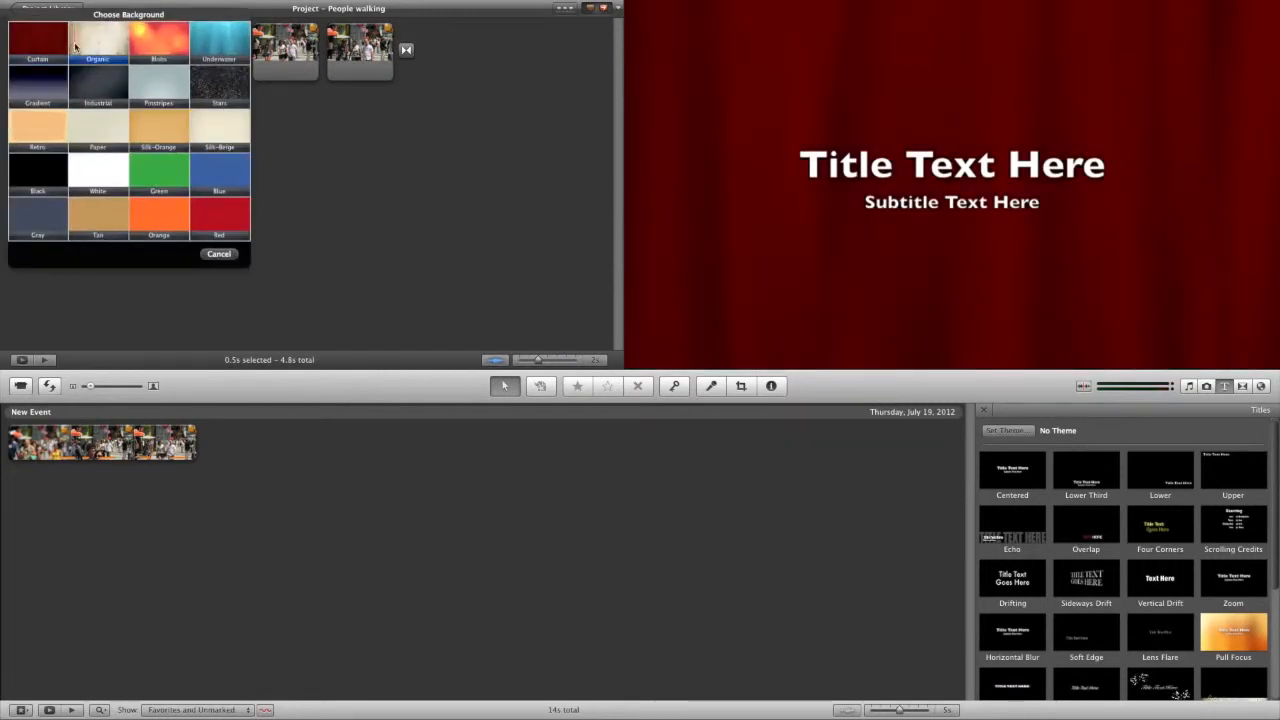
left_click(219, 84)
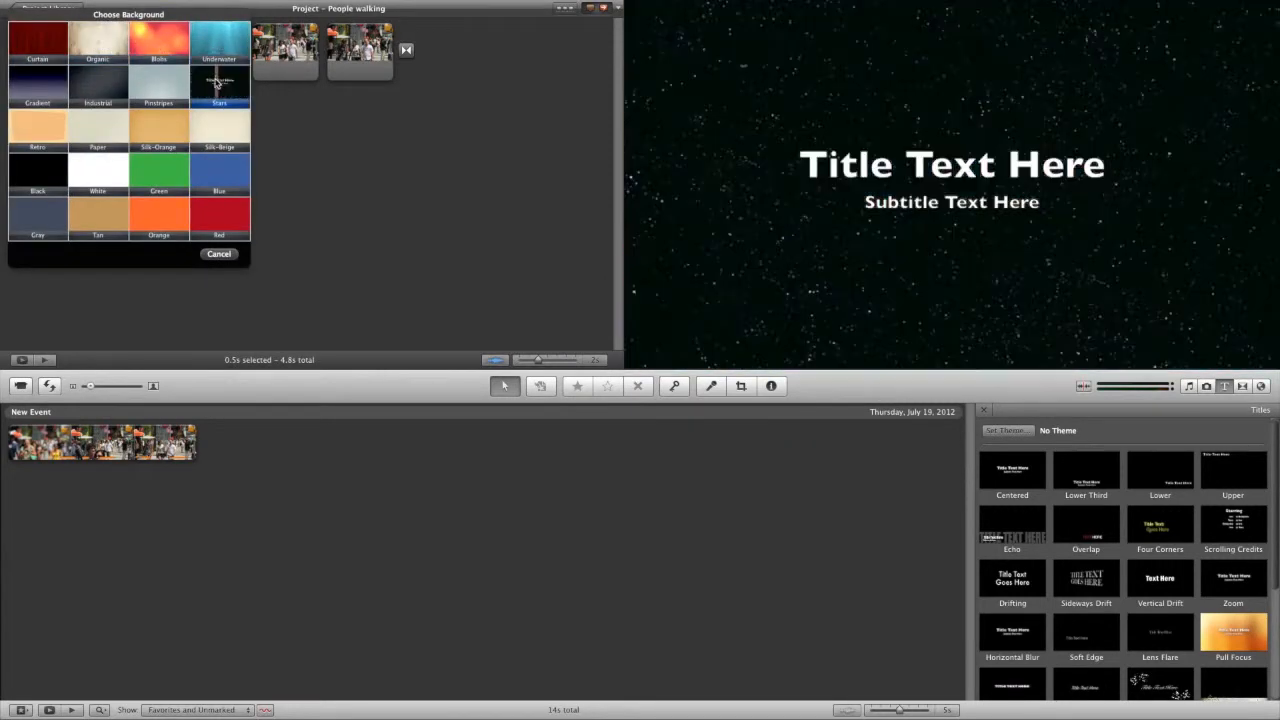
left_click(218, 170)
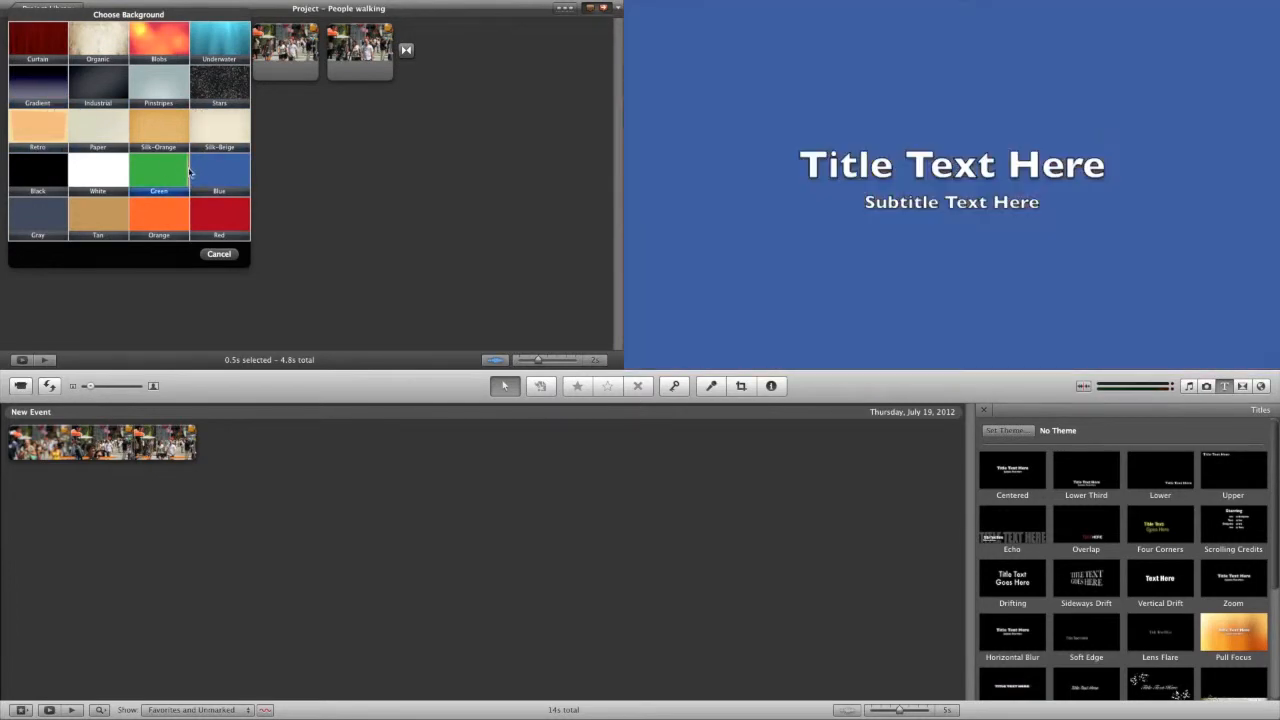
left_click(37, 173)
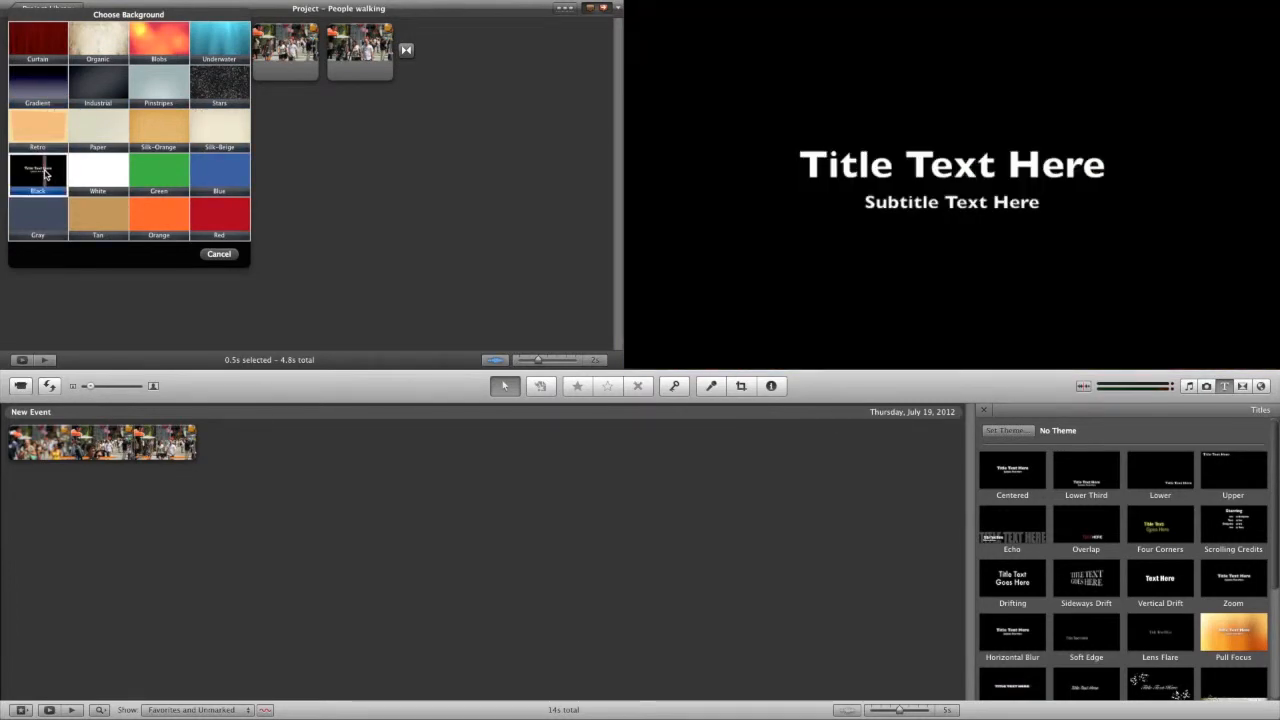
left_click(97, 215)
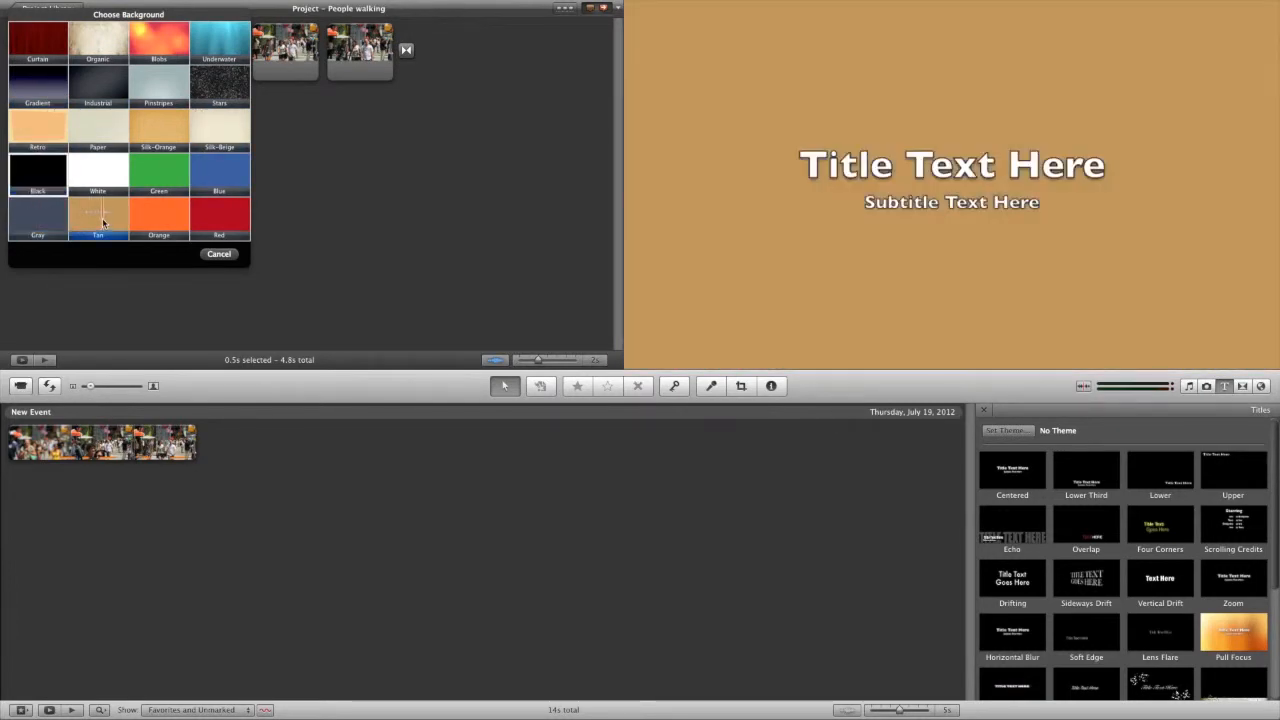
left_click(158, 125)
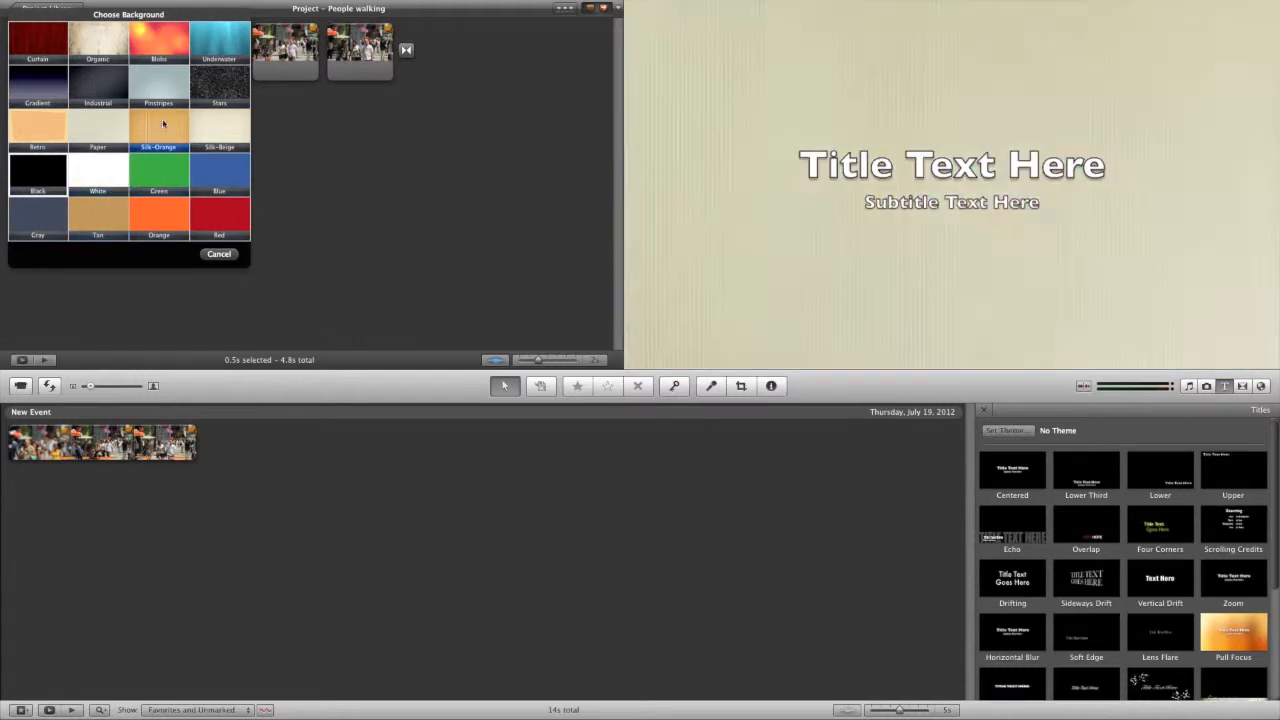
left_click(37, 177)
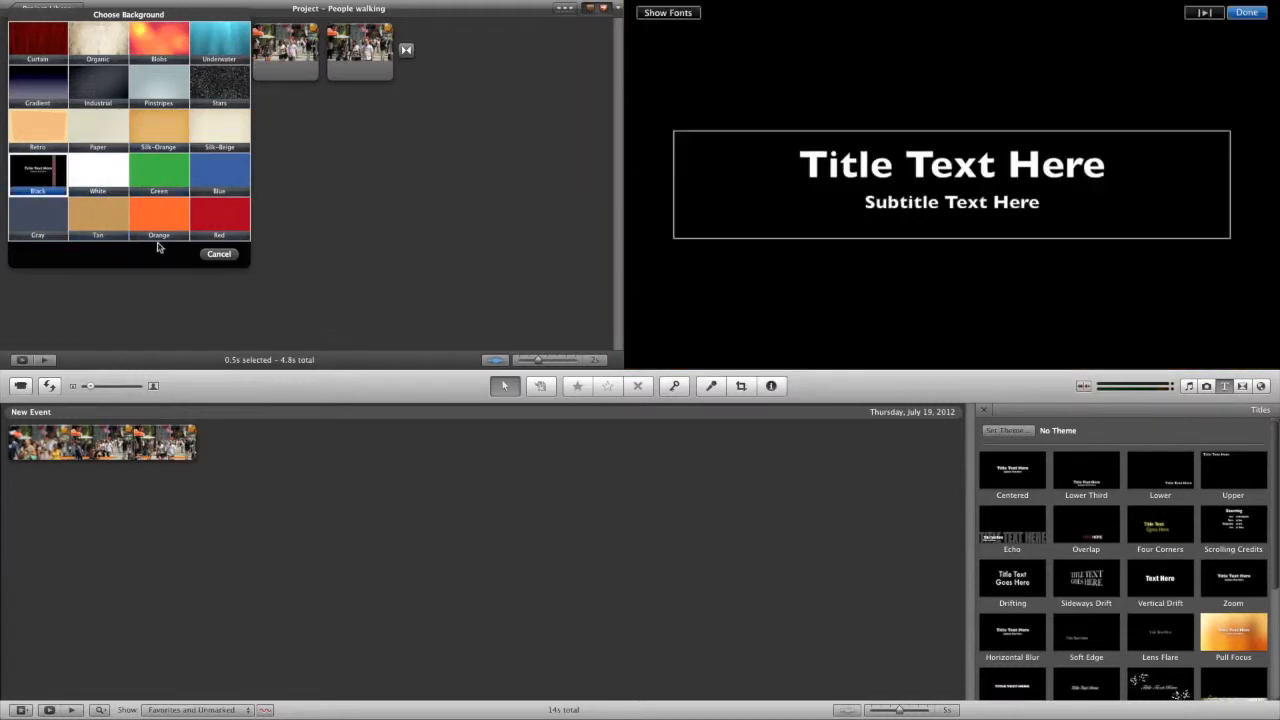
left_click(218, 254)
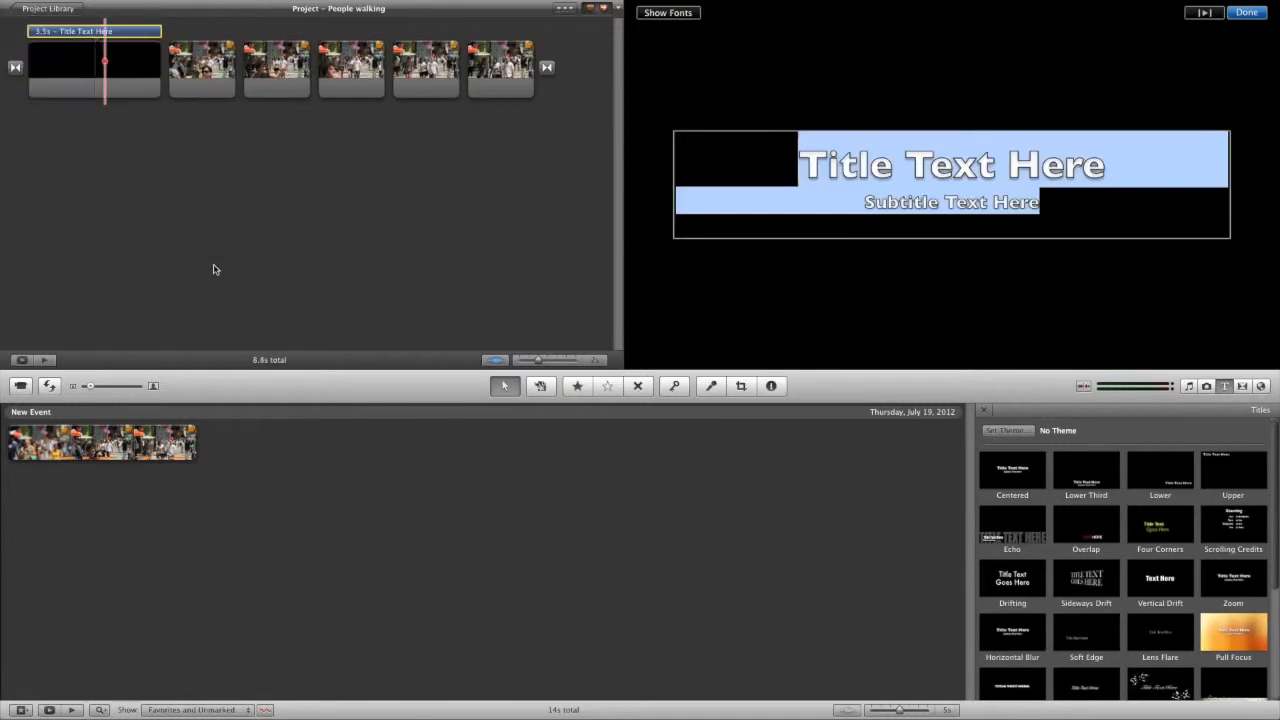
mouse_move(696, 167)
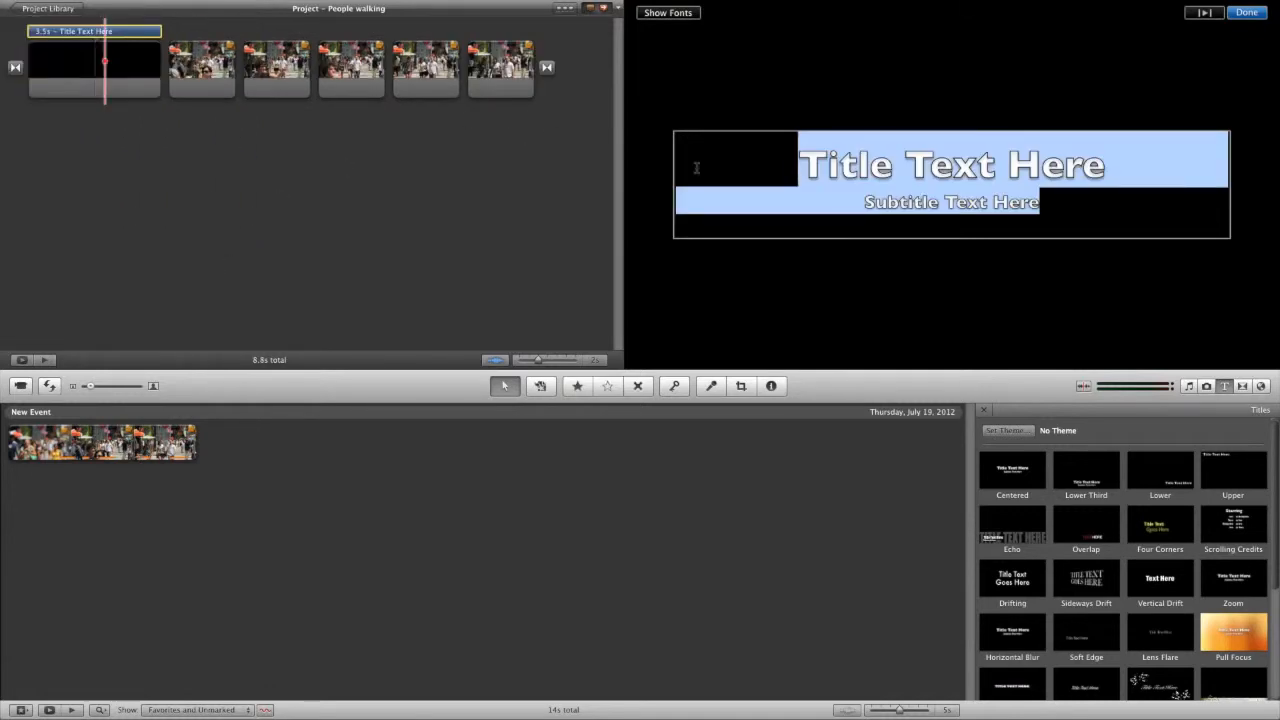
Type 'People walking, pretty awesome!' as the opening title text.
type("People walking, pretty awesome")
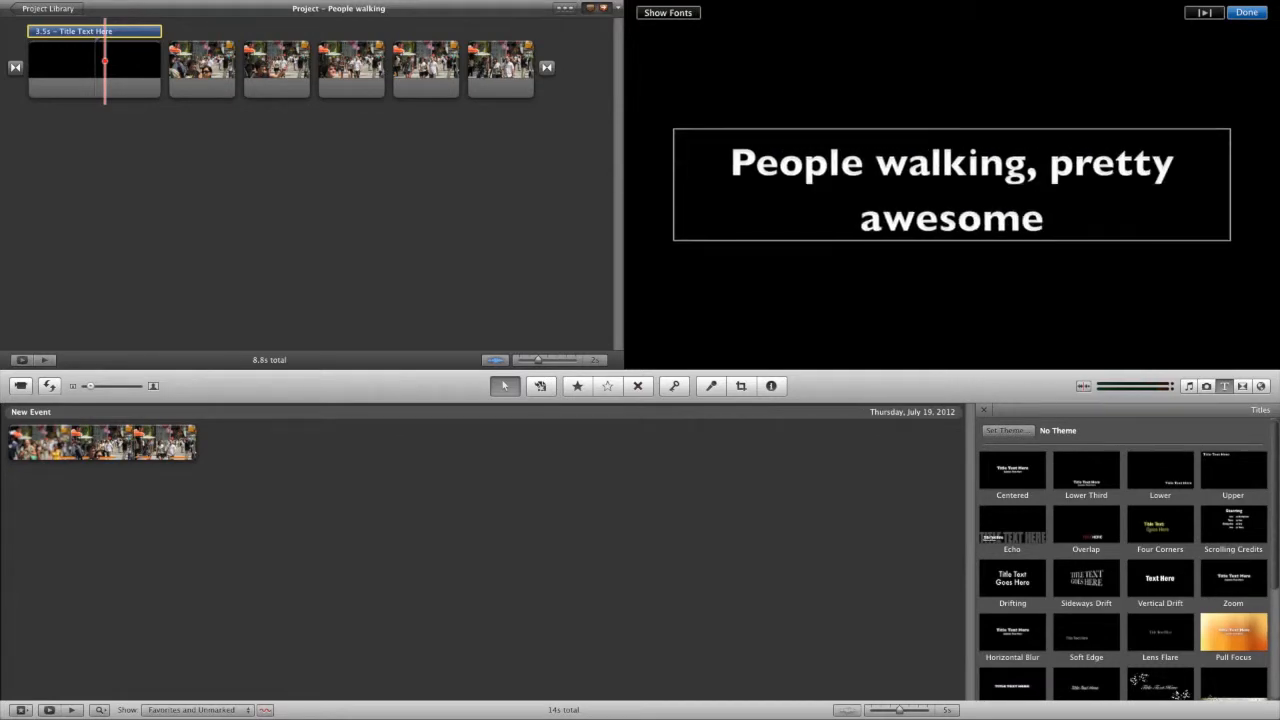
type("!")
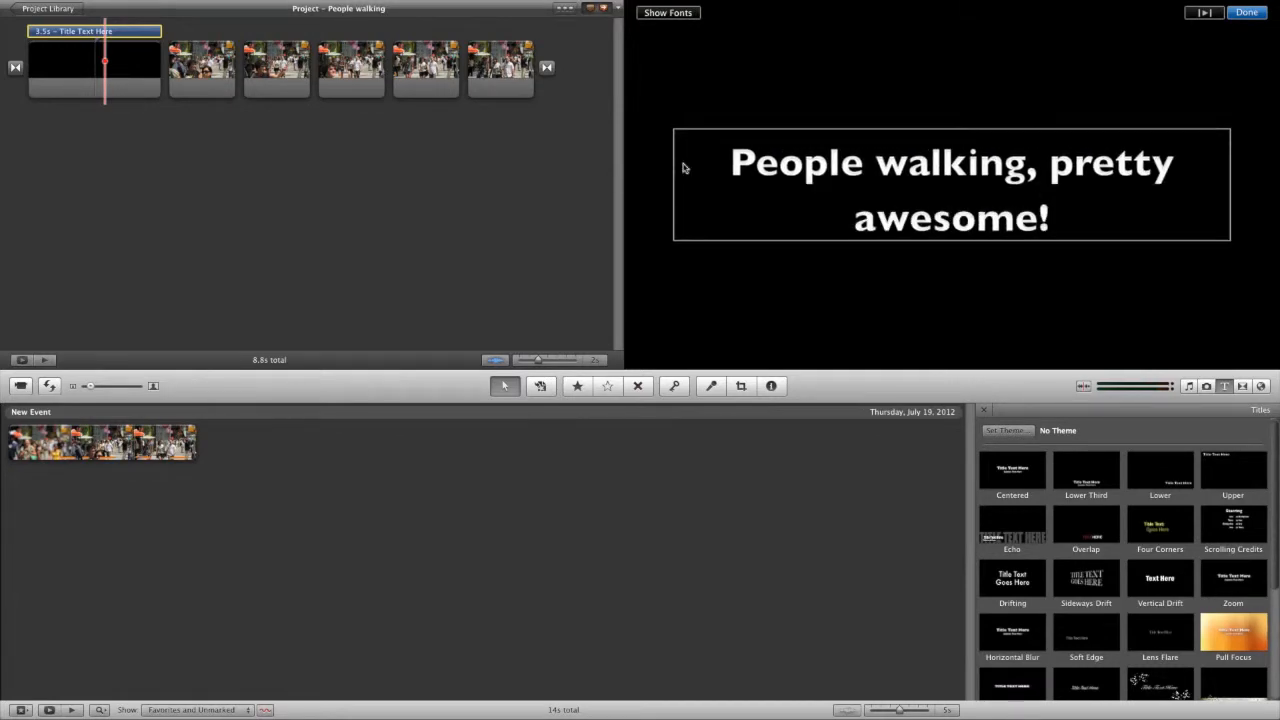
mouse_move(672, 30)
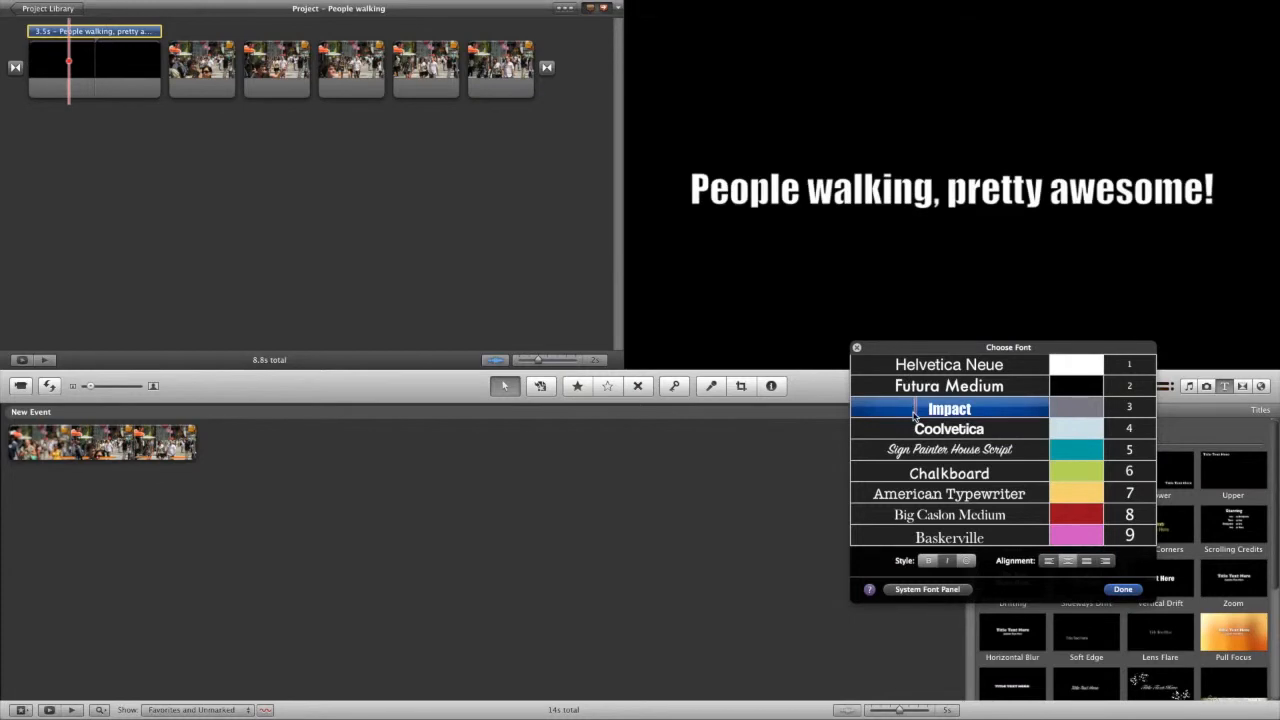
Set the opening title to American Typewriter in yellow-green and close the font panel.
left_click(949, 428)
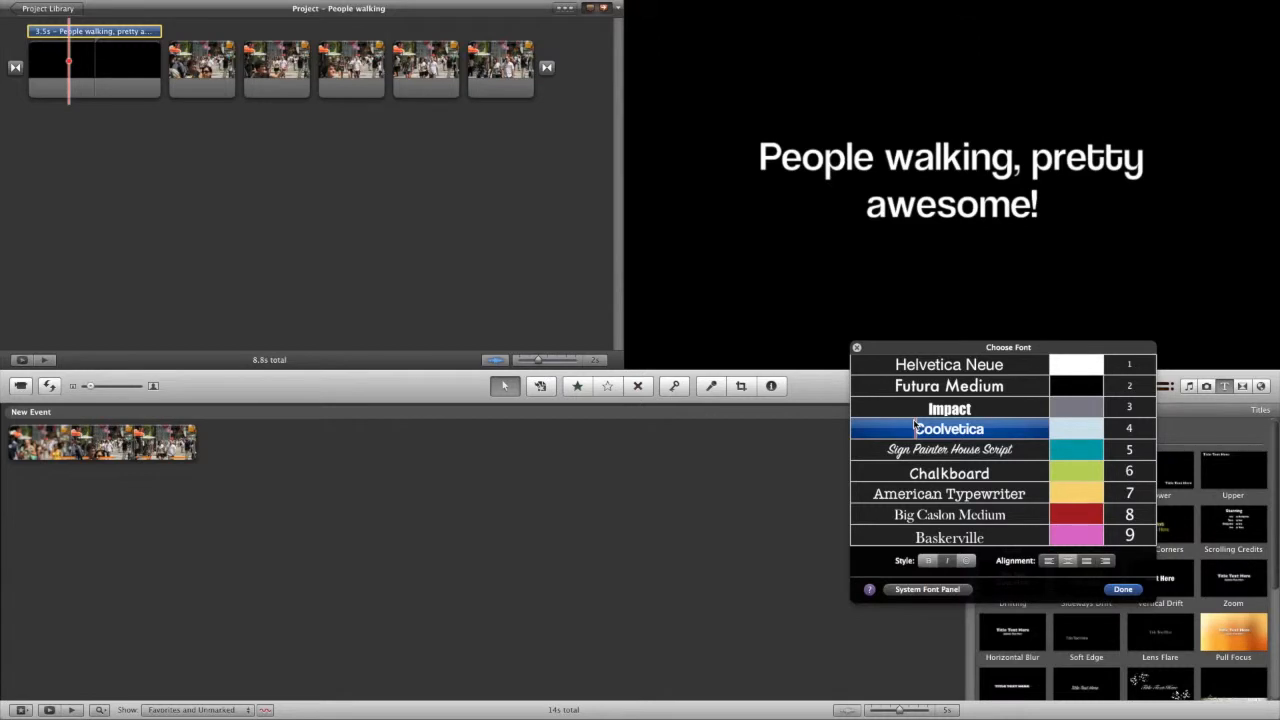
left_click(949, 493)
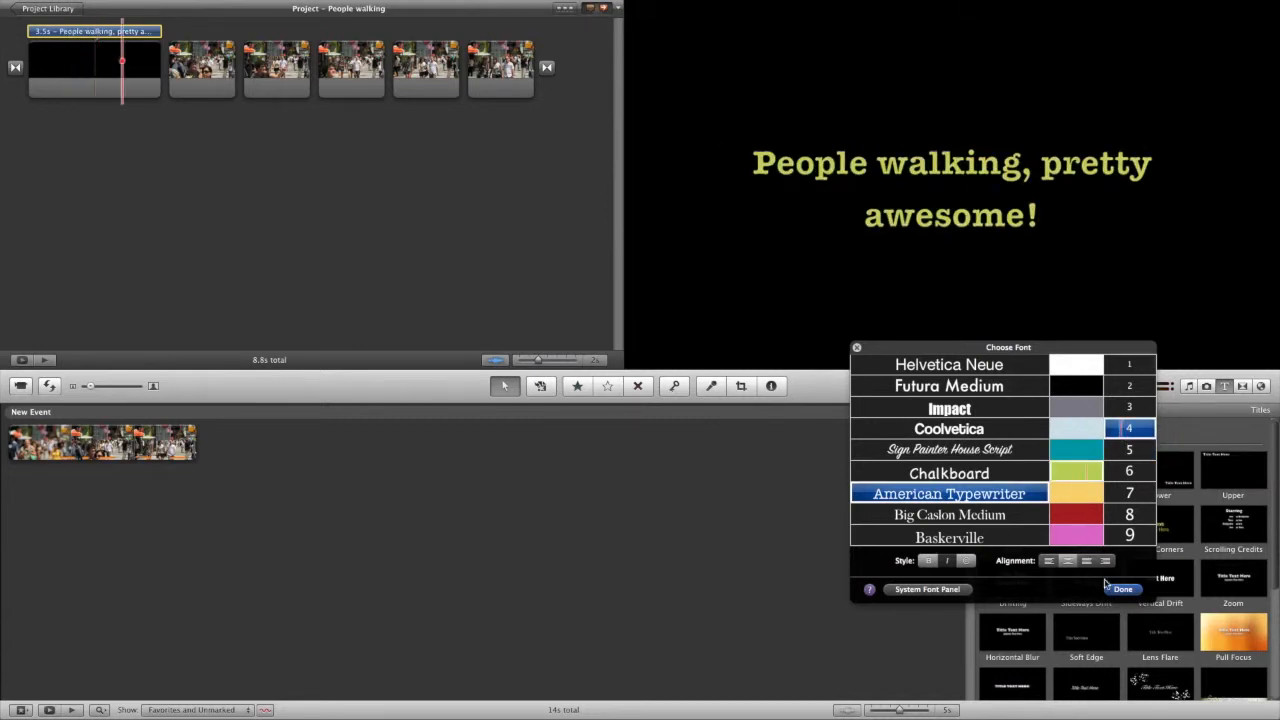
left_click(1120, 589)
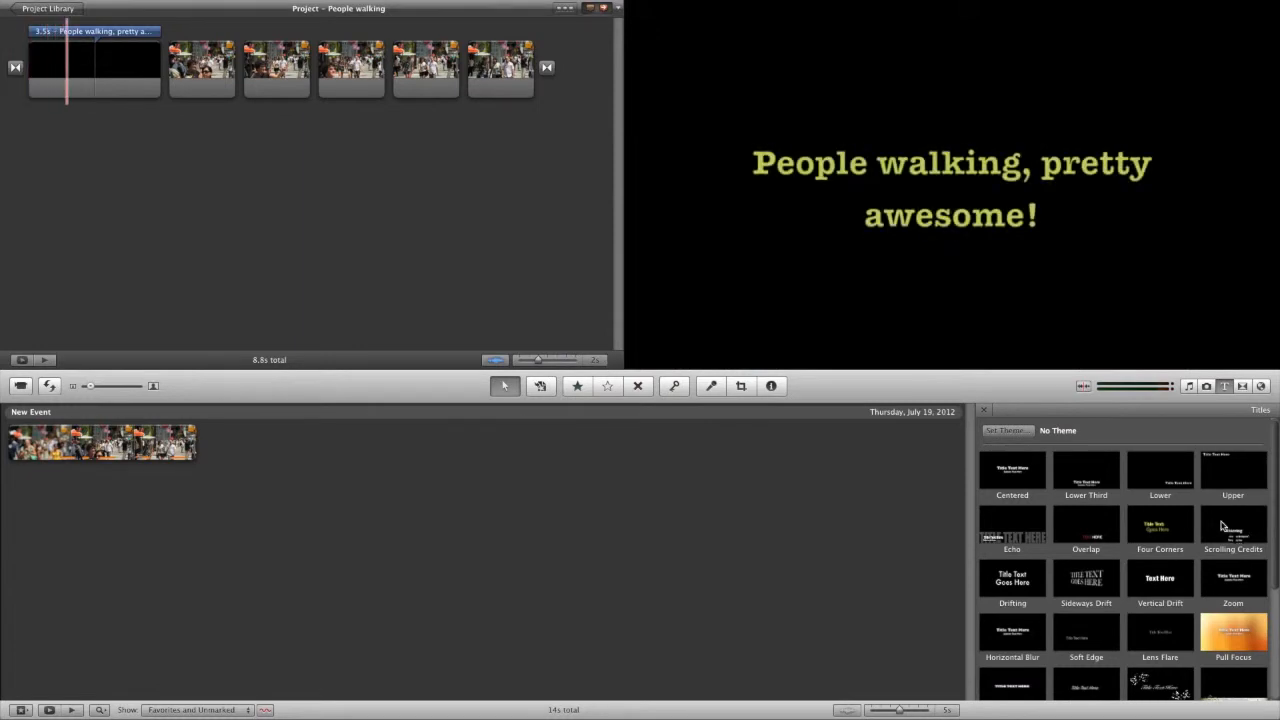
mouse_move(1175, 482)
type("Hello!")
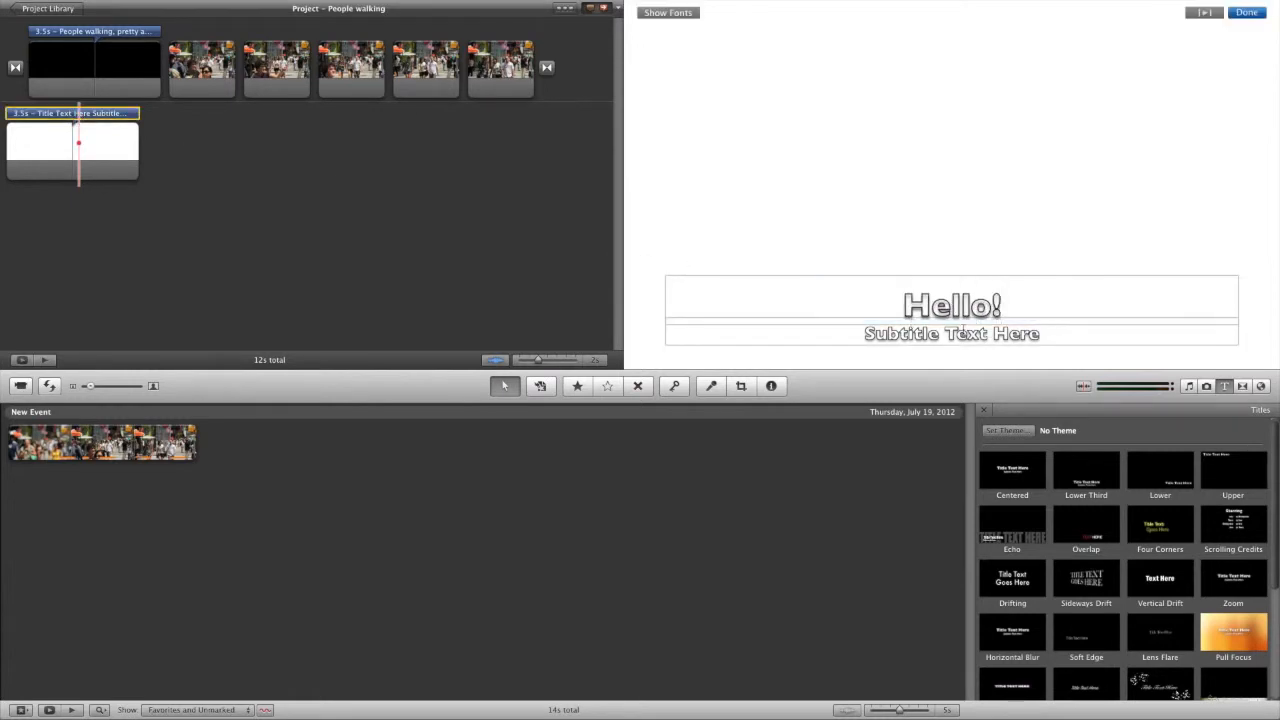
Type the closing subtitle 'This is the end!!' under 'Hello!'.
type("This is the end!!")
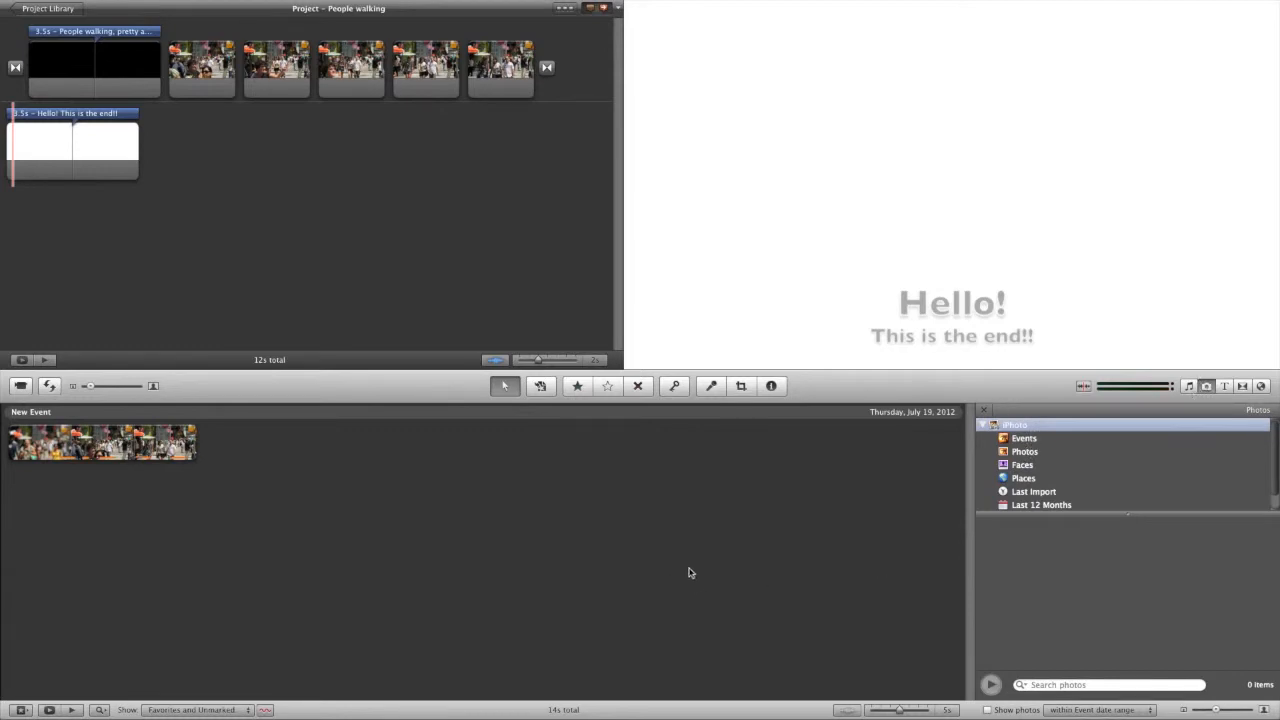
mouse_move(336, 241)
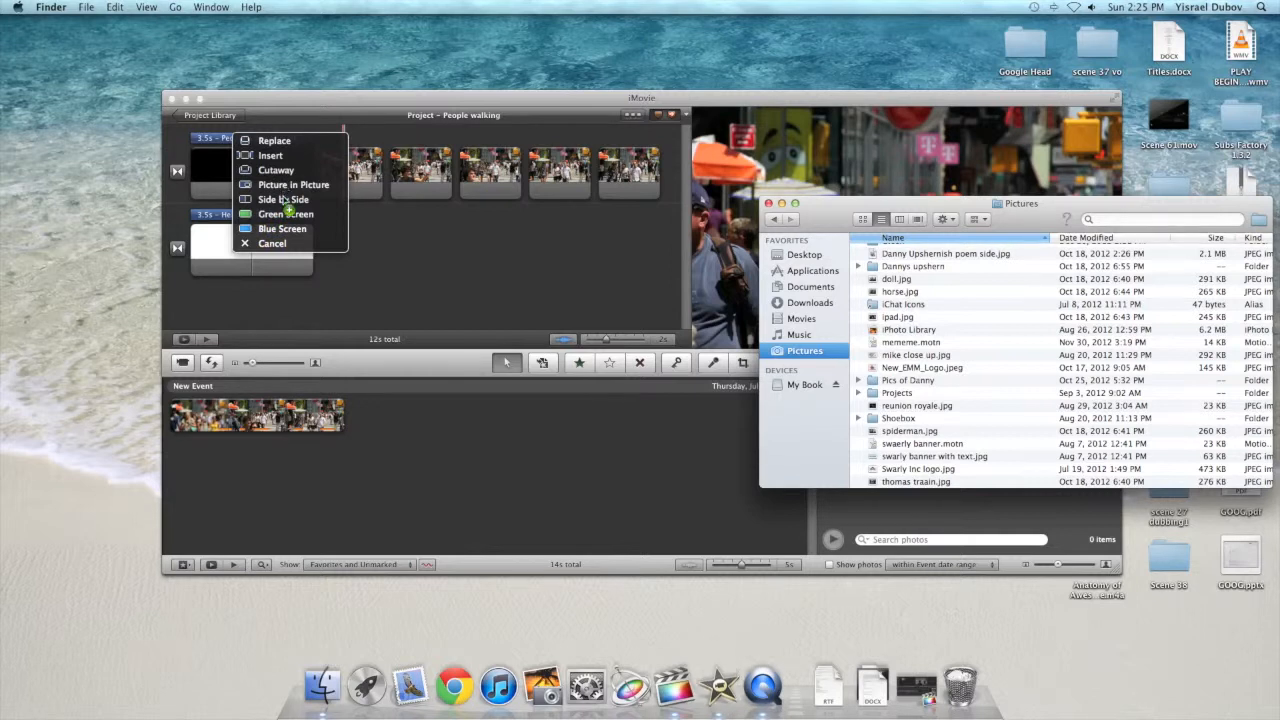
mouse_move(287, 184)
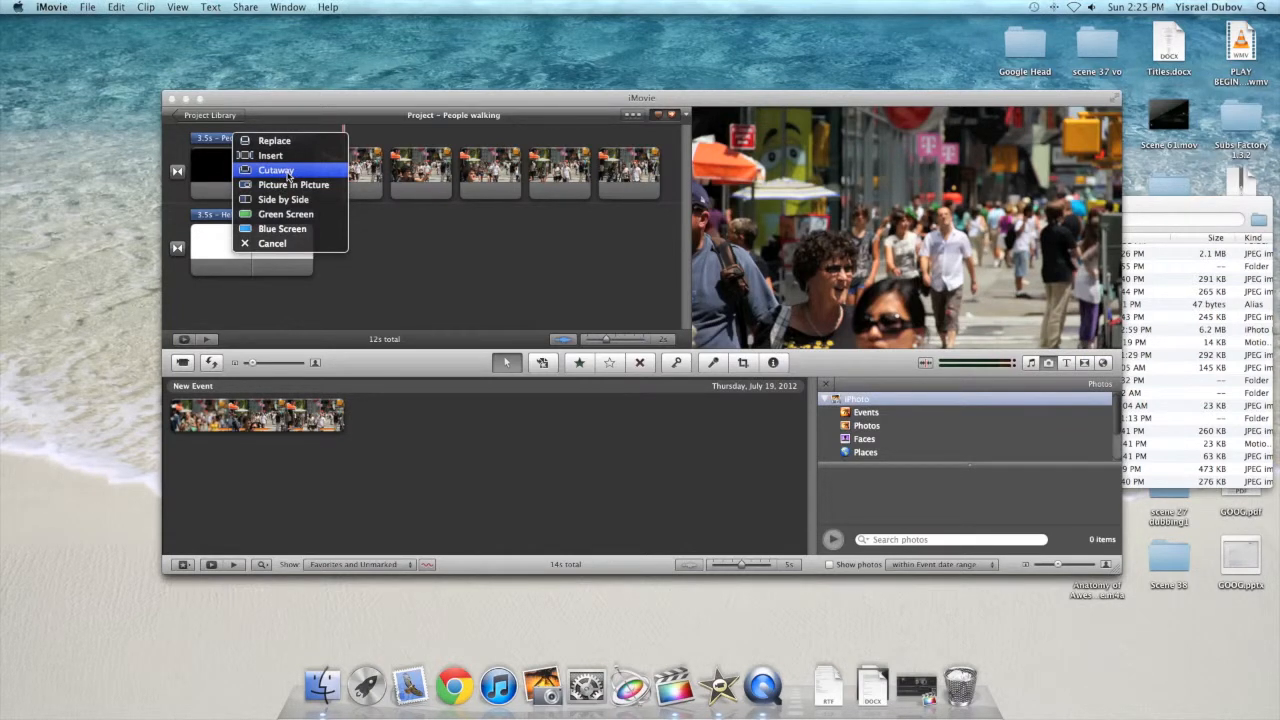
Place the Swarly Inc logo as a cutaway and lower its opacity to 37%.
left_click(277, 170)
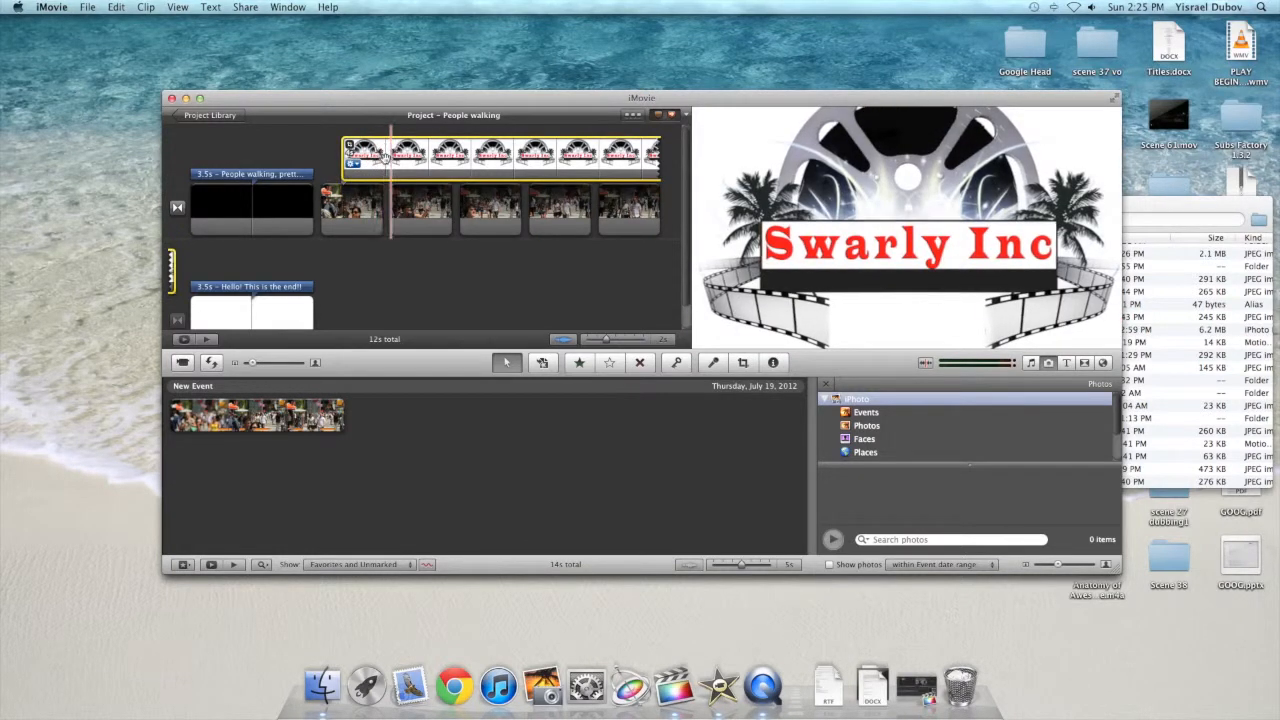
left_click(773, 363)
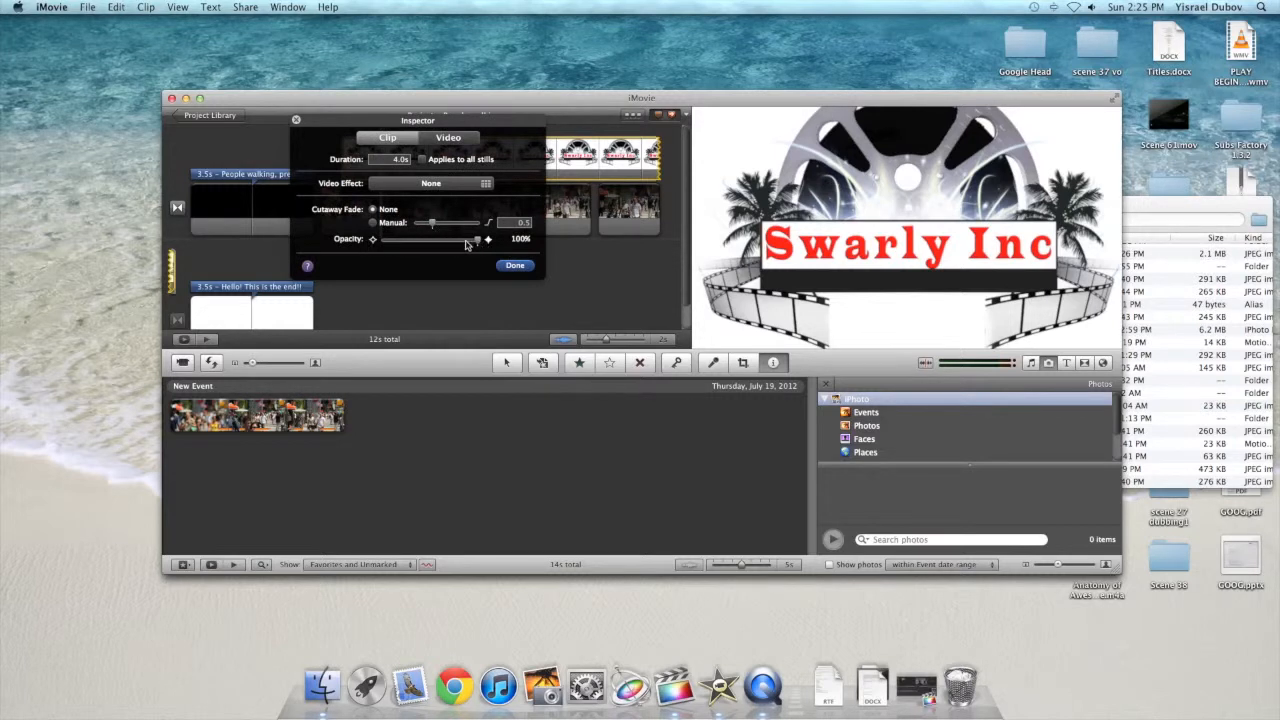
left_click_drag(477, 239, 416, 239)
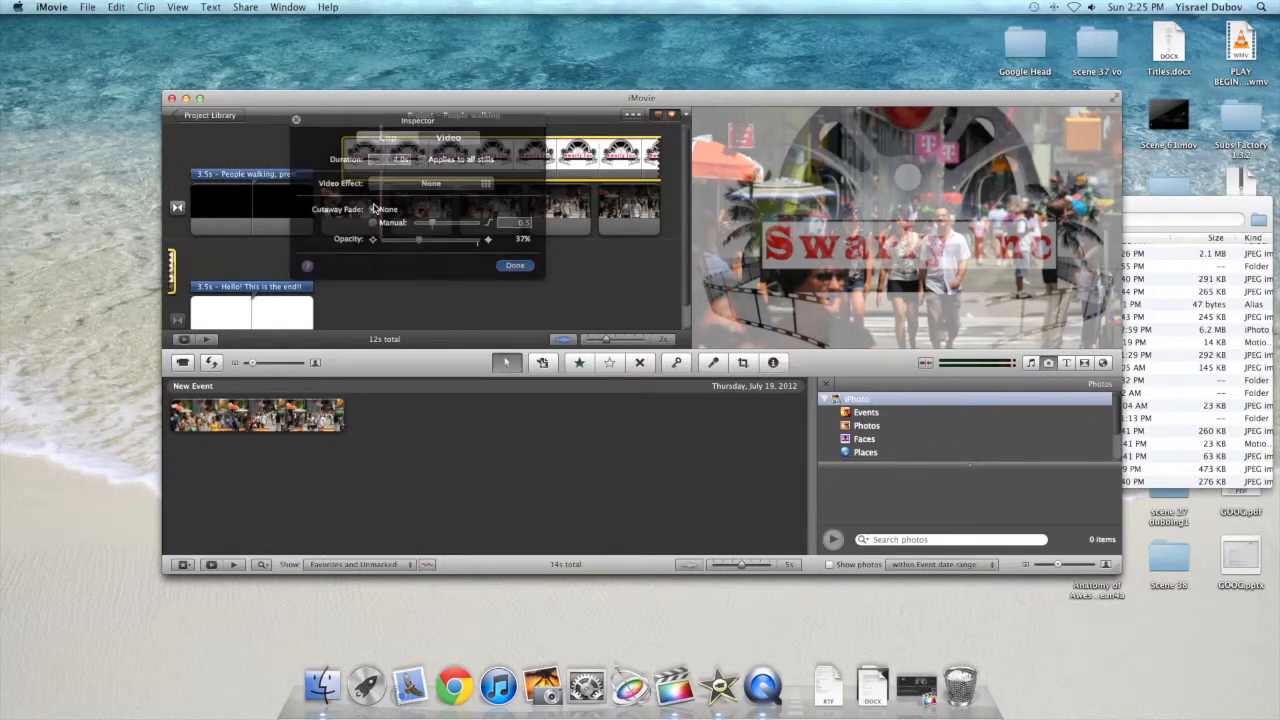
left_click(514, 265)
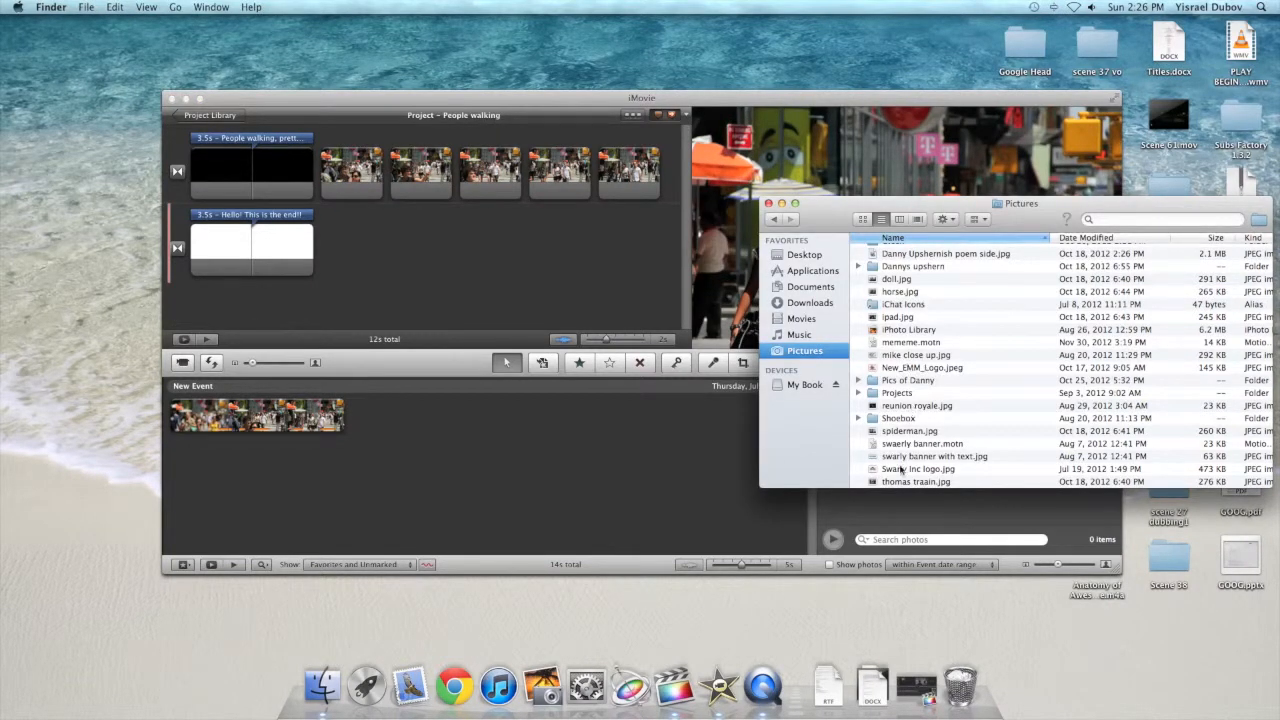
Re-add the Swarly Inc logo clip and add a cross dissolve into the street footage.
left_click_drag(918, 468, 450, 245)
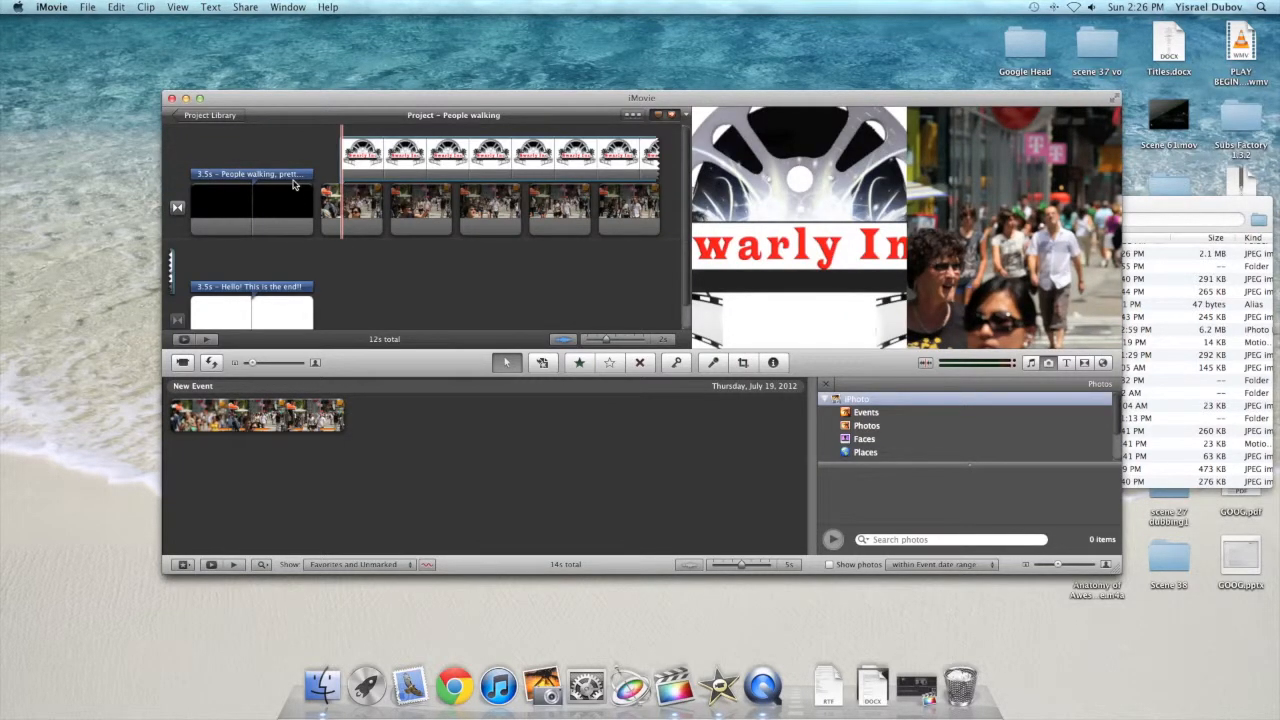
left_click(490, 155)
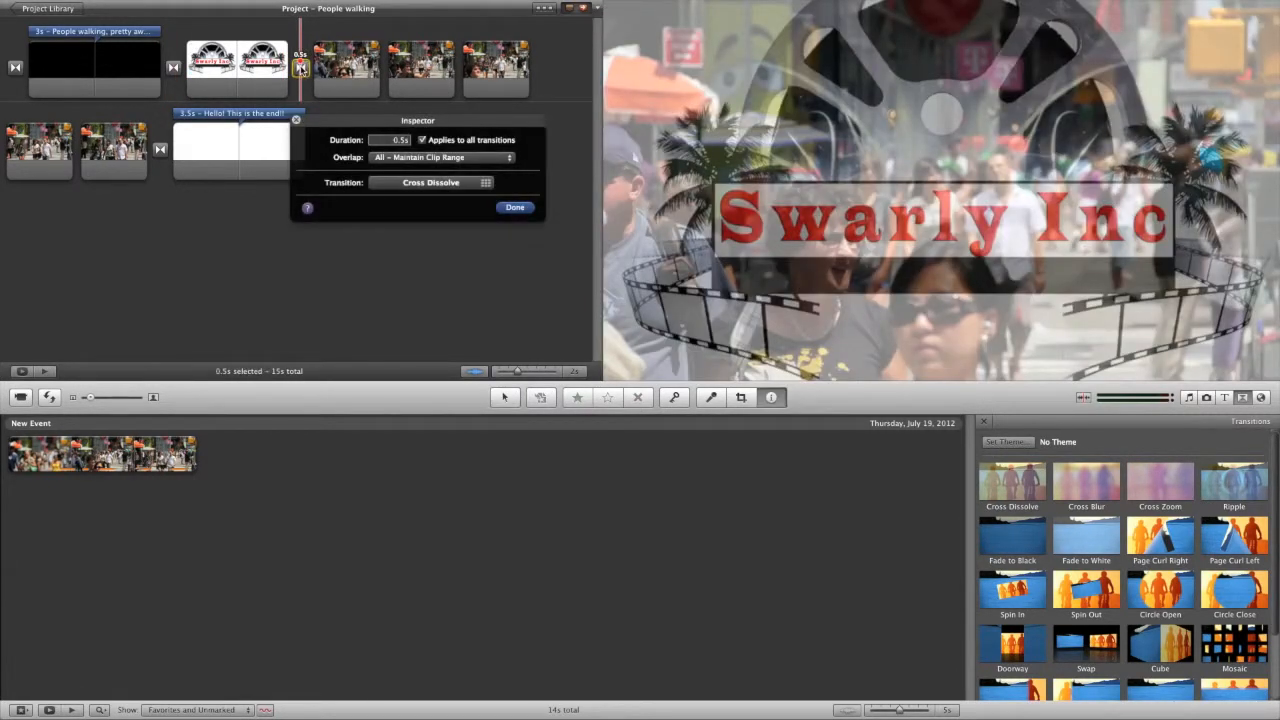
left_click(399, 139)
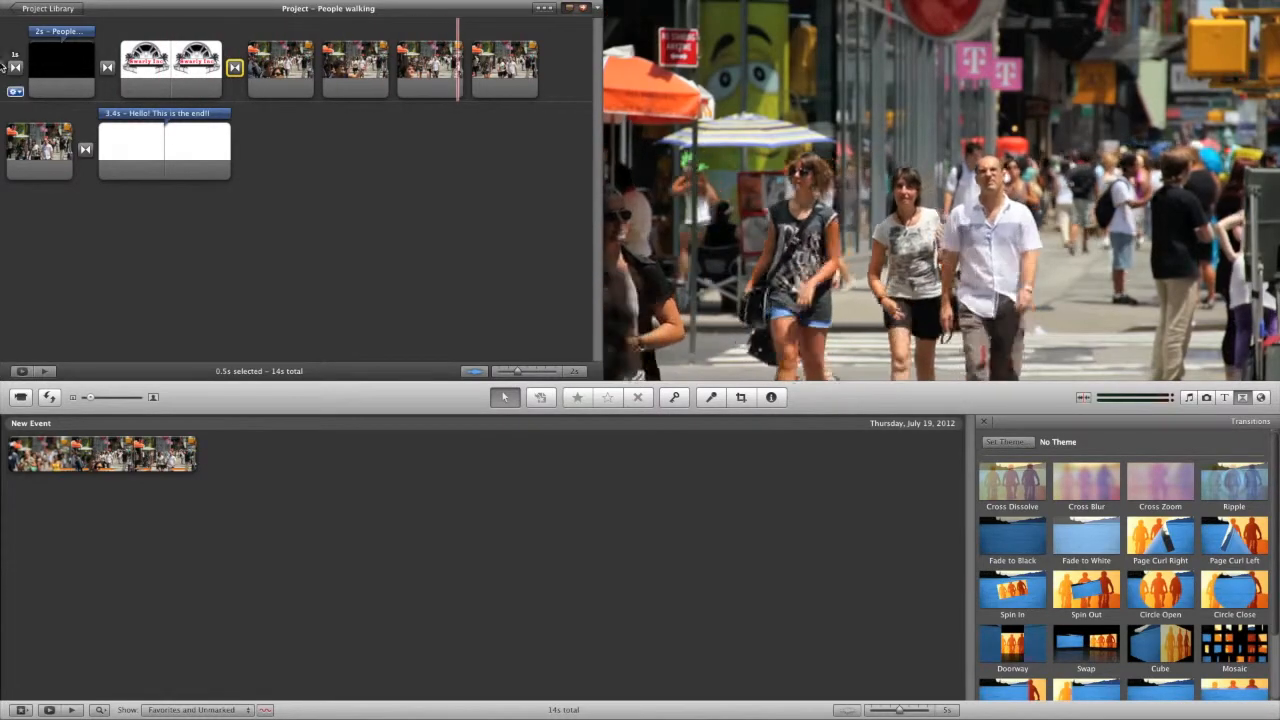
Apply a Ken Burns move to the logo clip, tight on the logo widening to full.
left_click(168, 62)
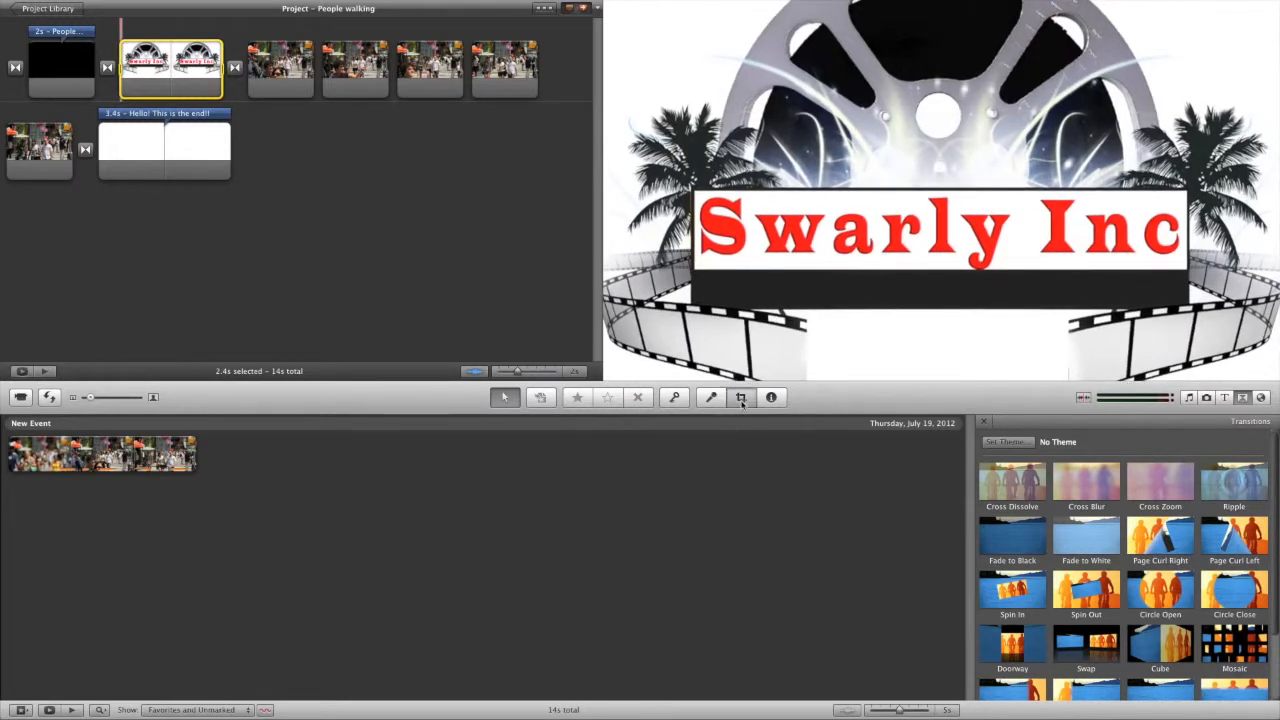
left_click(740, 397)
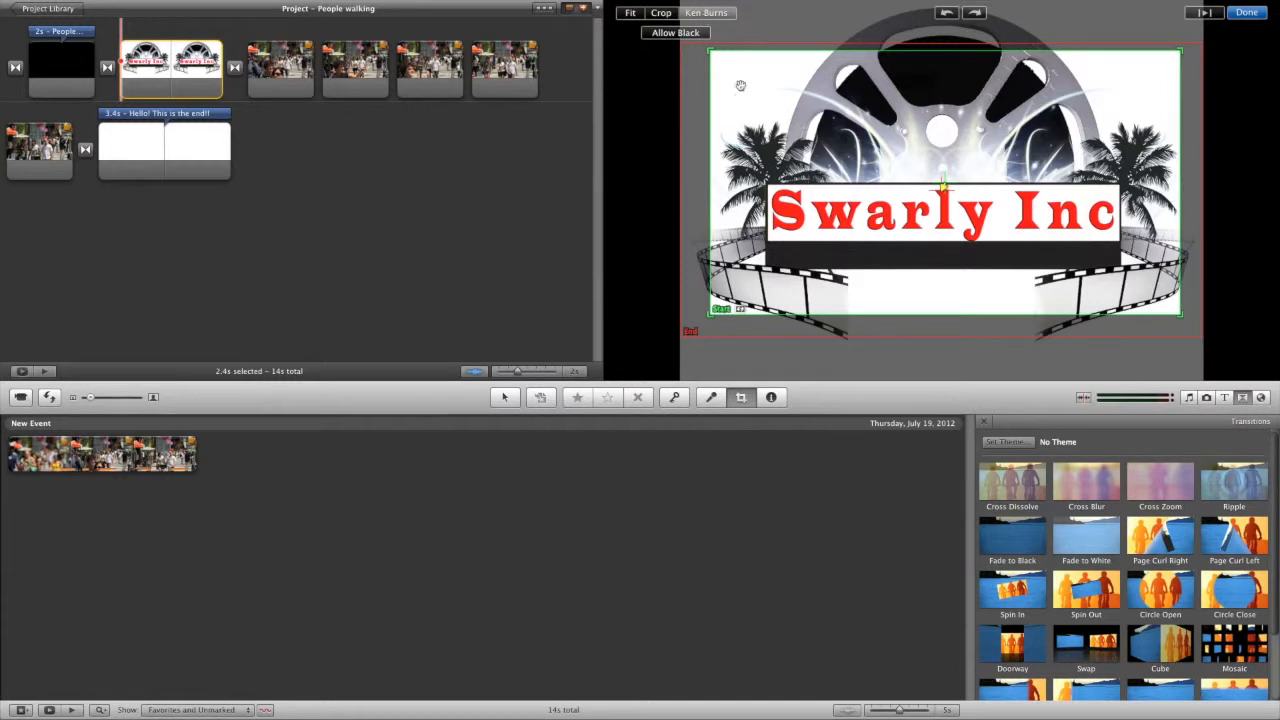
mouse_move(690, 332)
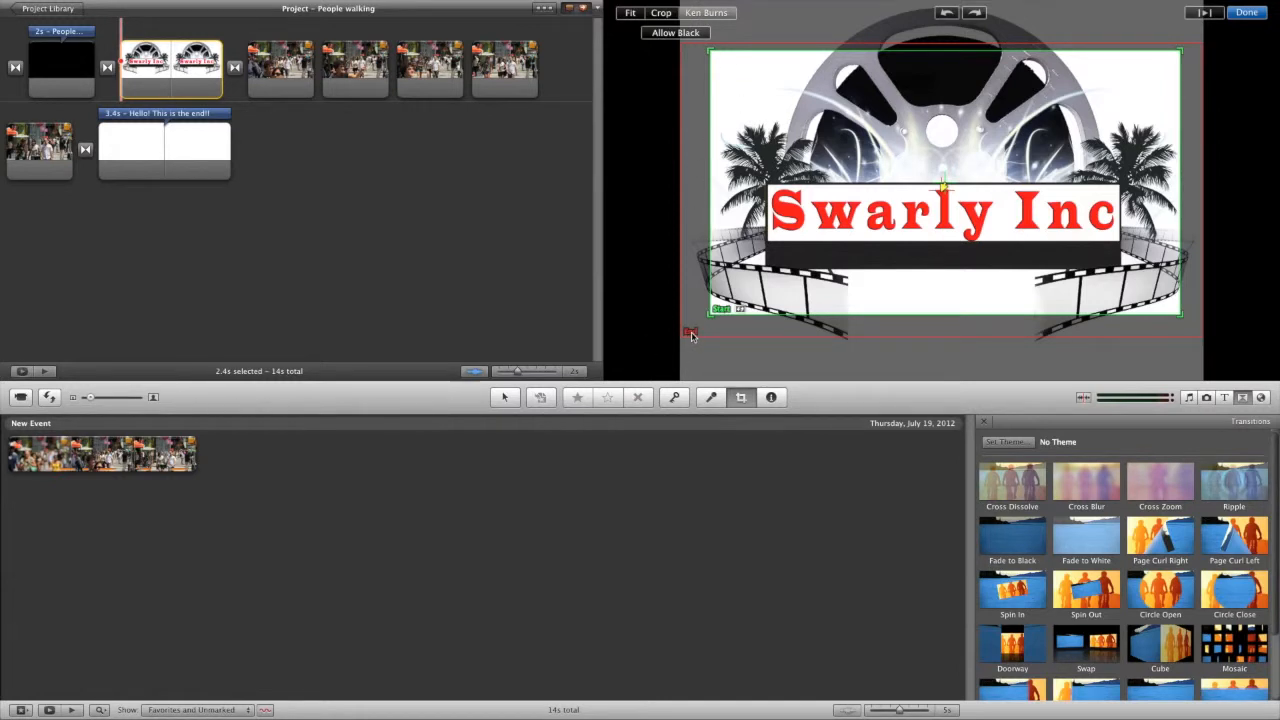
mouse_move(685, 340)
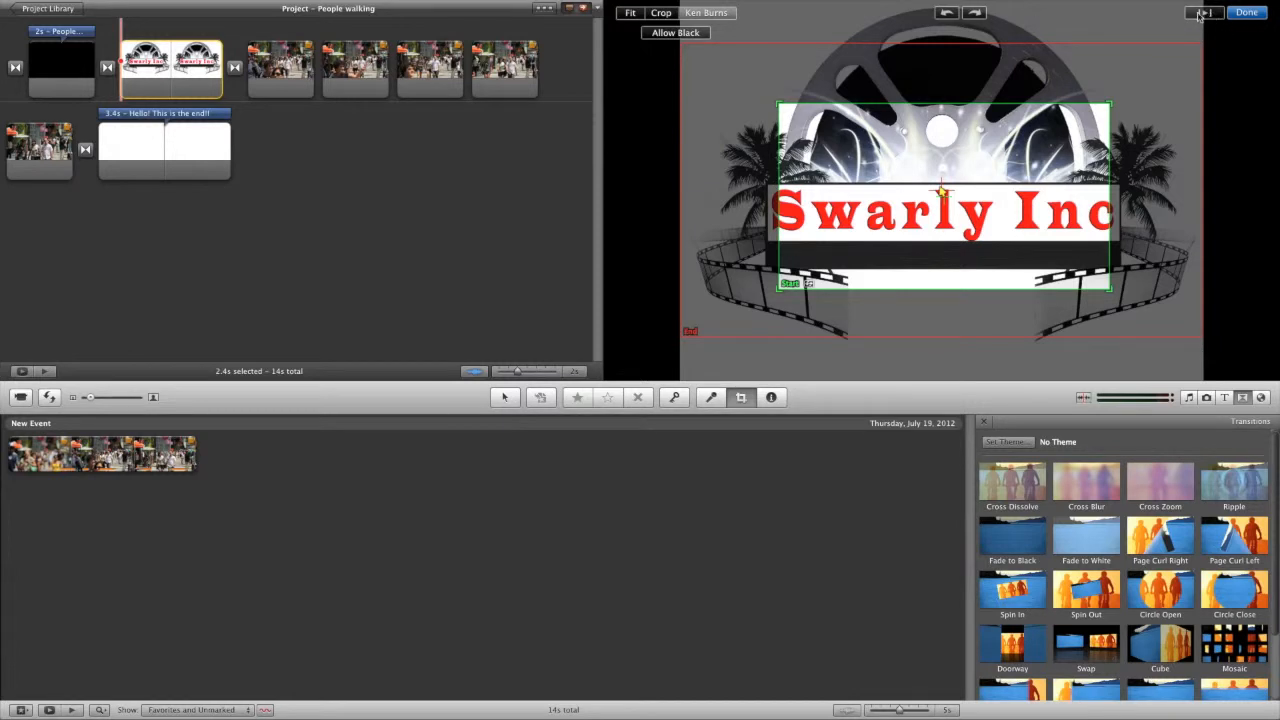
left_click(1242, 15)
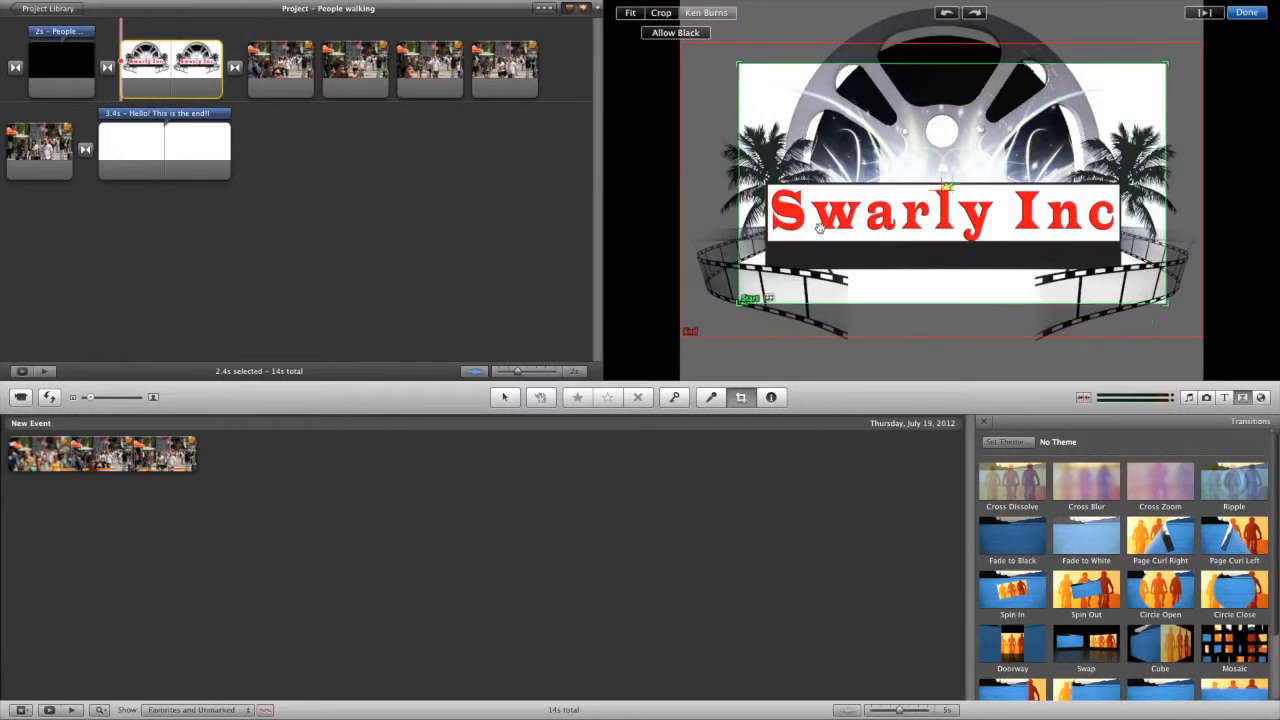
left_click(1244, 15)
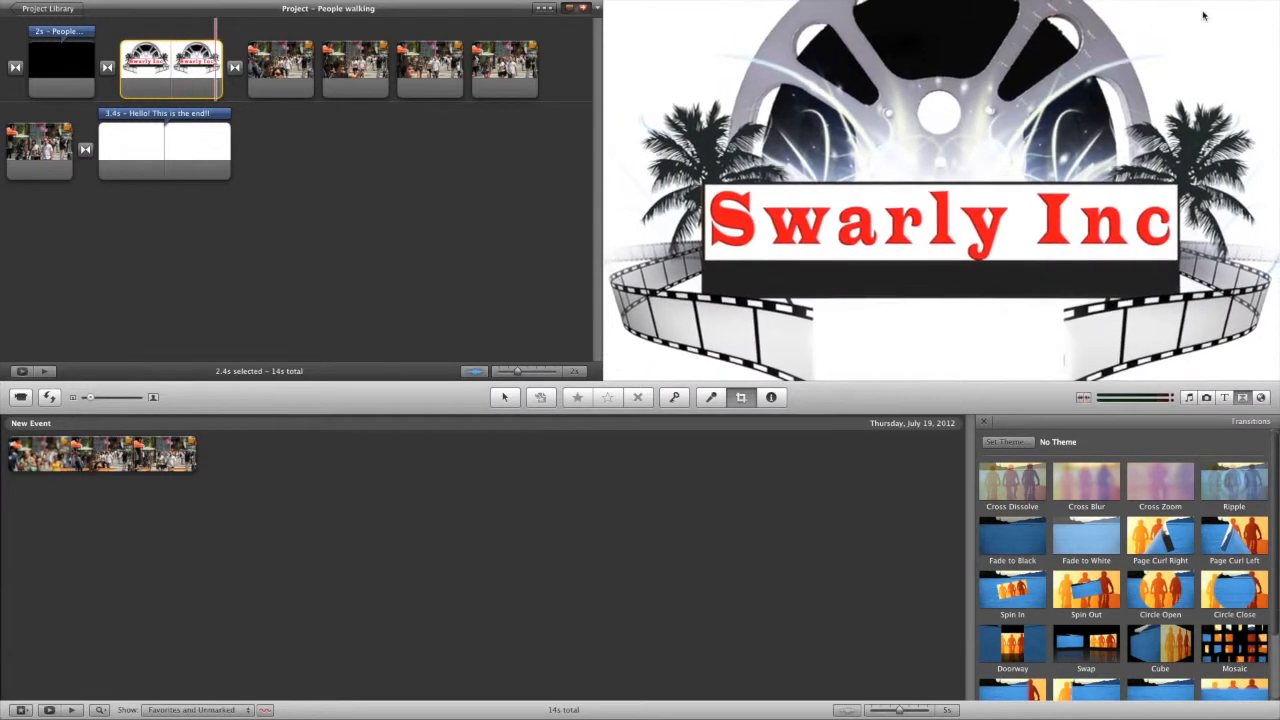
left_click(740, 397)
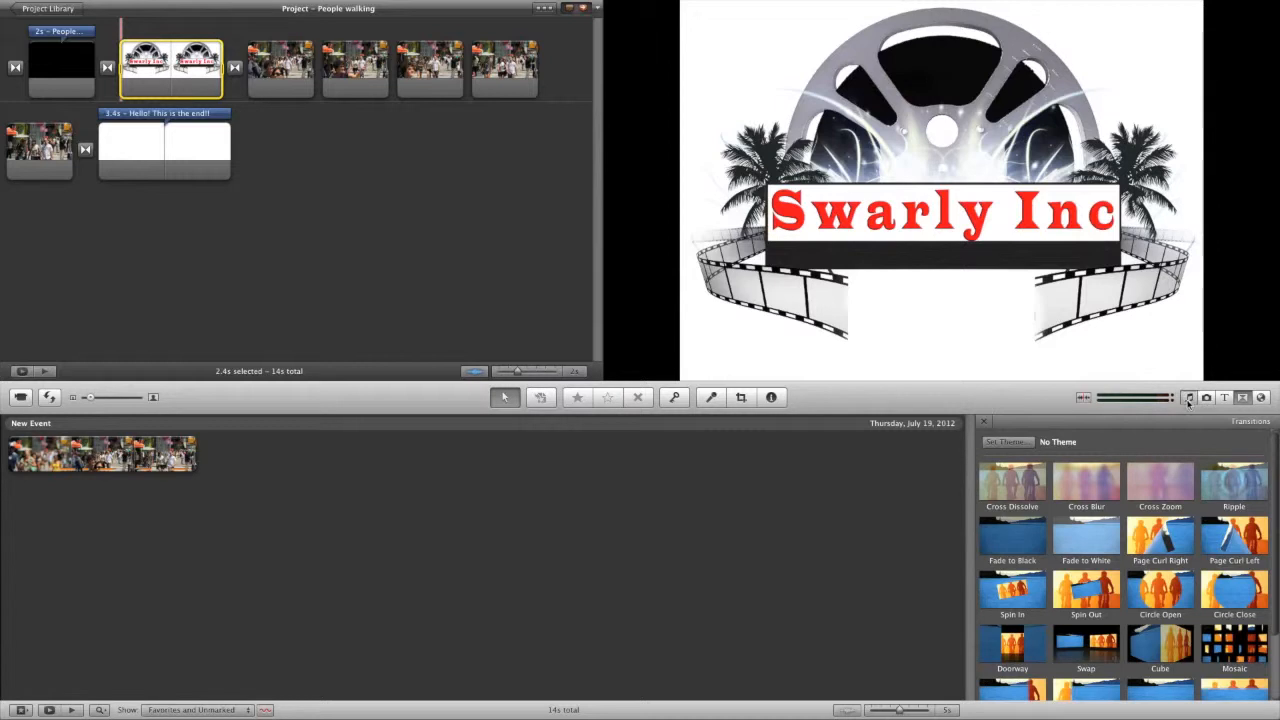
Open the music and sound effects library showing iTunes songs.
left_click(1184, 398)
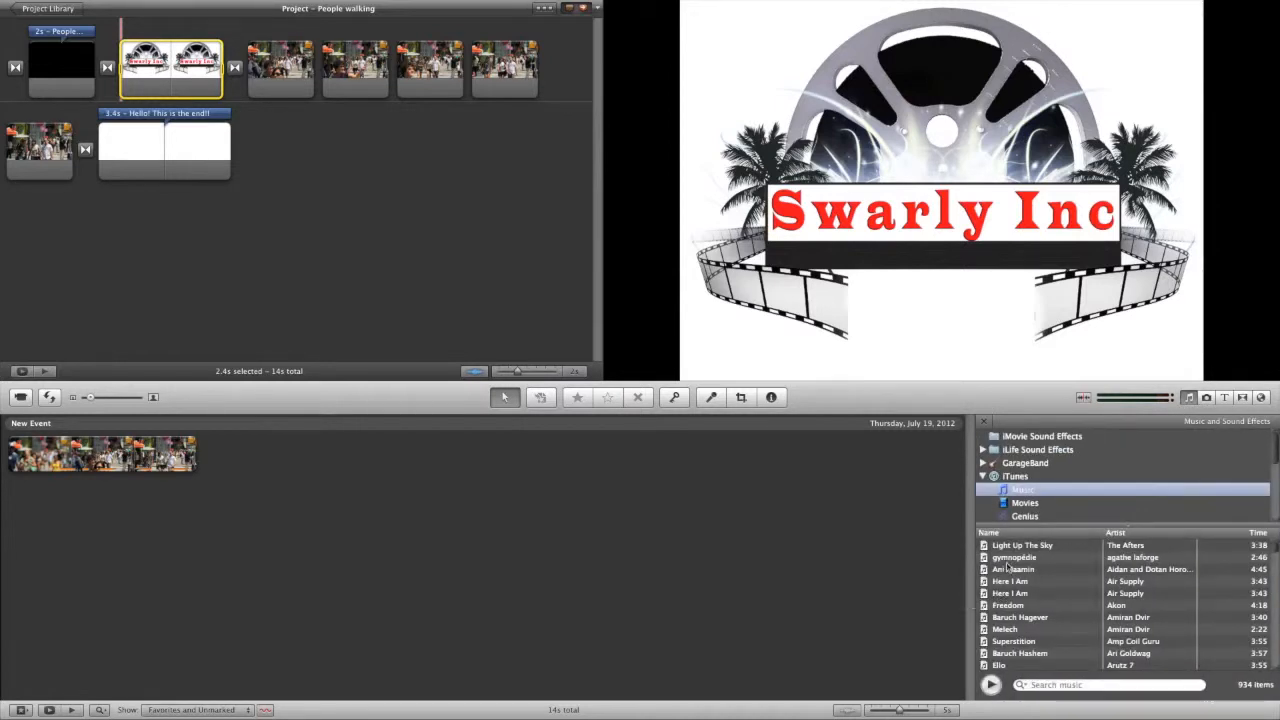
mouse_move(1007, 559)
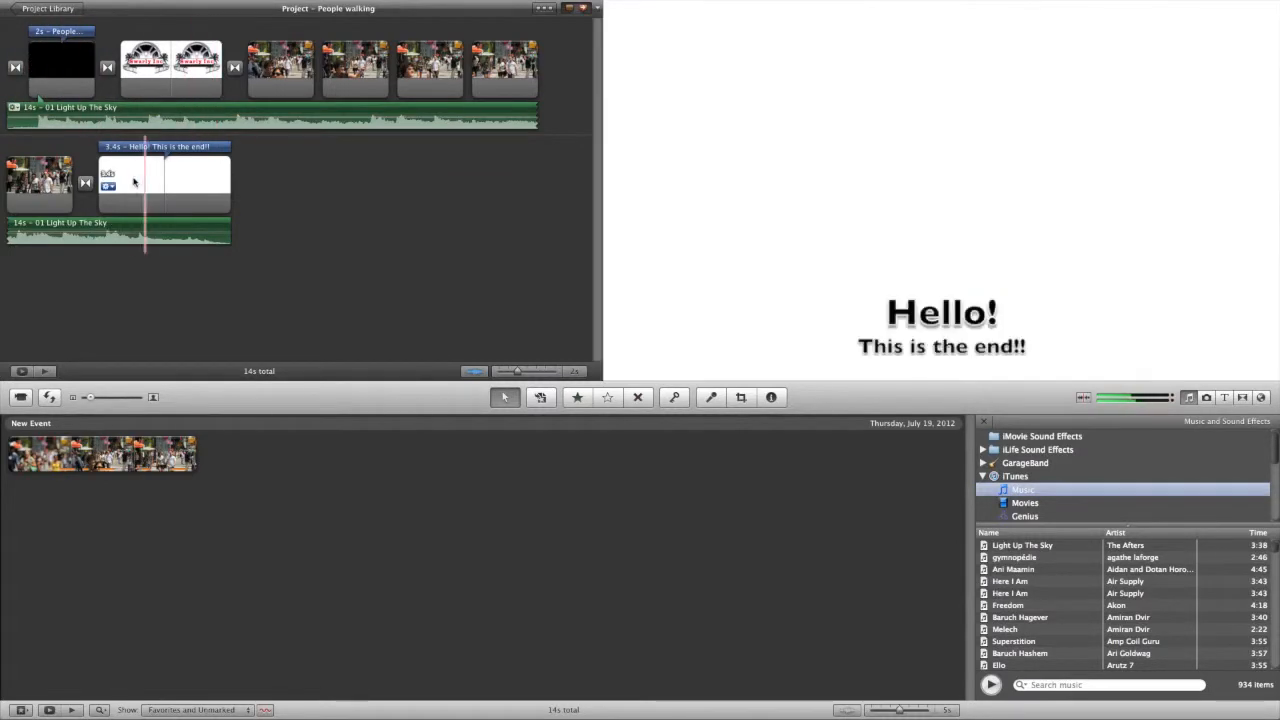
Choose Share > Export using QuickTime to open the export dialog.
left_click(355, 70)
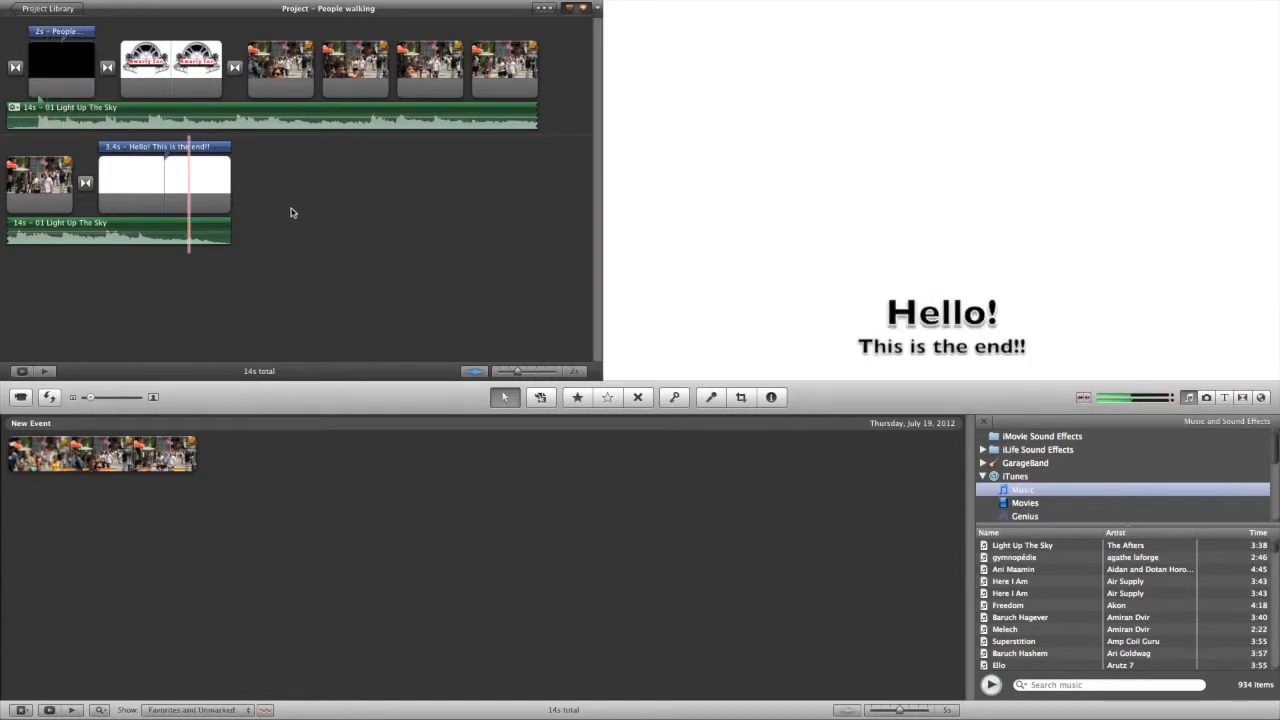
mouse_move(297, 201)
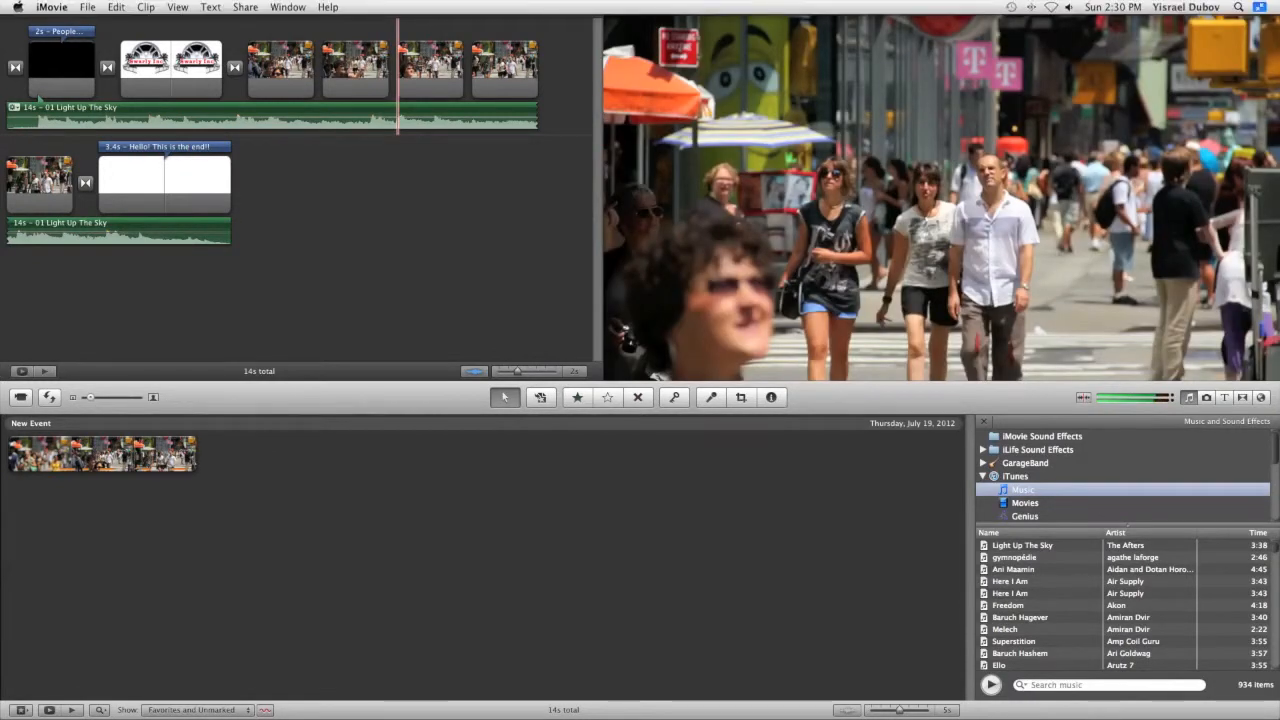
left_click(244, 6)
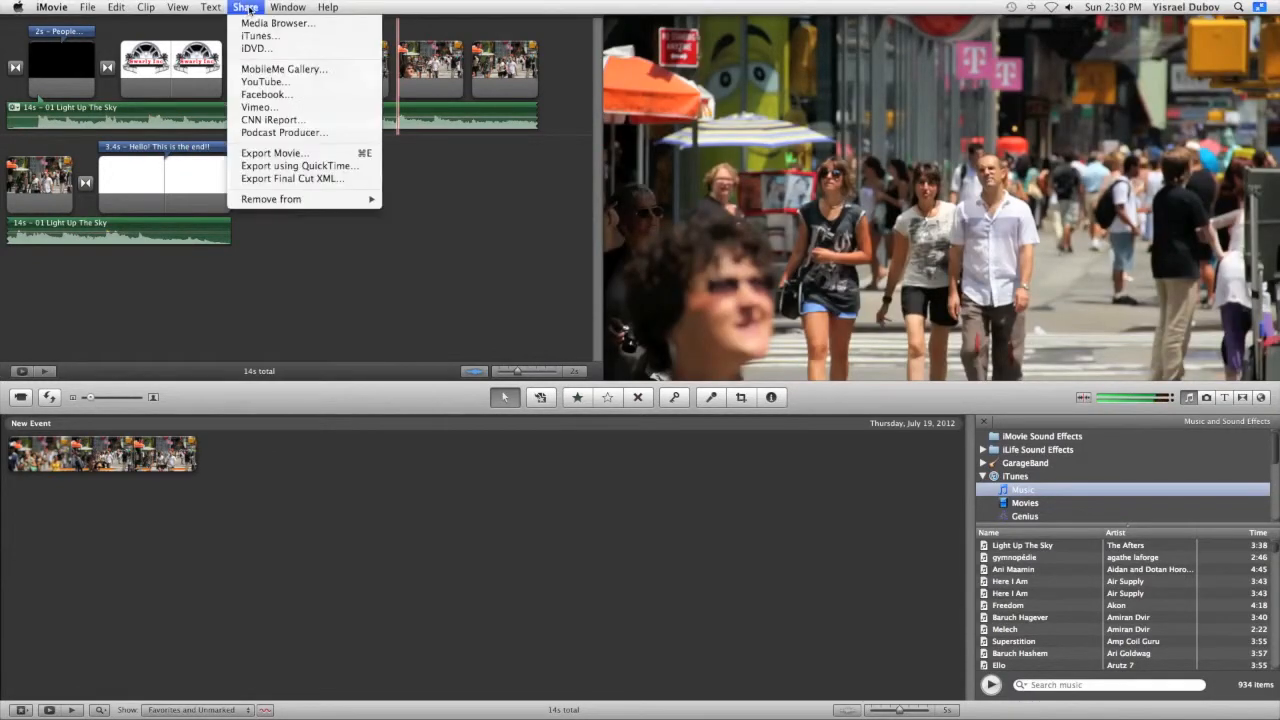
mouse_move(298, 166)
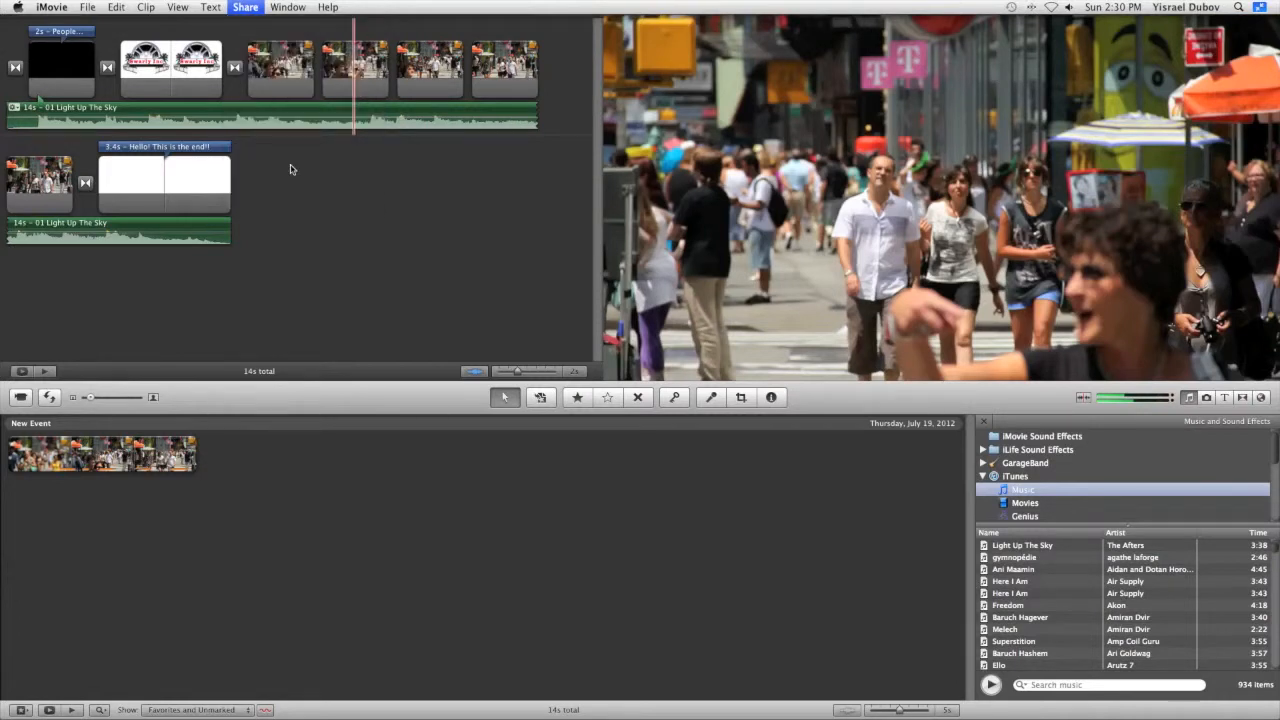
left_click(244, 7)
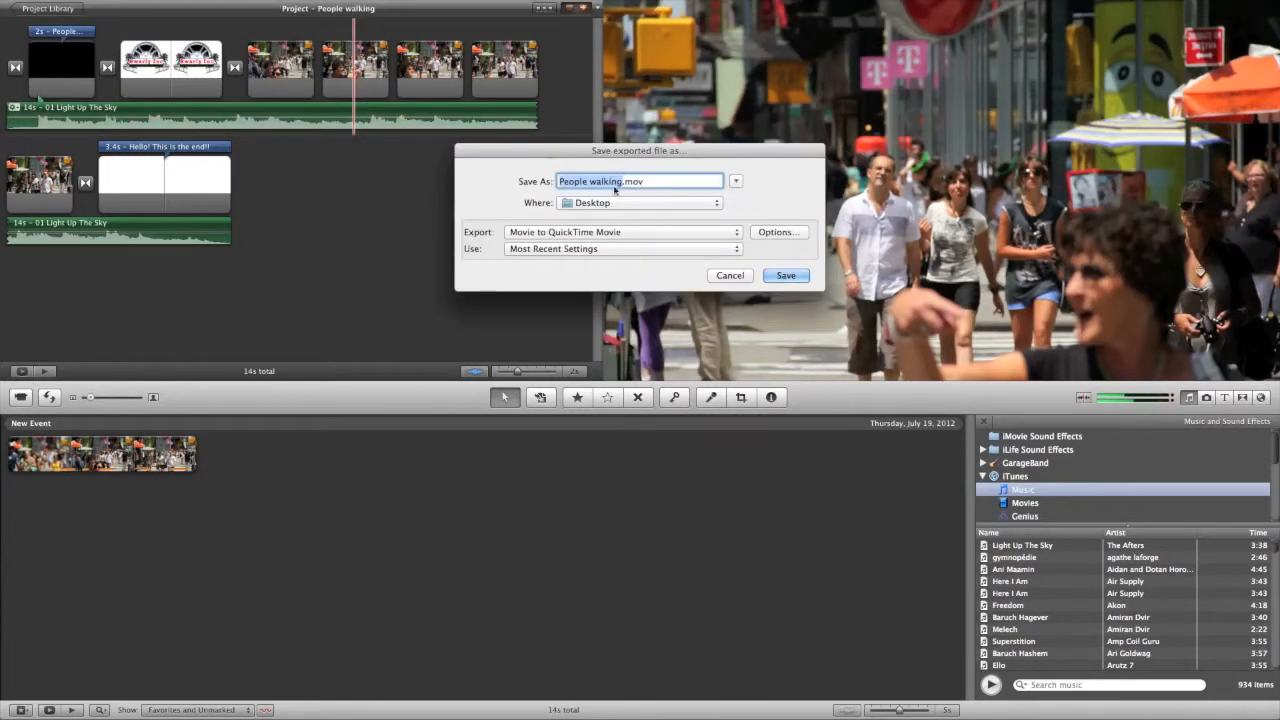
left_click(638, 203)
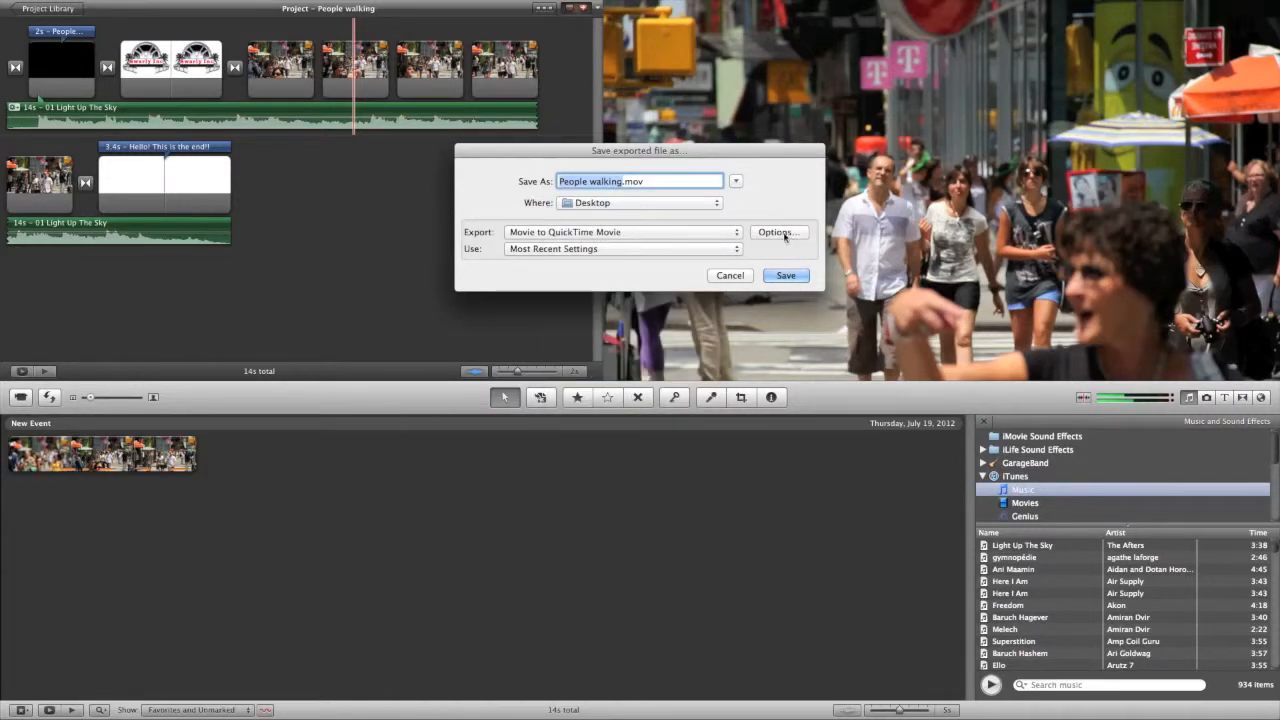
left_click(779, 232)
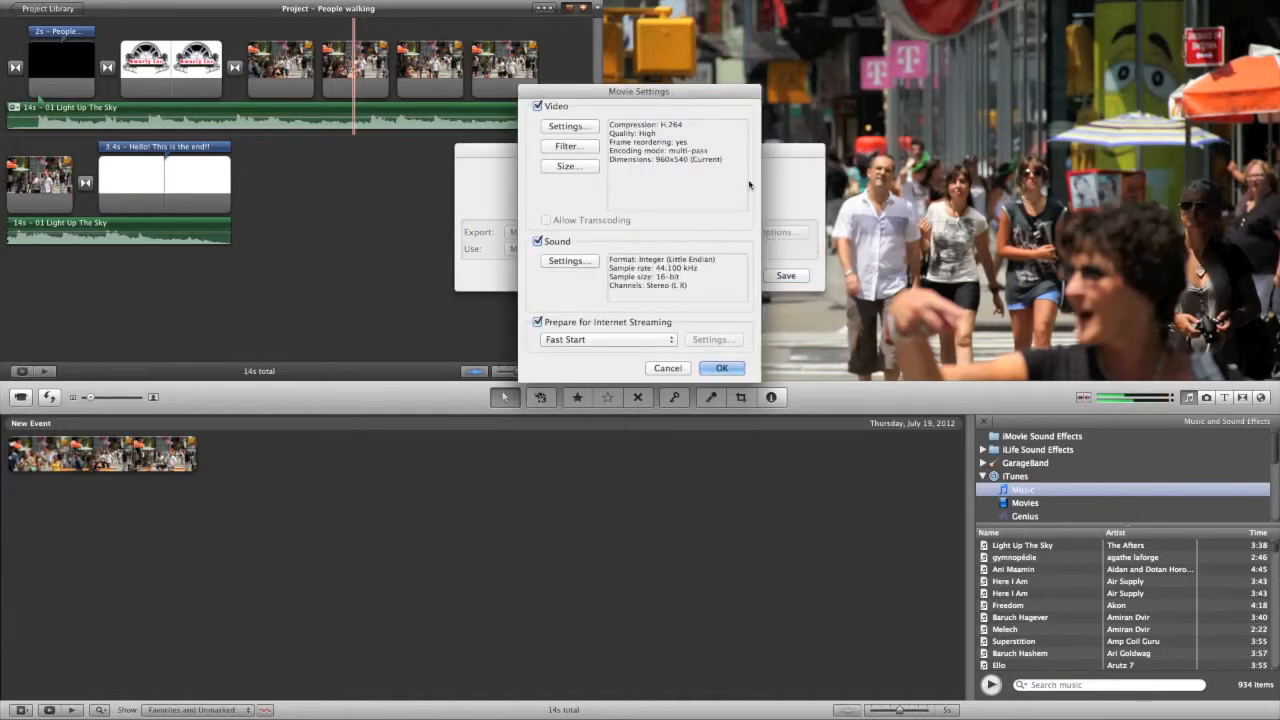
mouse_move(675, 130)
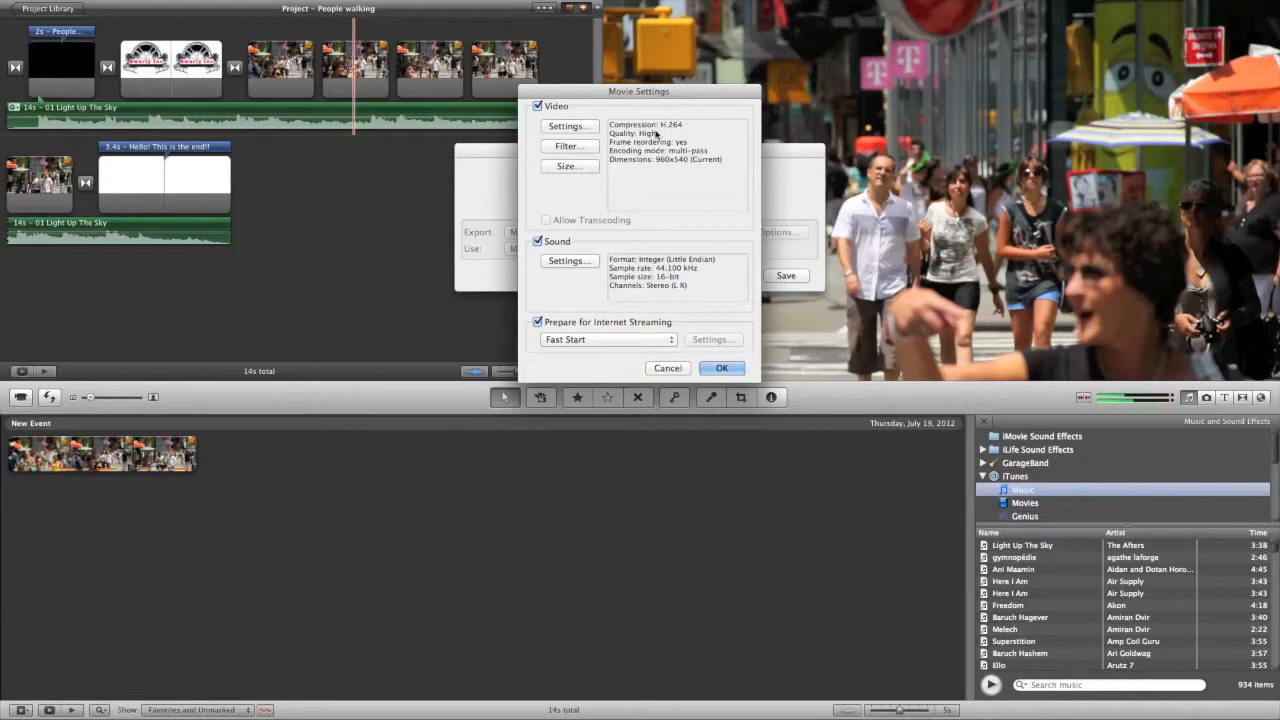
mouse_move(636, 150)
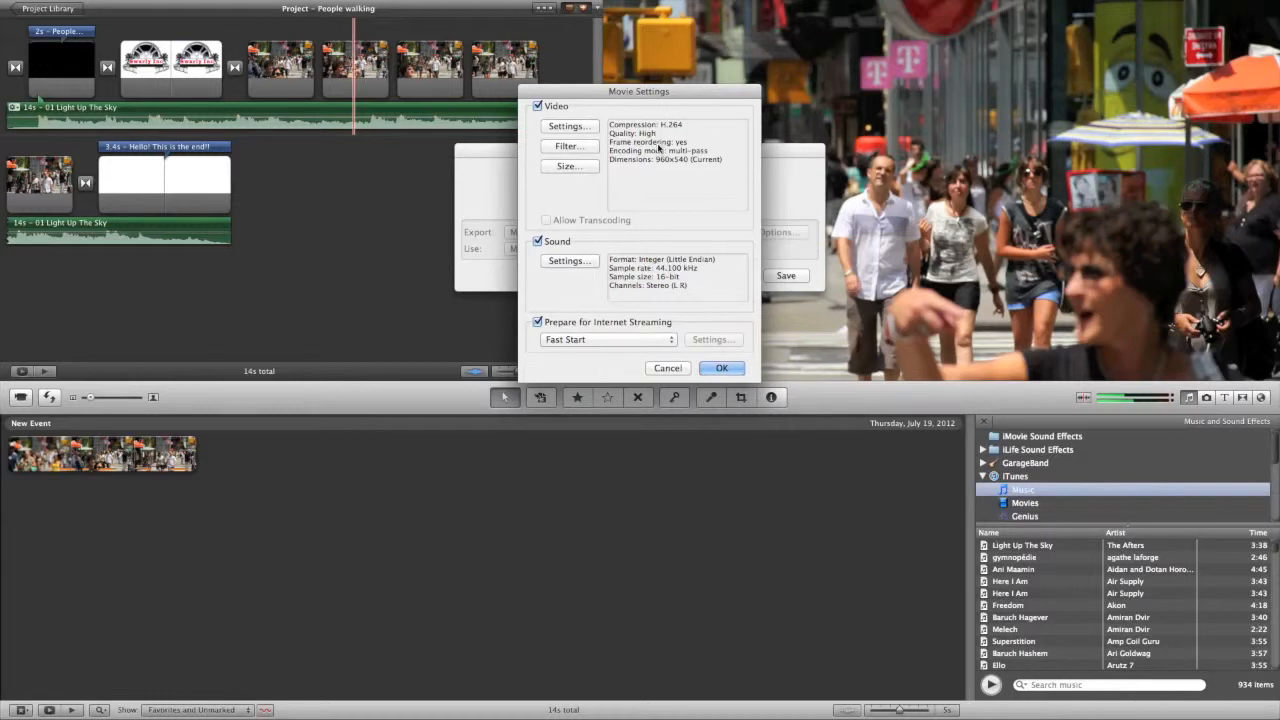
mouse_move(702, 186)
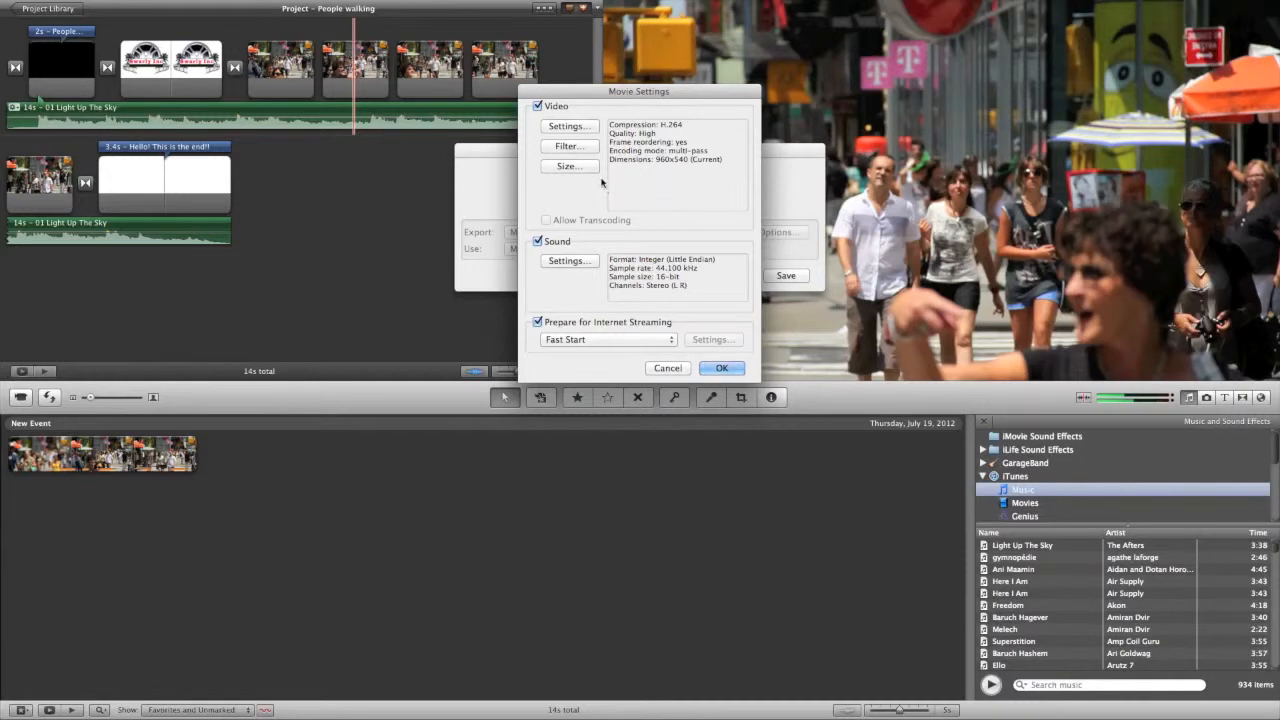
mouse_move(594, 183)
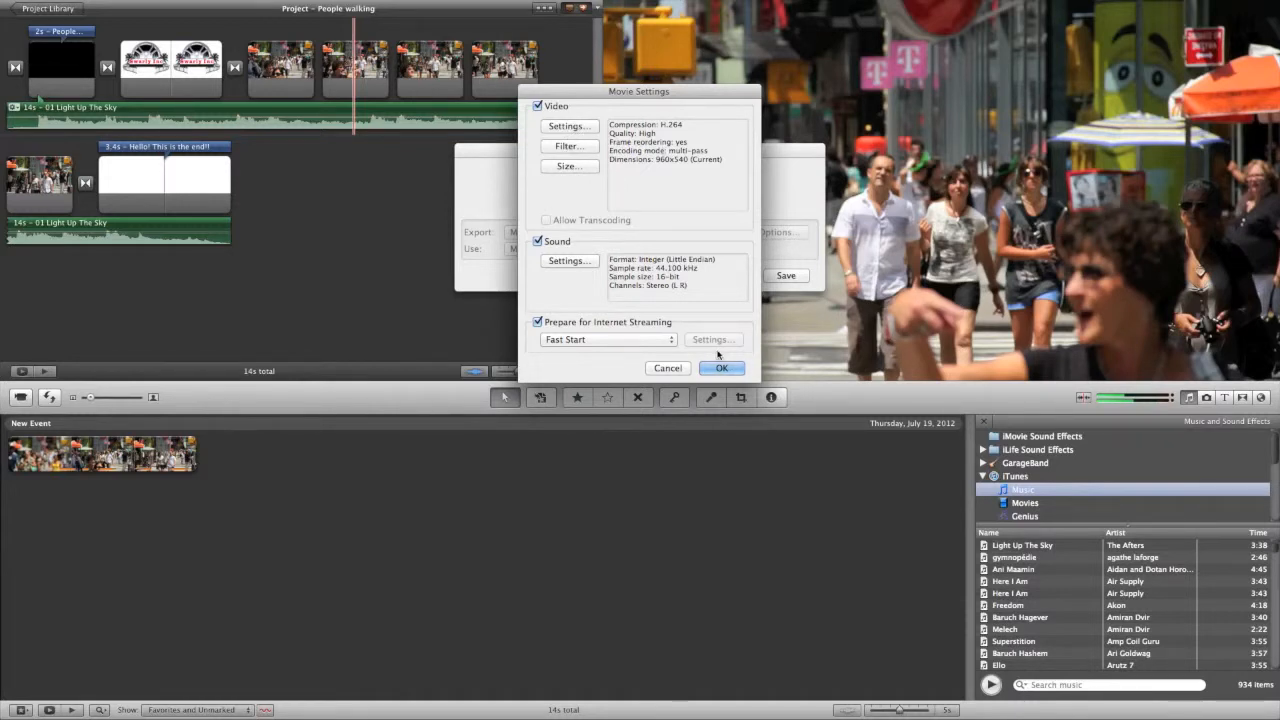
left_click(721, 368)
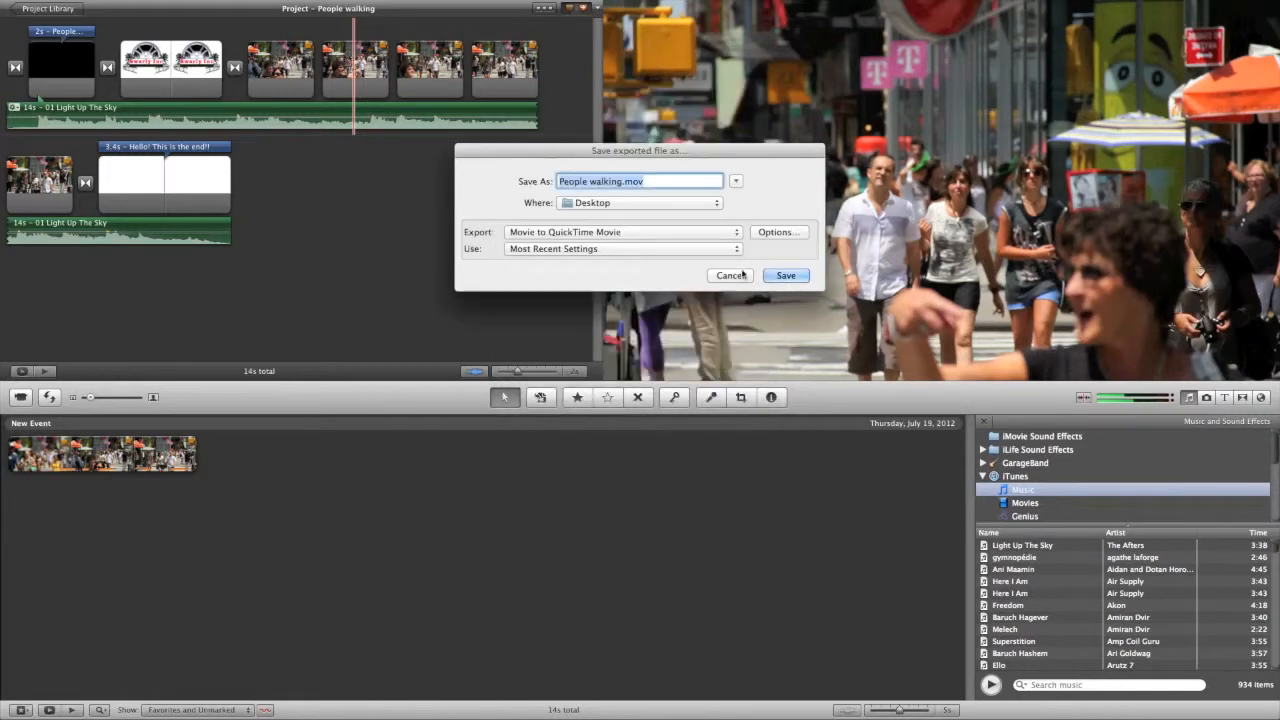
left_click(785, 275)
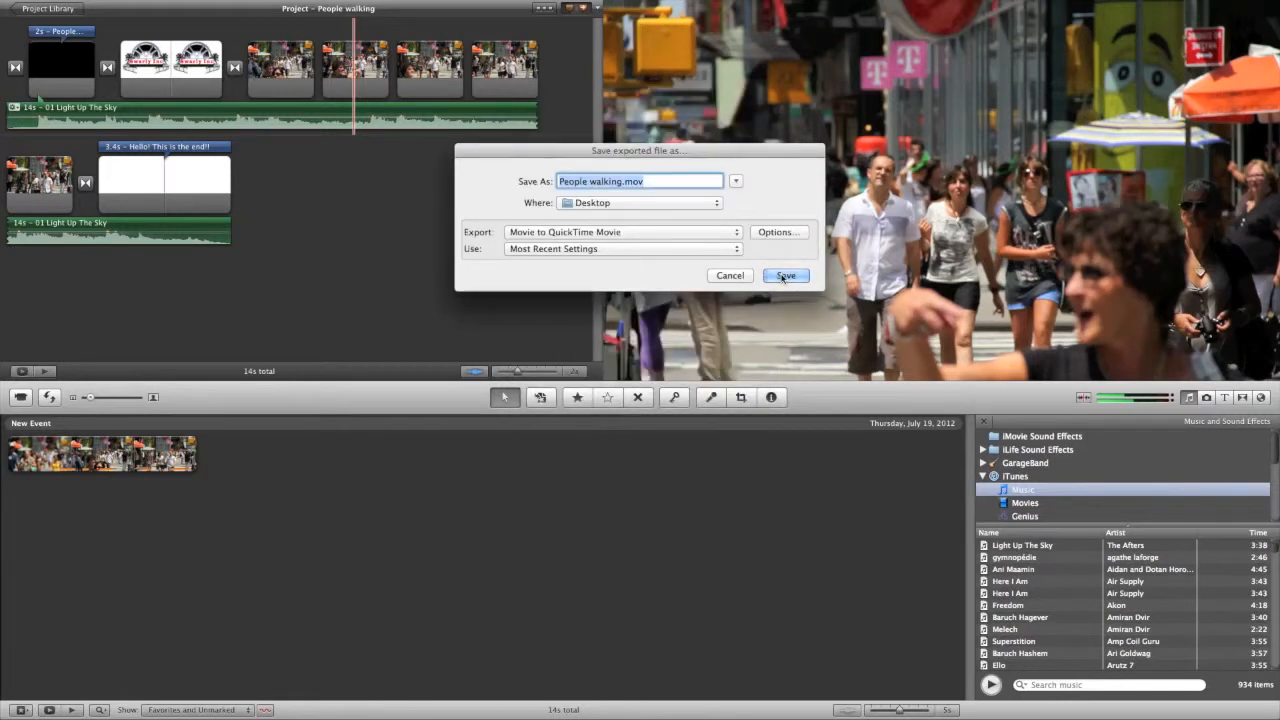
Save People walking.mov to the Desktop and return to the project after exporting.
left_click(784, 275)
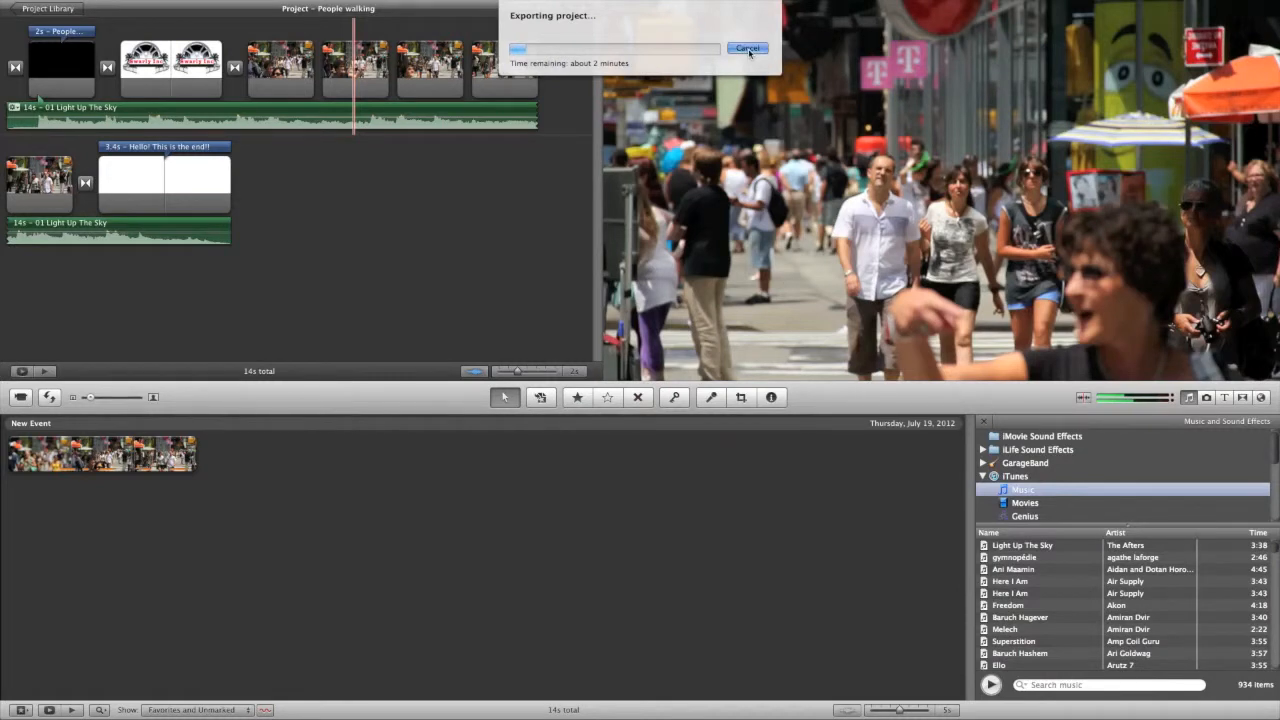
left_click(750, 47)
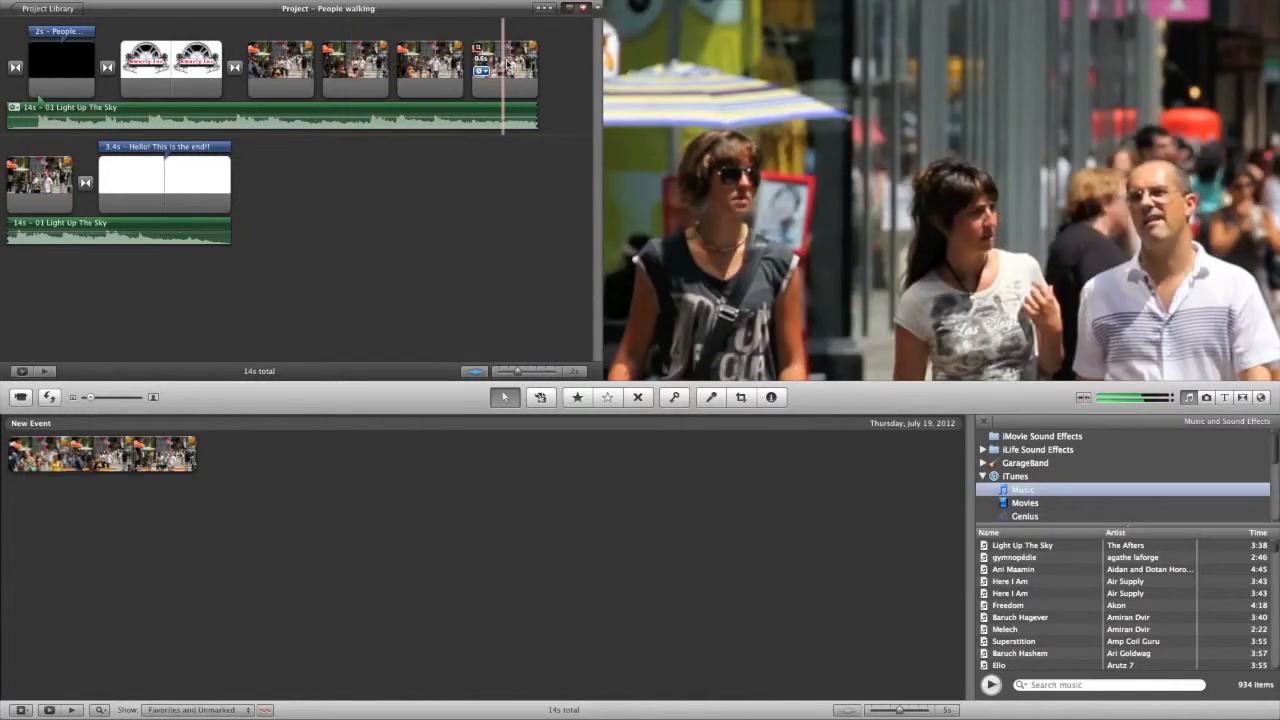